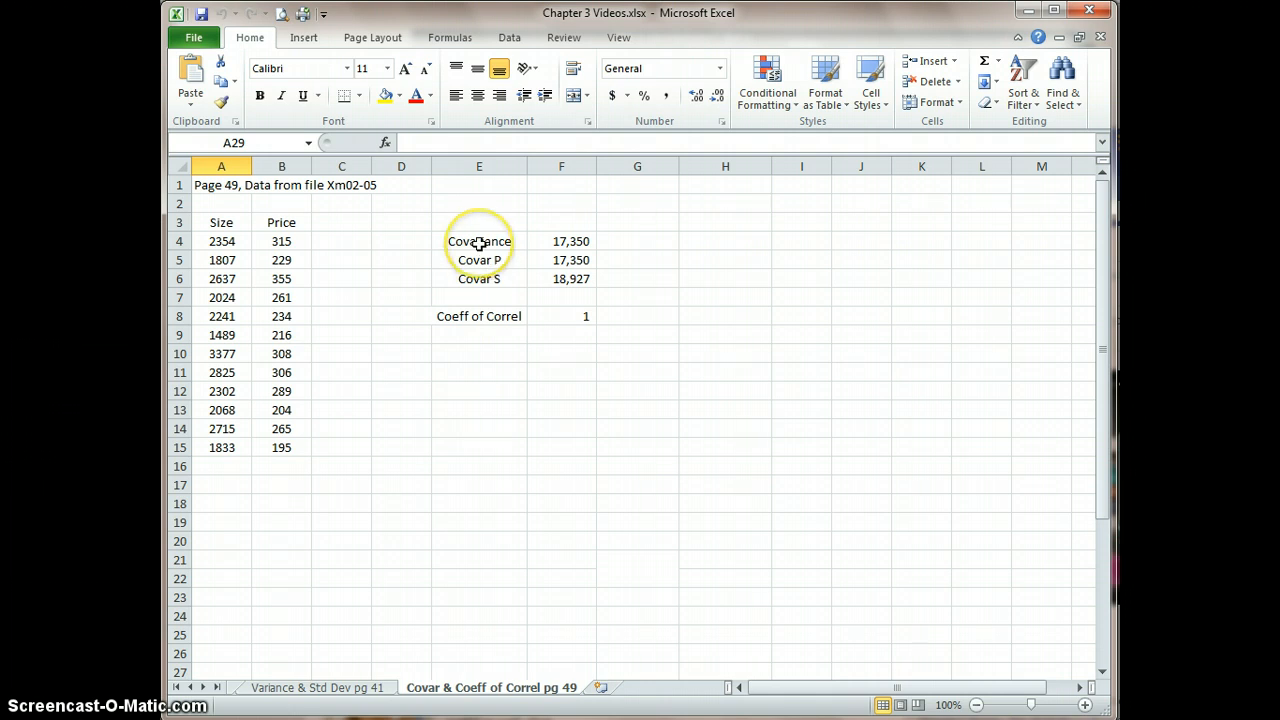
Cut the E4:F8 covariance and correlation block and paste it at A18.
drag(479, 241, 561, 316)
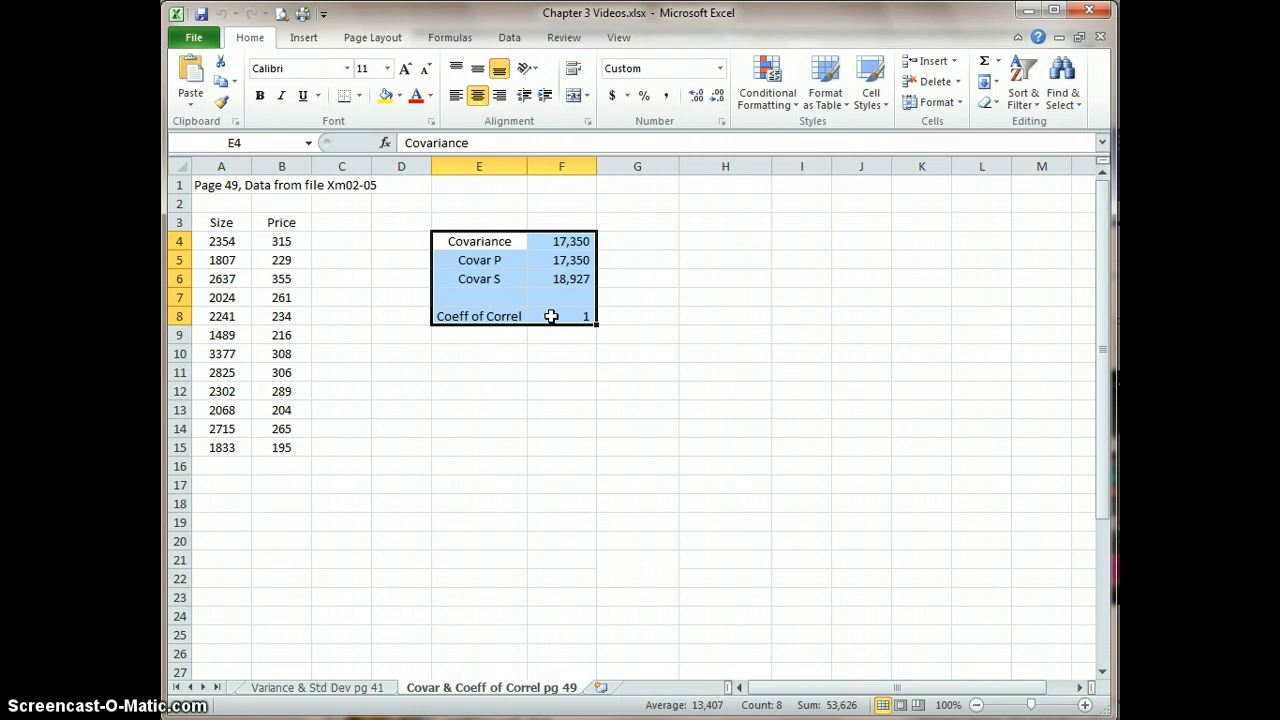
mouse_move(549, 315)
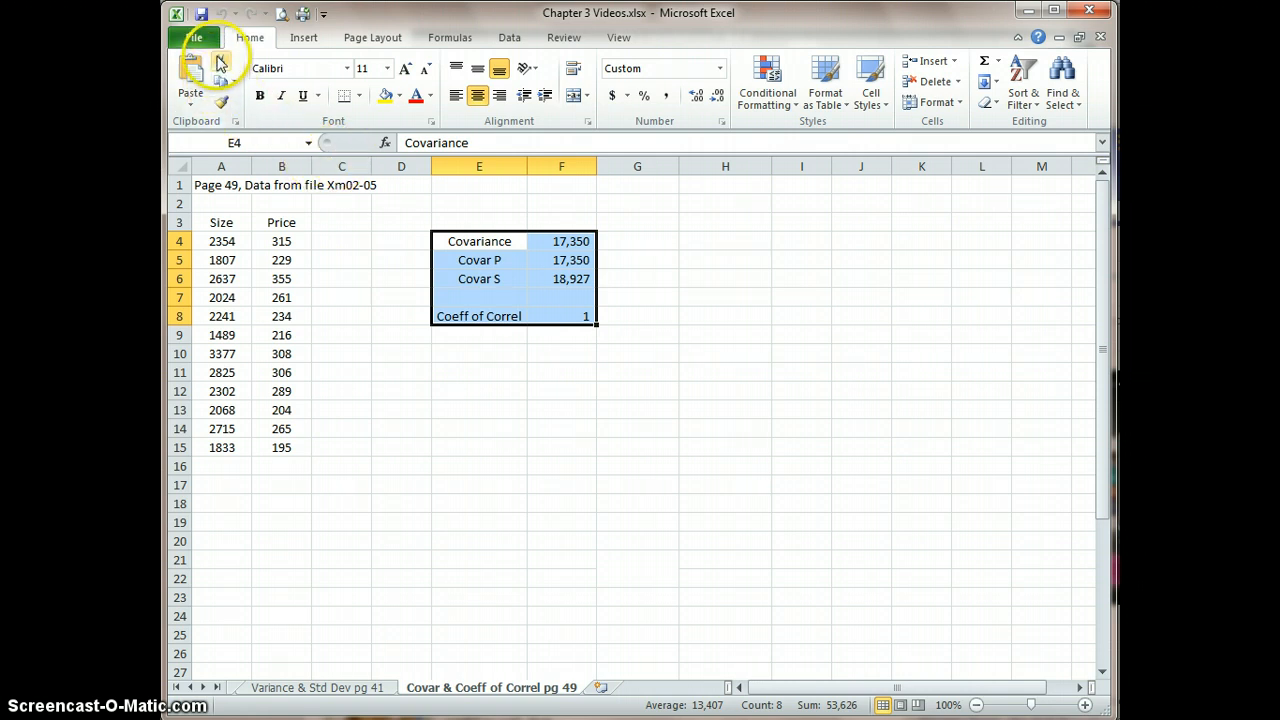
click(221, 64)
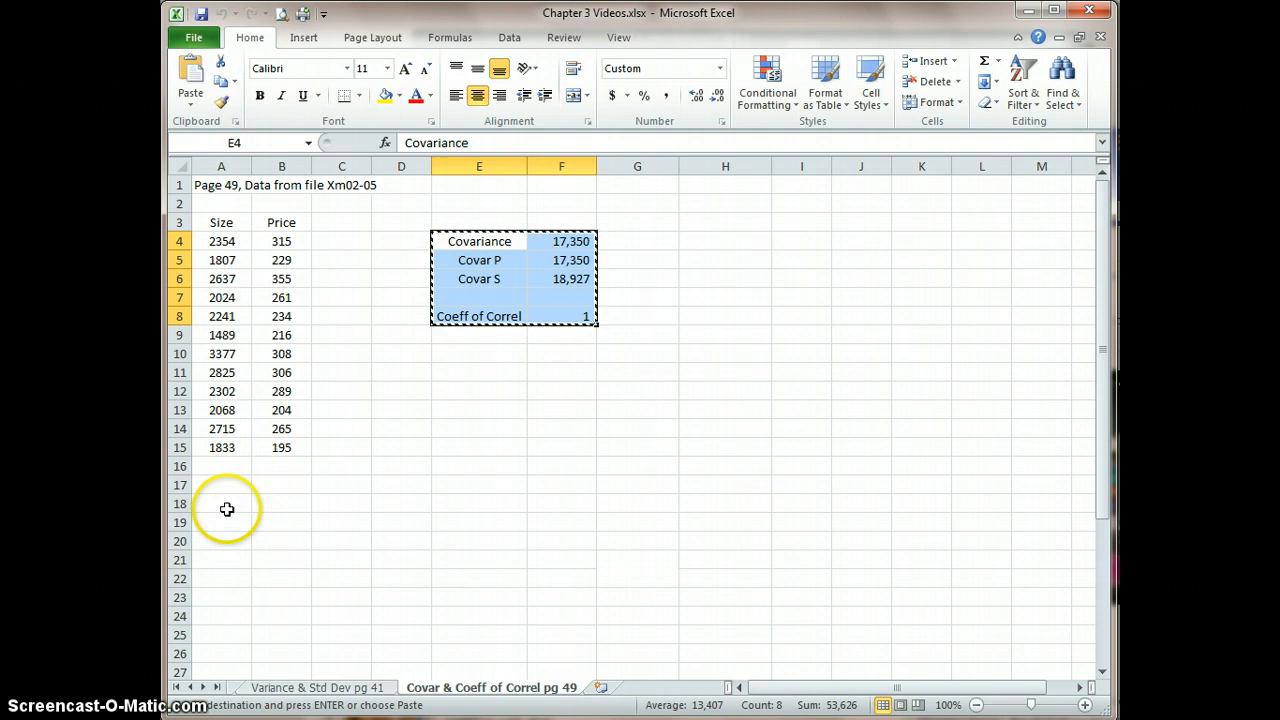
click(190, 80)
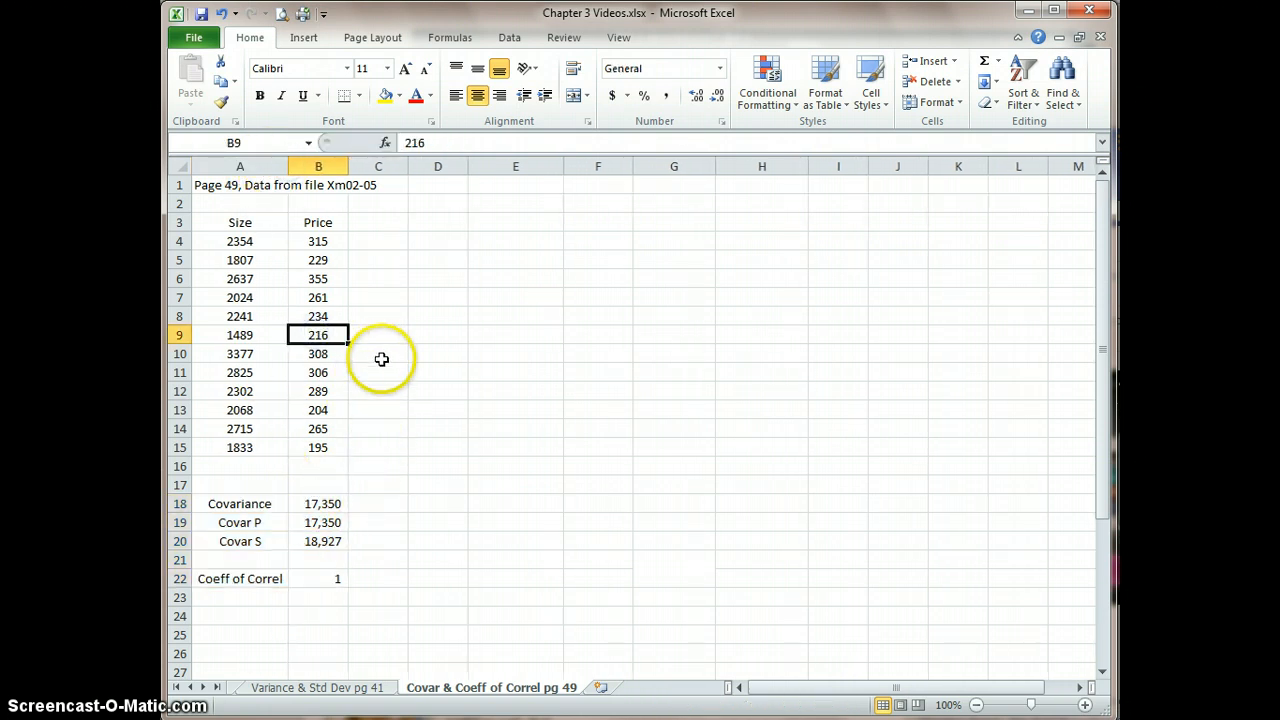
Add a House header in D3 and fill house numbers 1 through 12 down to D15.
click(437, 222)
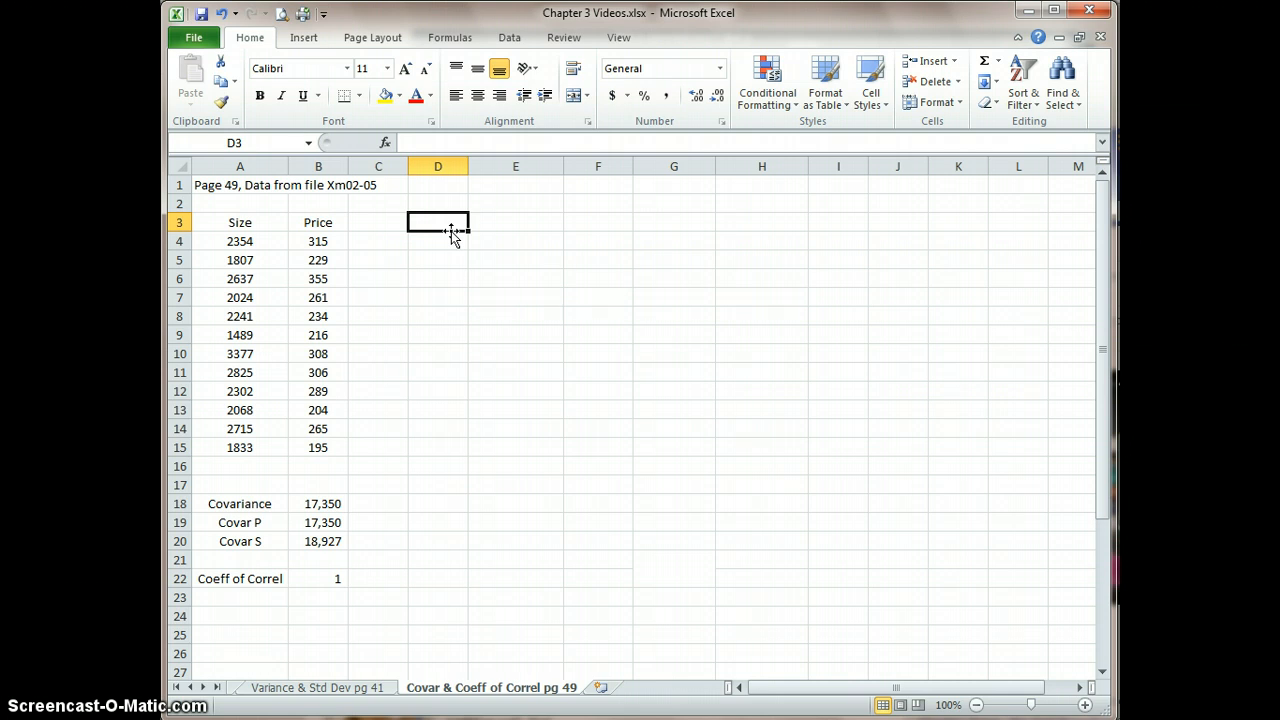
text(Hous)
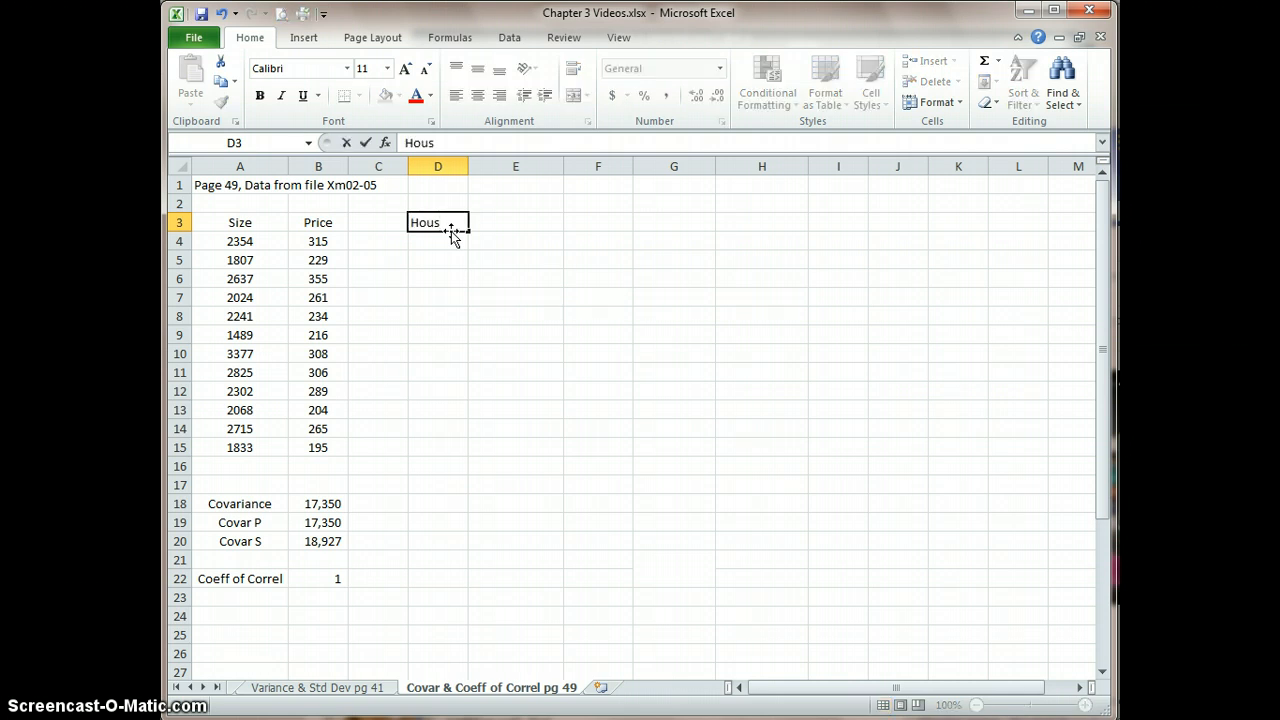
text(e)
click(438, 241)
text(1)
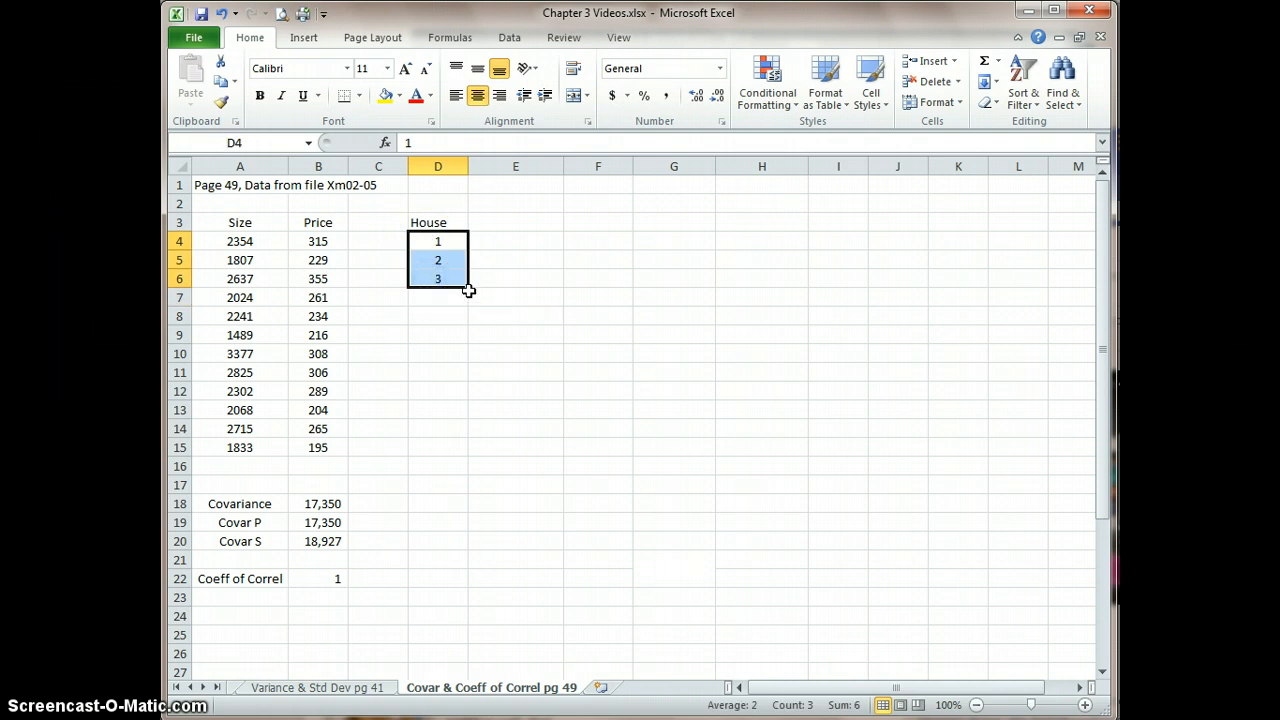
drag(468, 288, 463, 386)
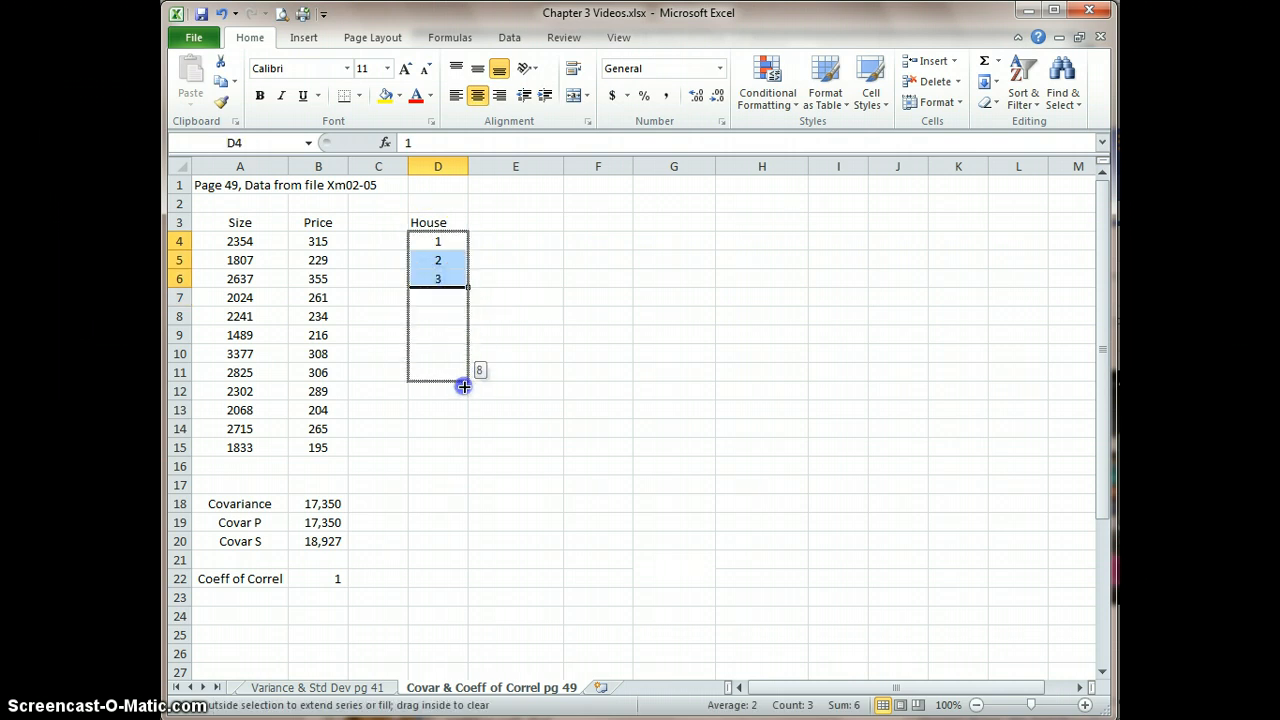
drag(464, 387, 437, 447)
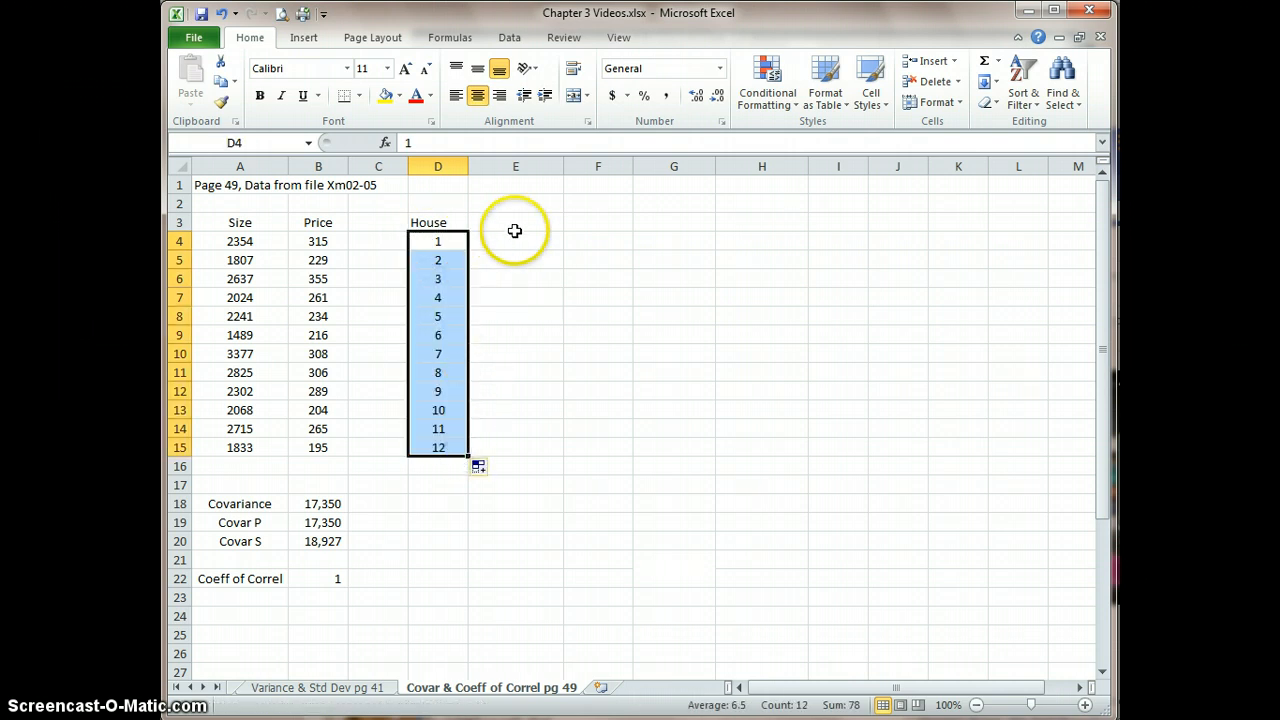
click(514, 222)
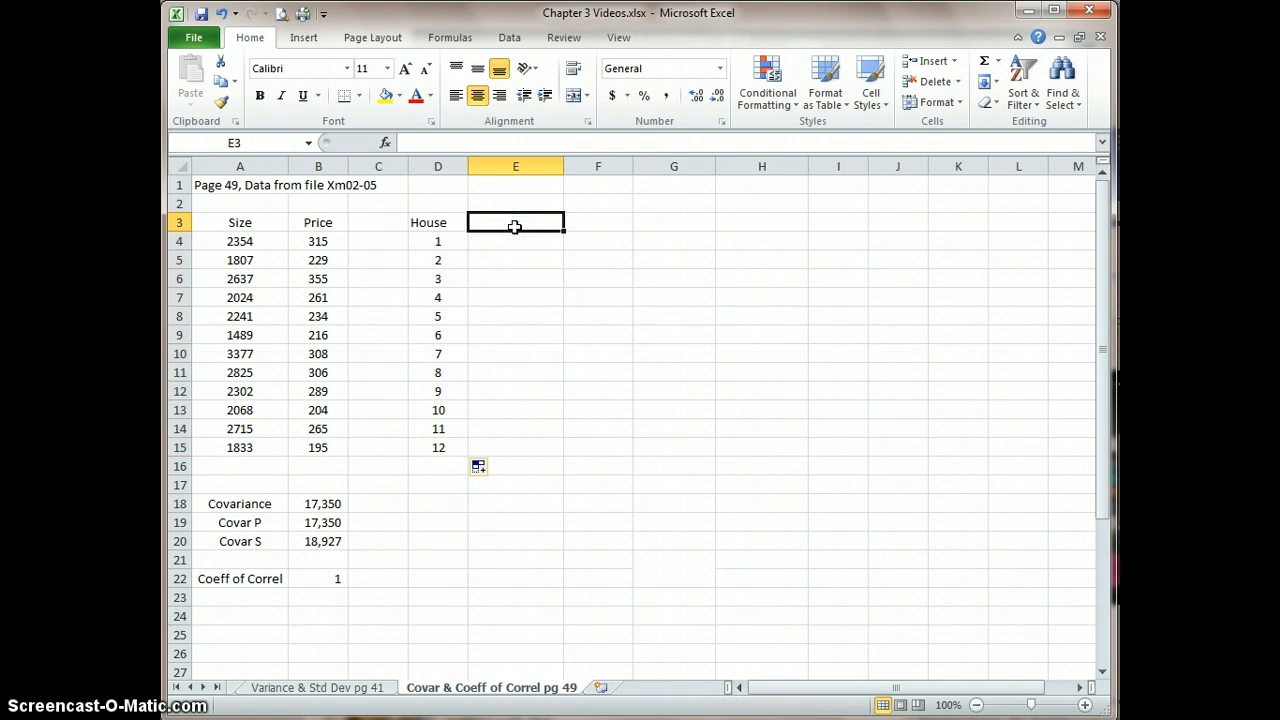
Add X and Y headers over copied Size and Price values, plus an XY header in G3.
text(x)
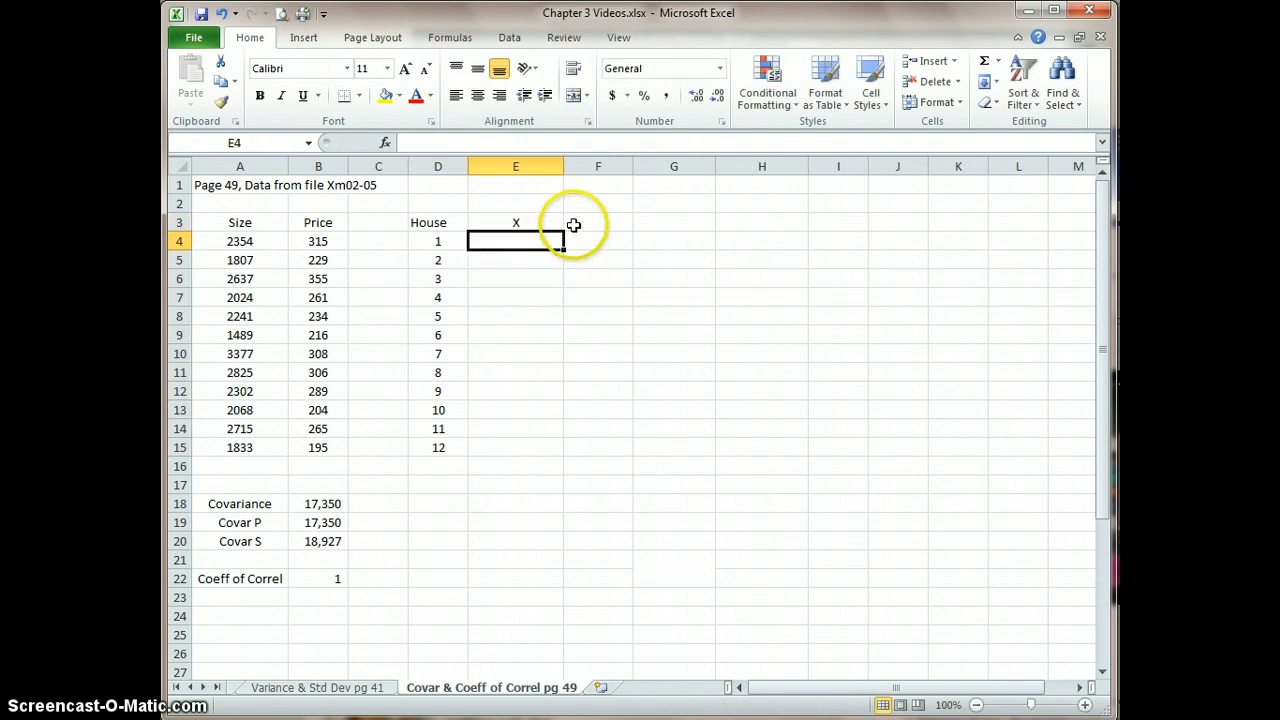
text(Y)
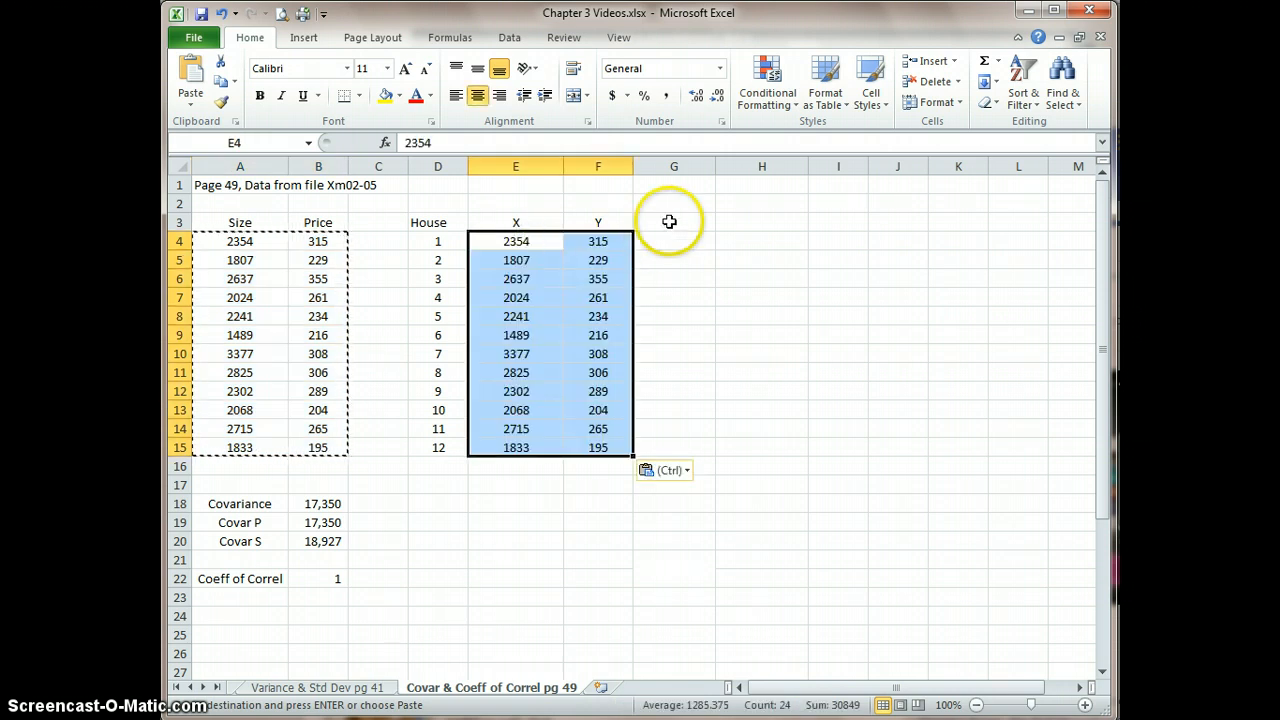
click(674, 222)
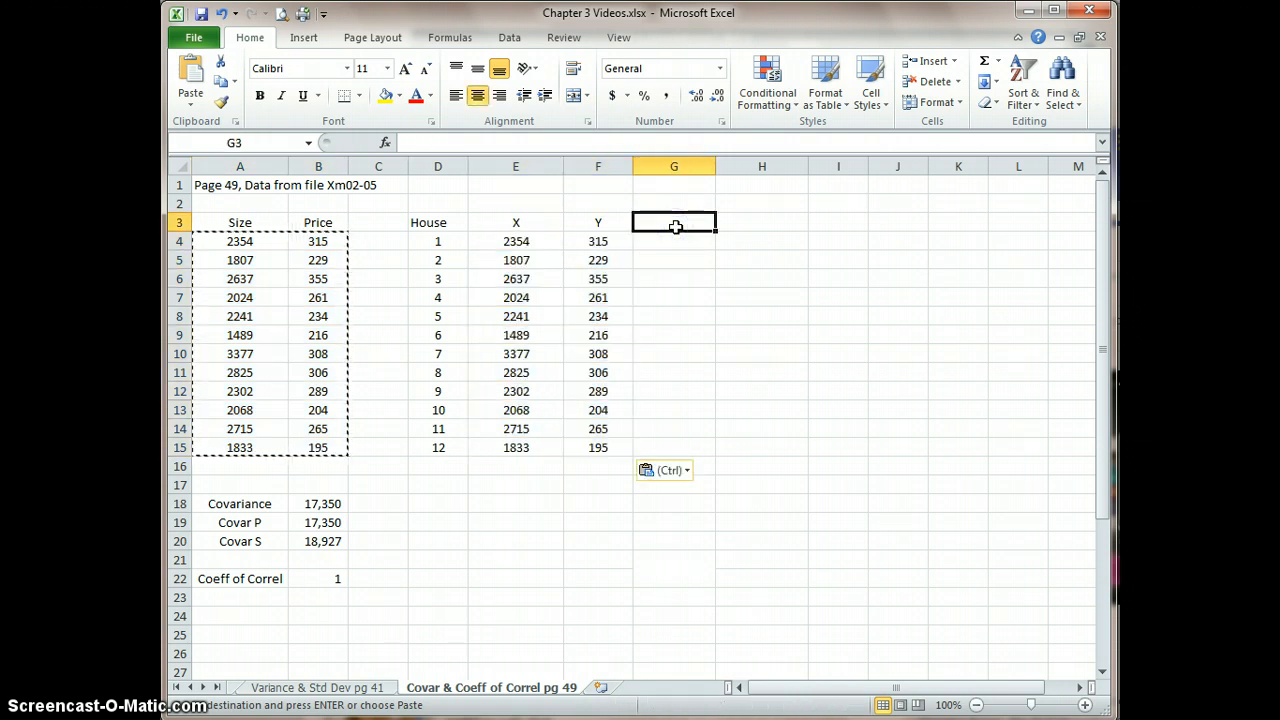
text(XY)
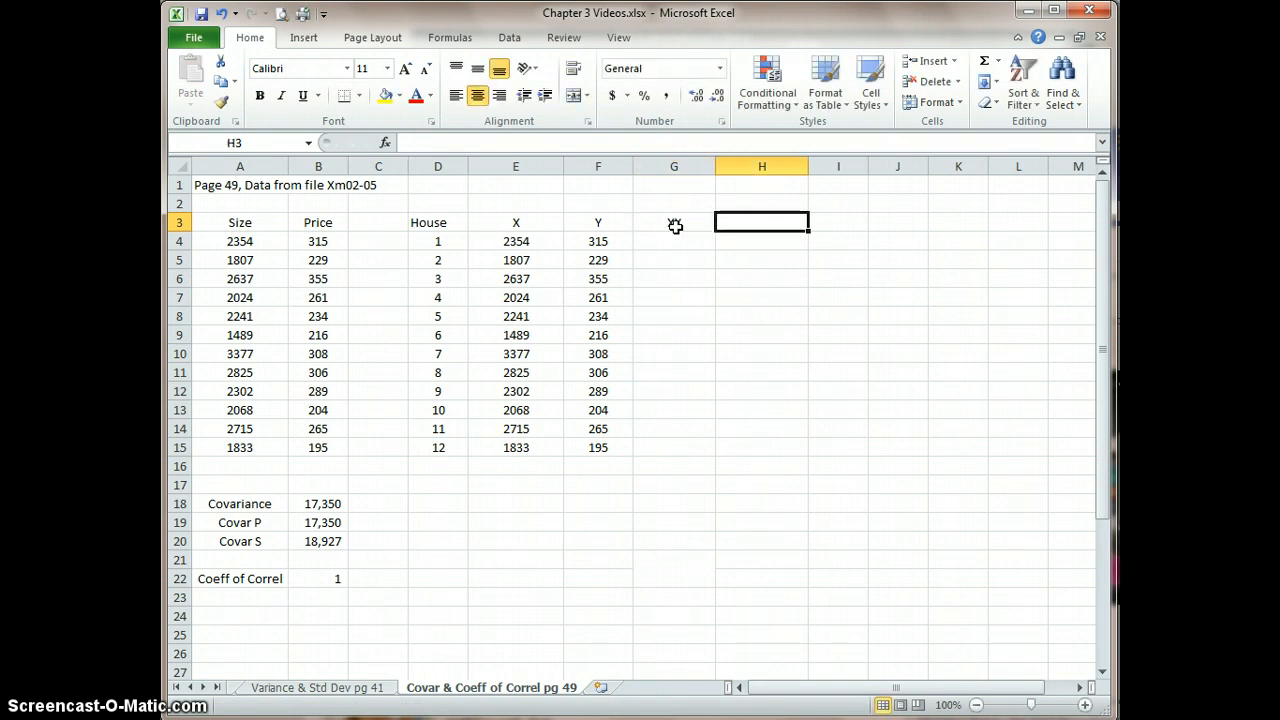
Type the X2 header in H3 with its 2 formatted as superscript.
text(X)
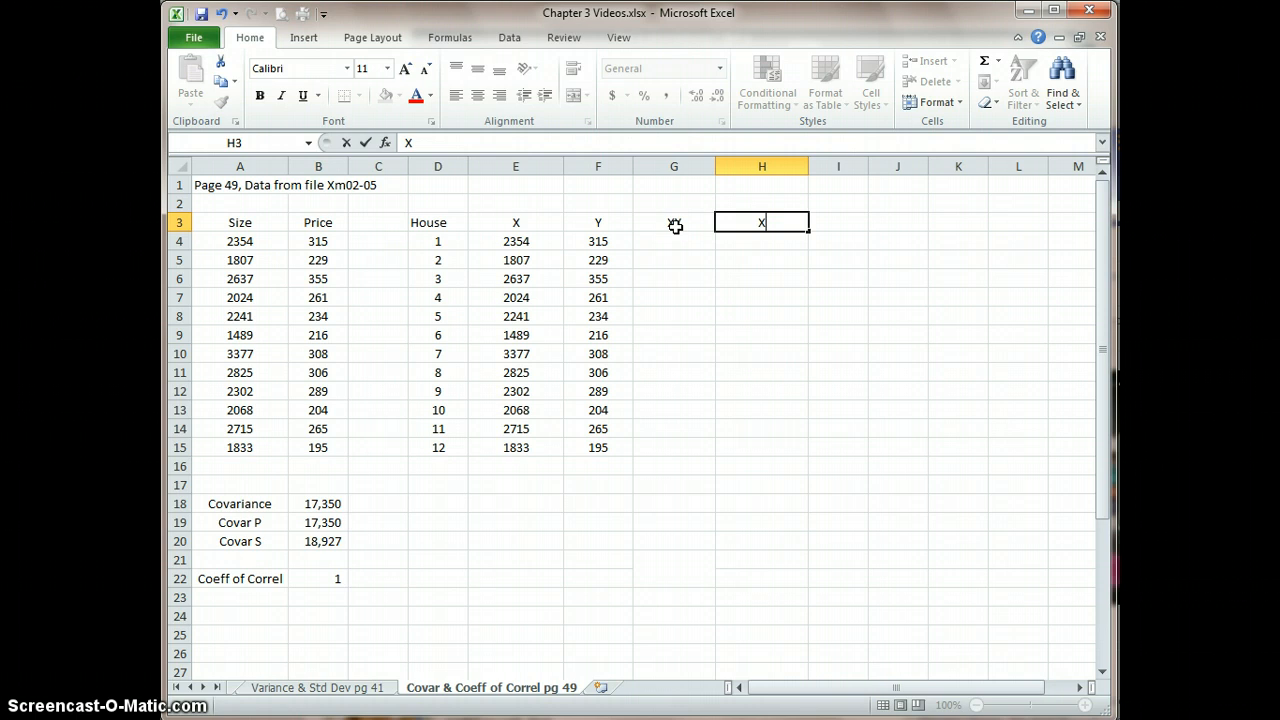
text(2)
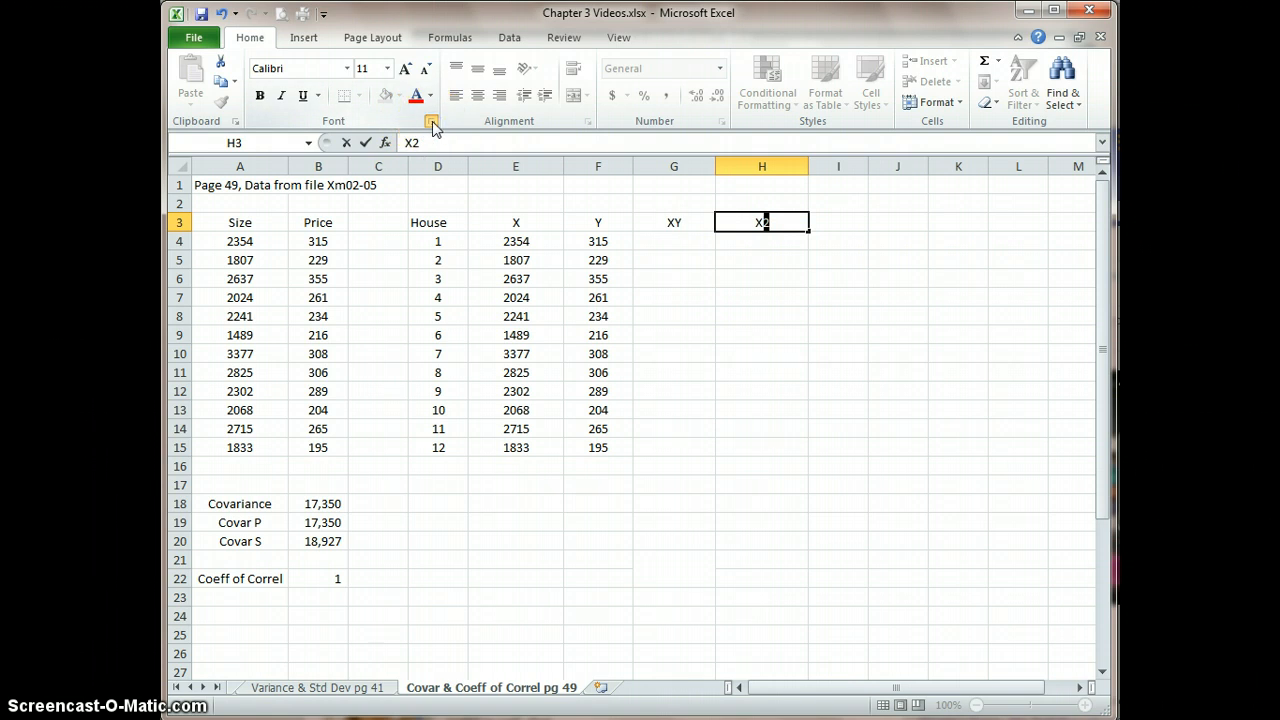
click(432, 121)
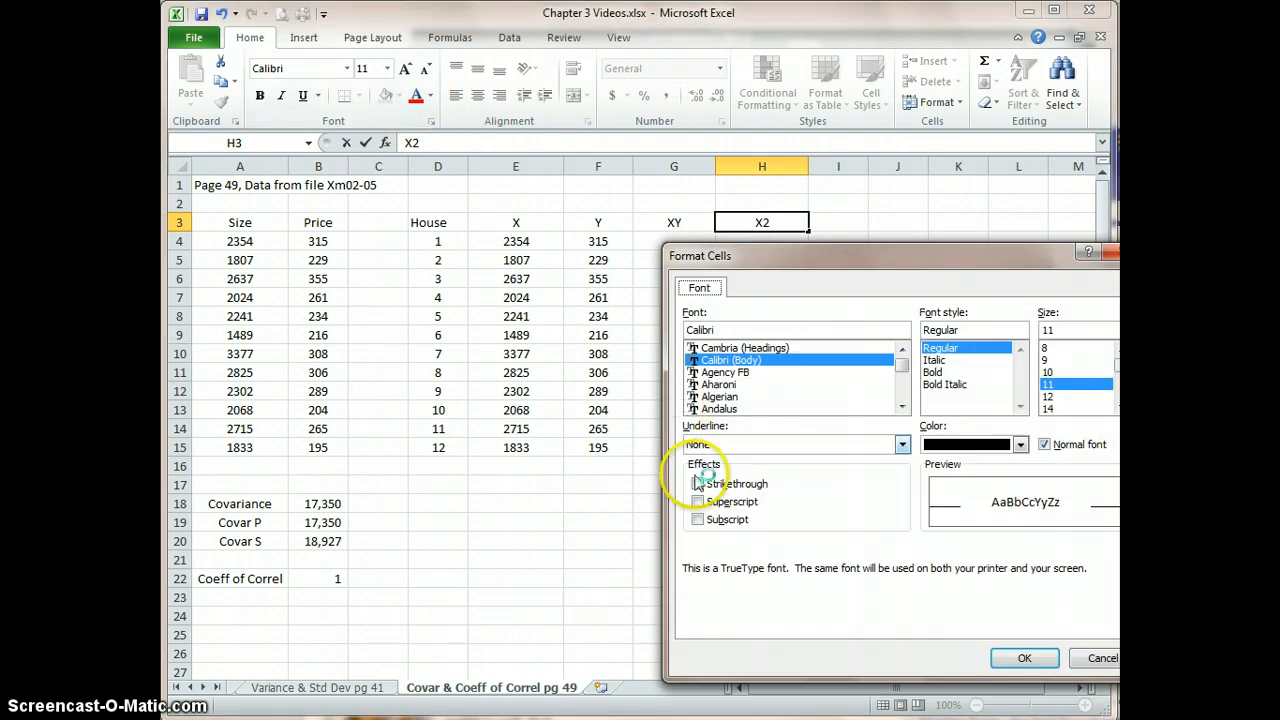
click(697, 501)
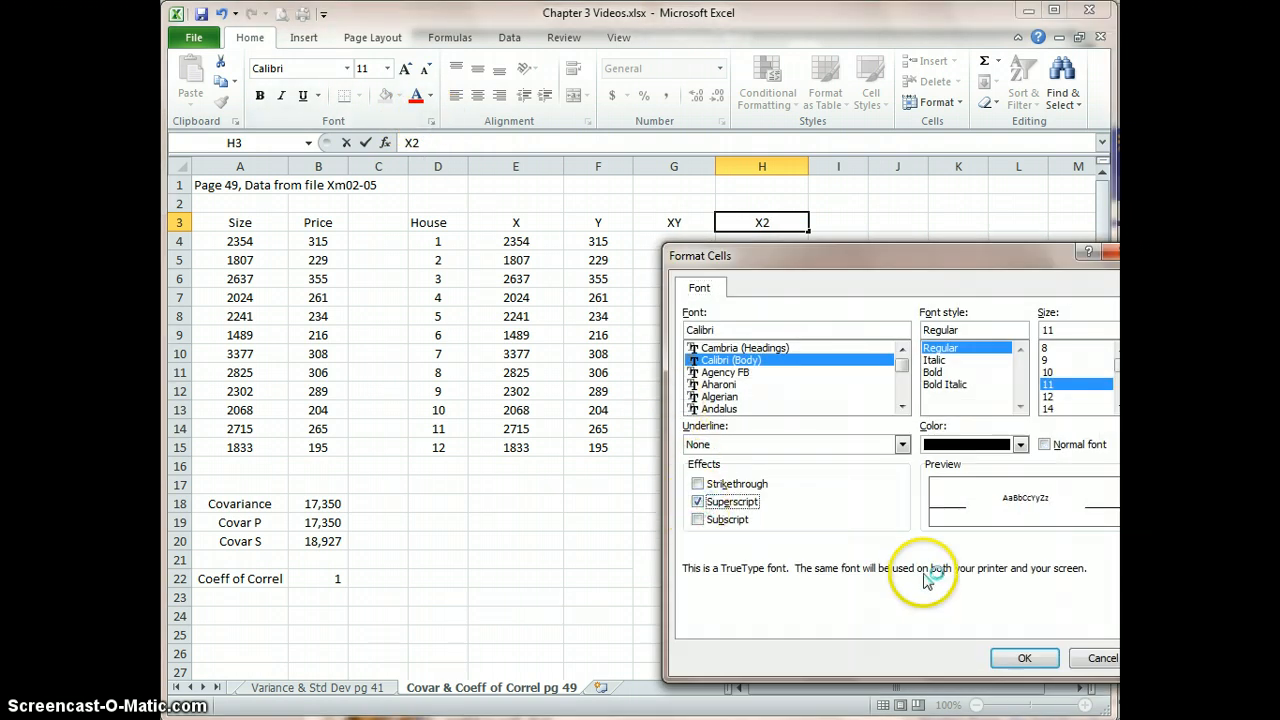
click(1024, 658)
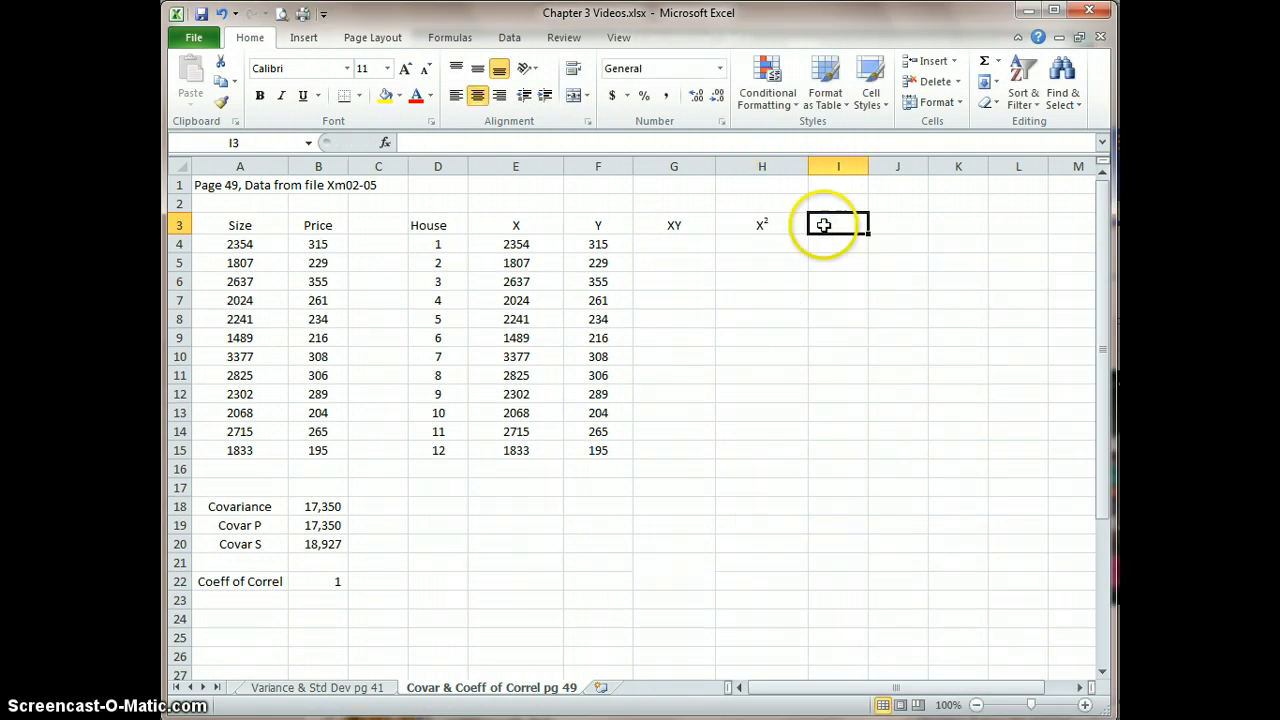
click(761, 224)
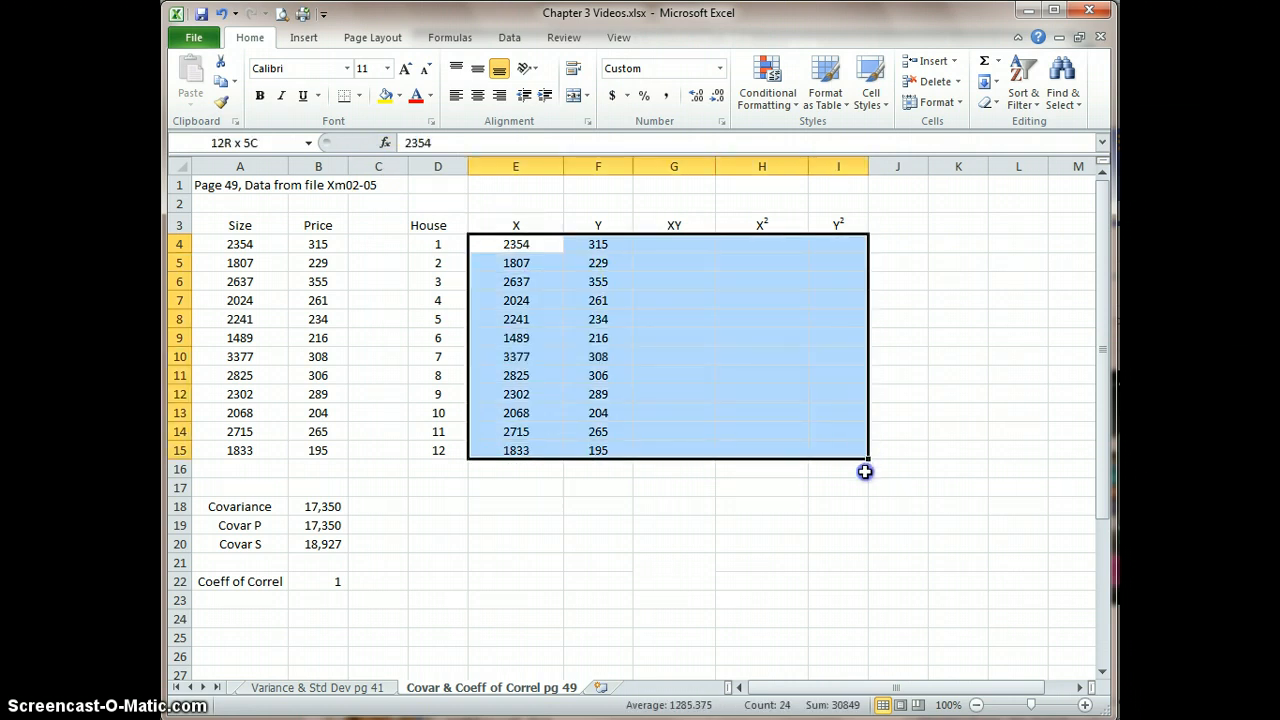
Apply Comma Style to E4:I16 and decrease decimals twice to show whole numbers.
click(666, 95)
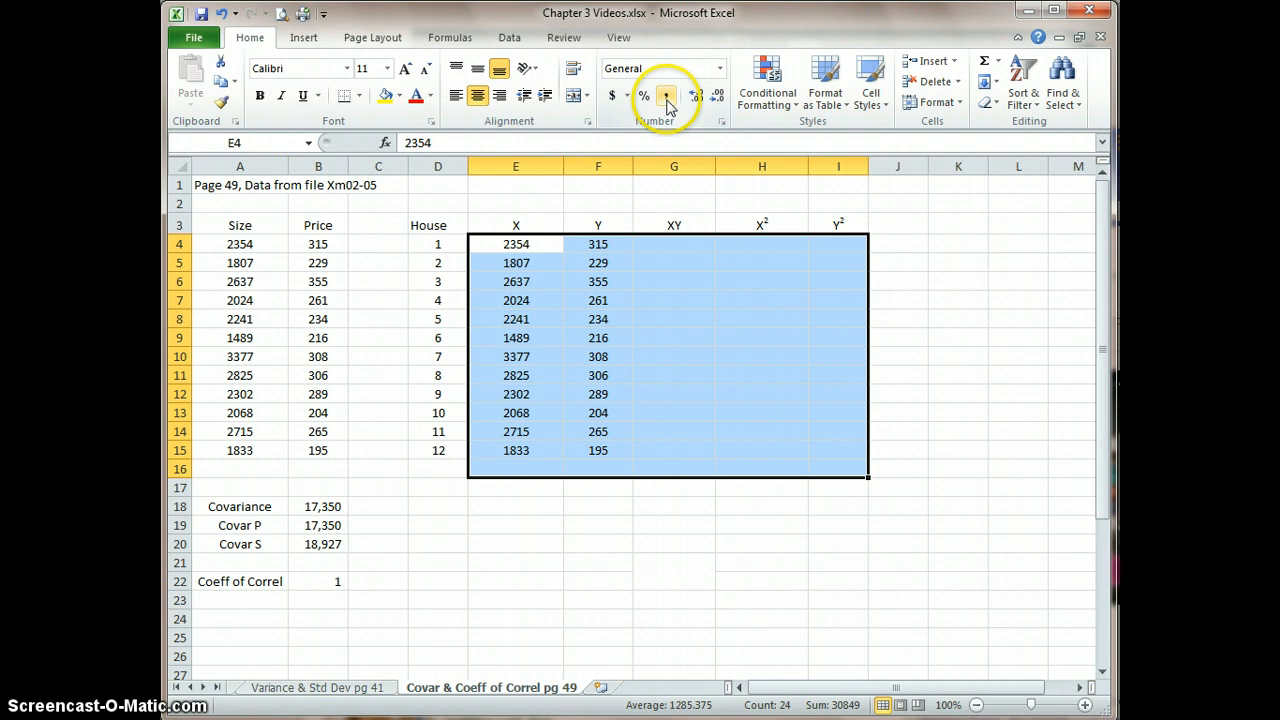
click(667, 95)
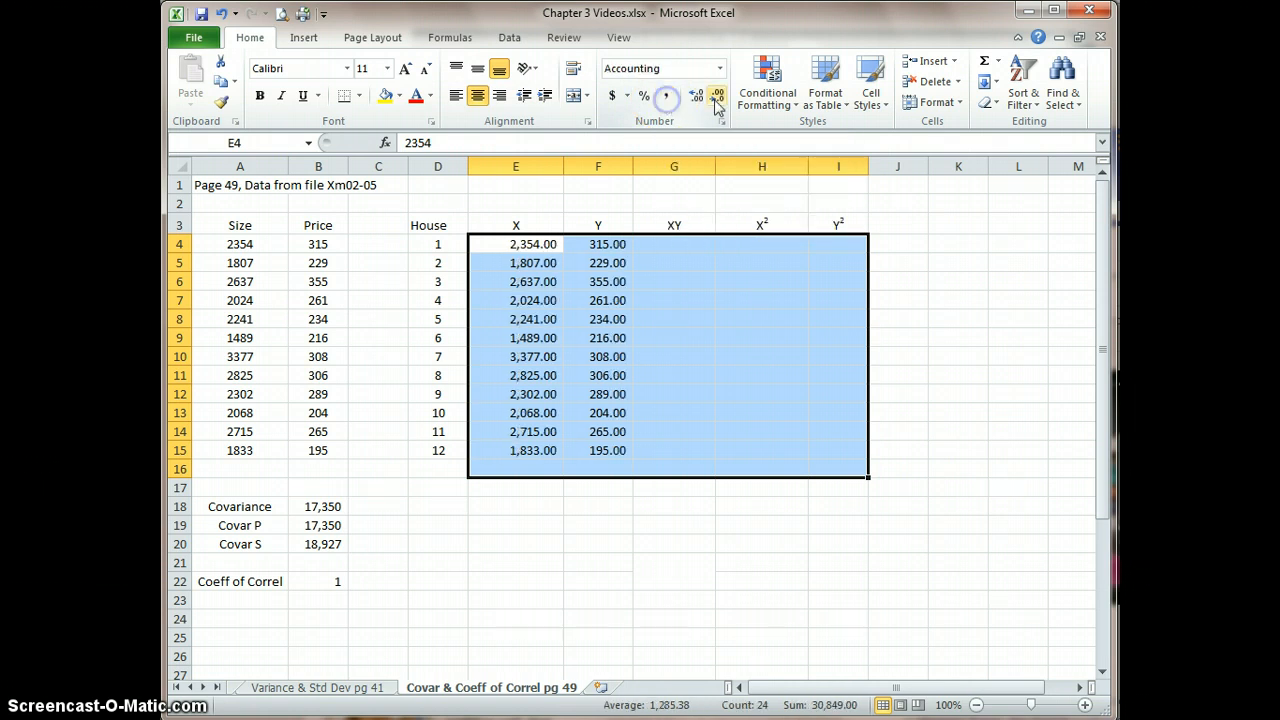
click(717, 95)
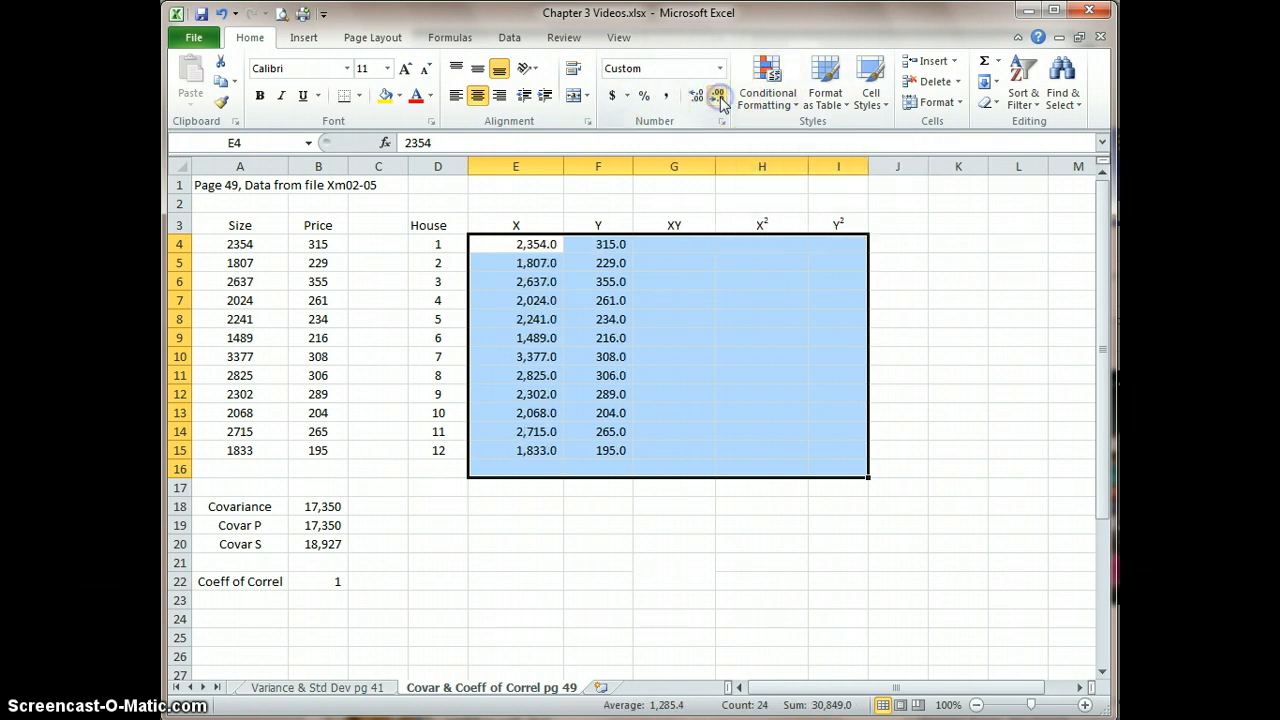
click(718, 95)
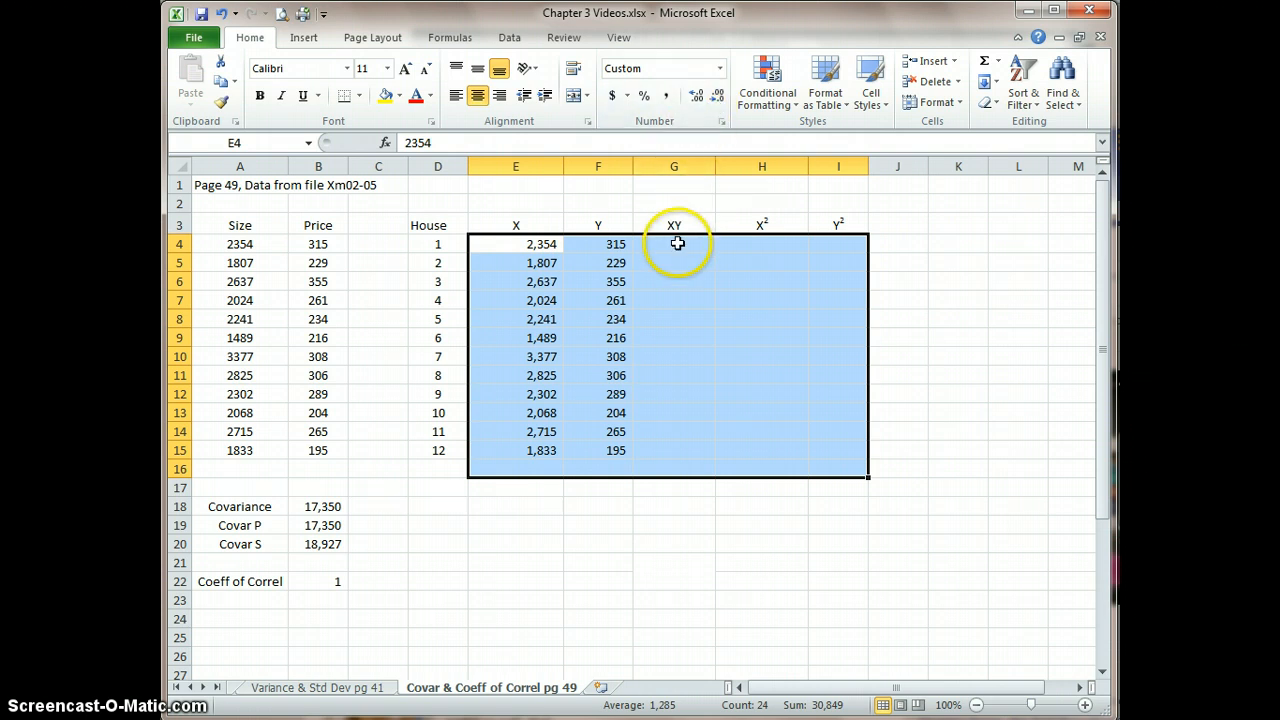
click(673, 244)
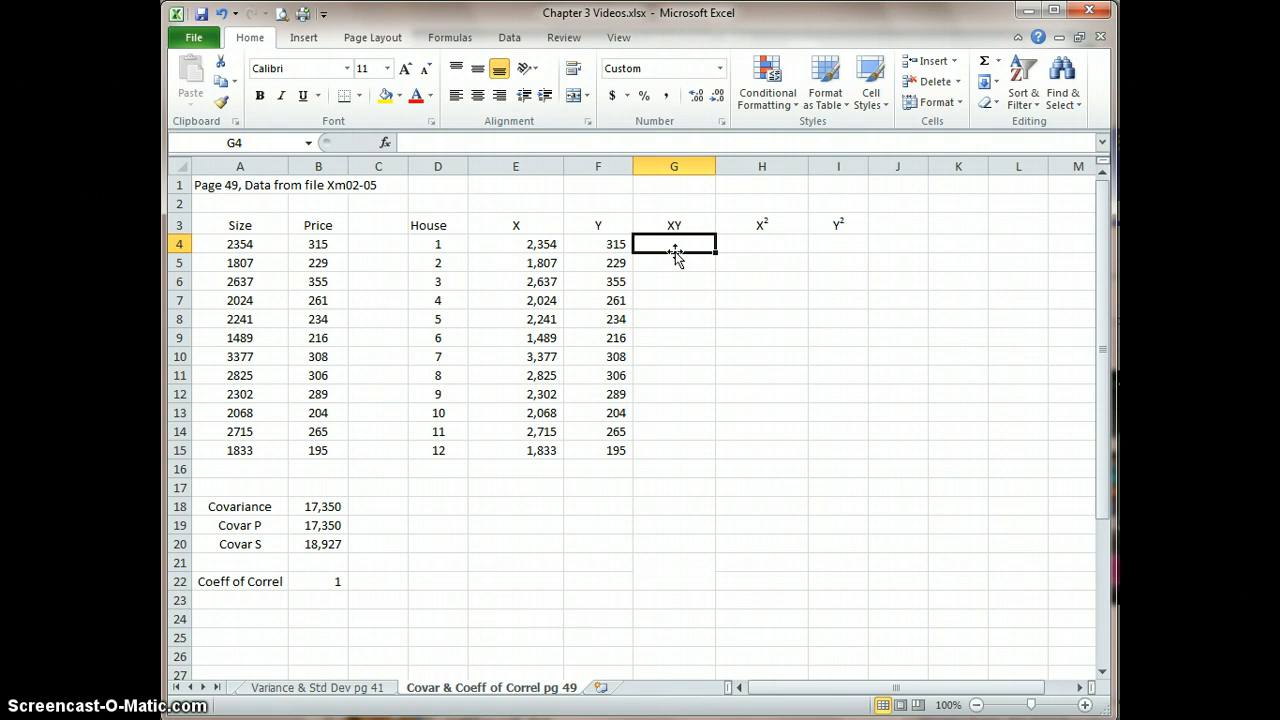
Enter first-house formulas: XY from X and Y, X² as =E4^2, Y² from F4.
text(=)
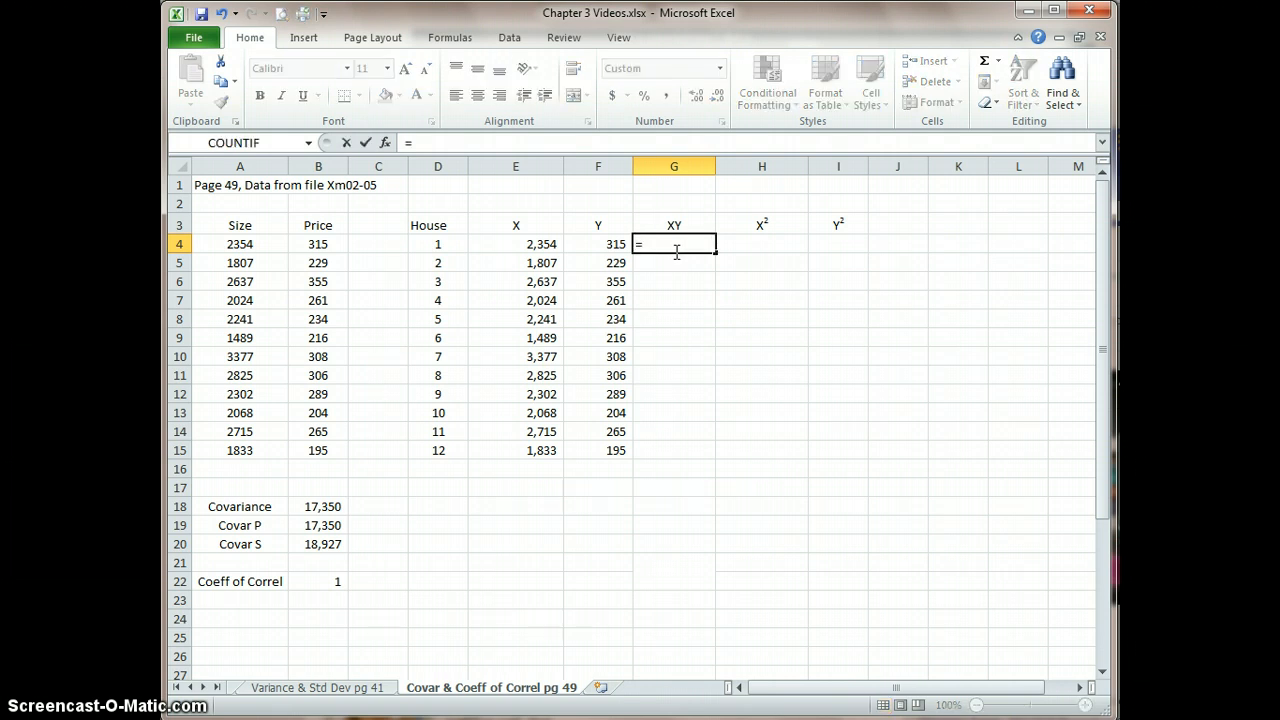
click(515, 244)
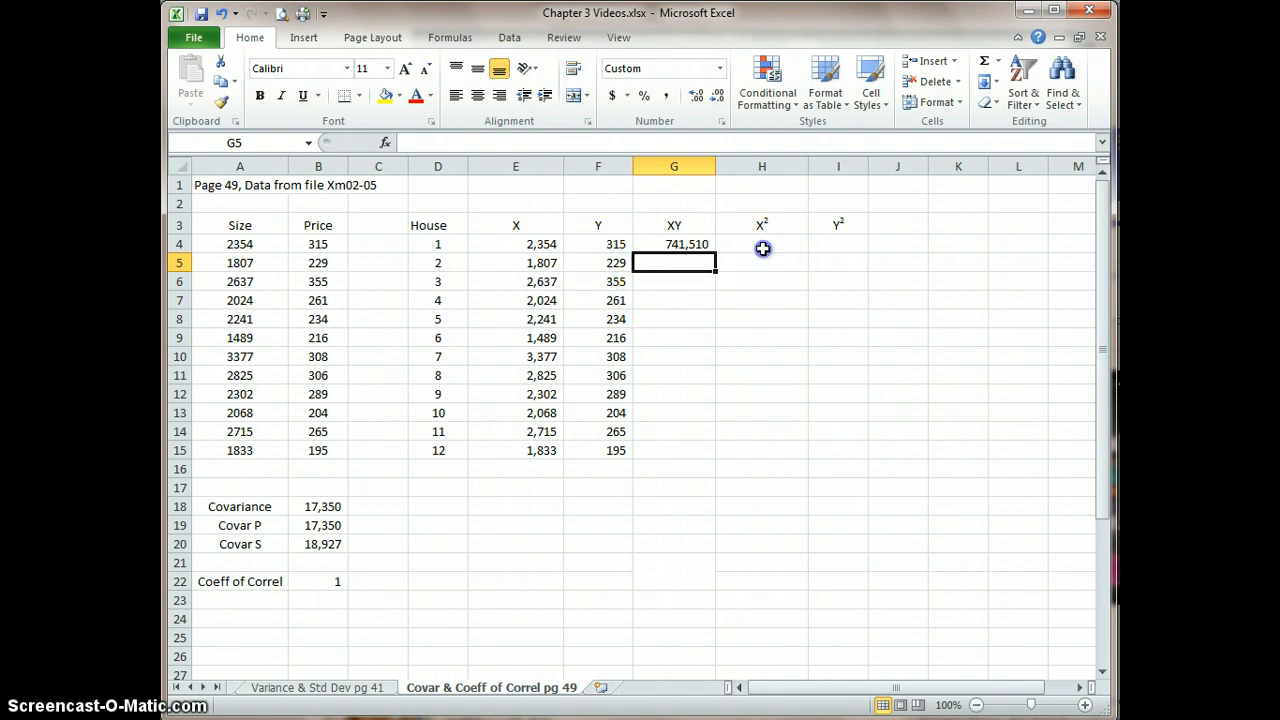
click(761, 244)
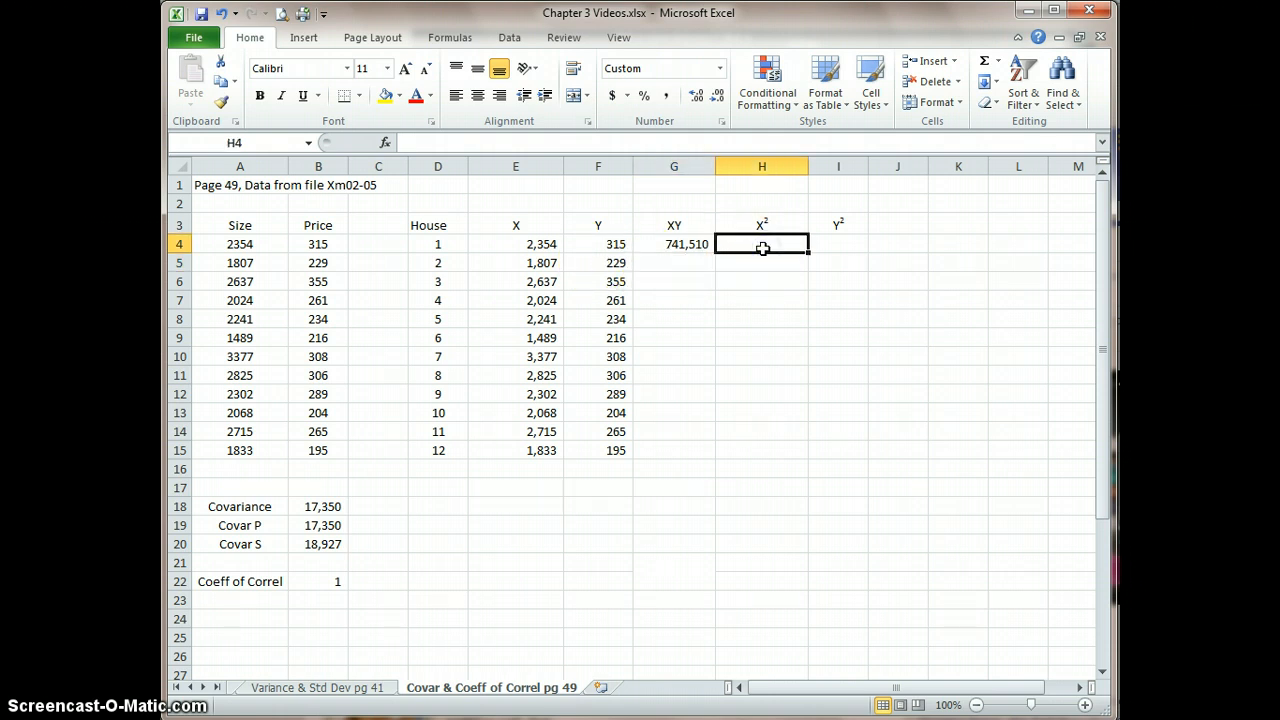
text(=)
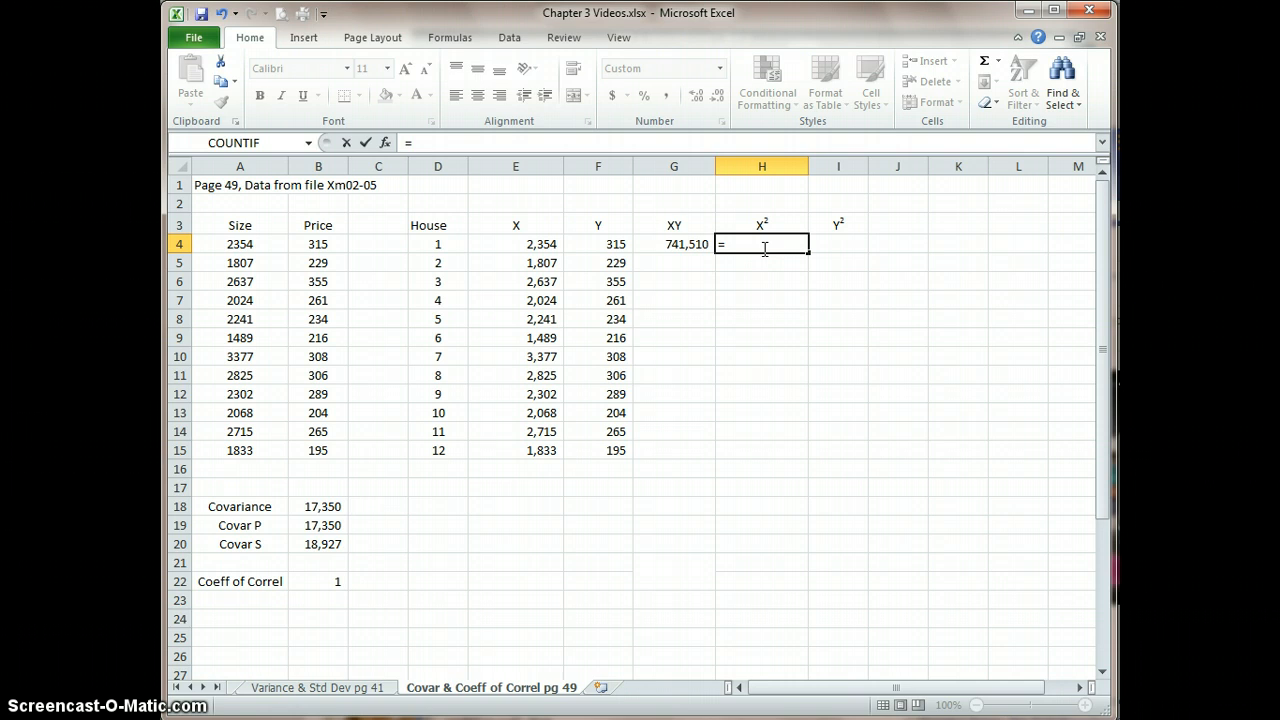
click(516, 244)
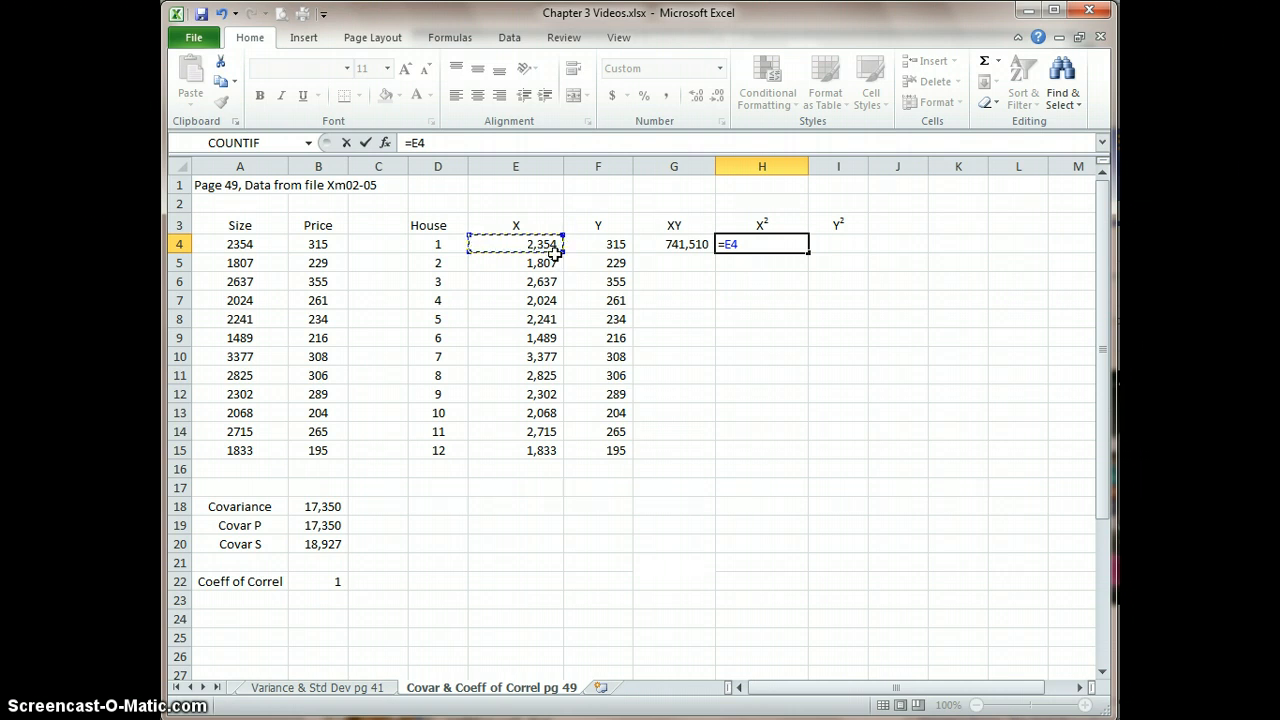
text(^)
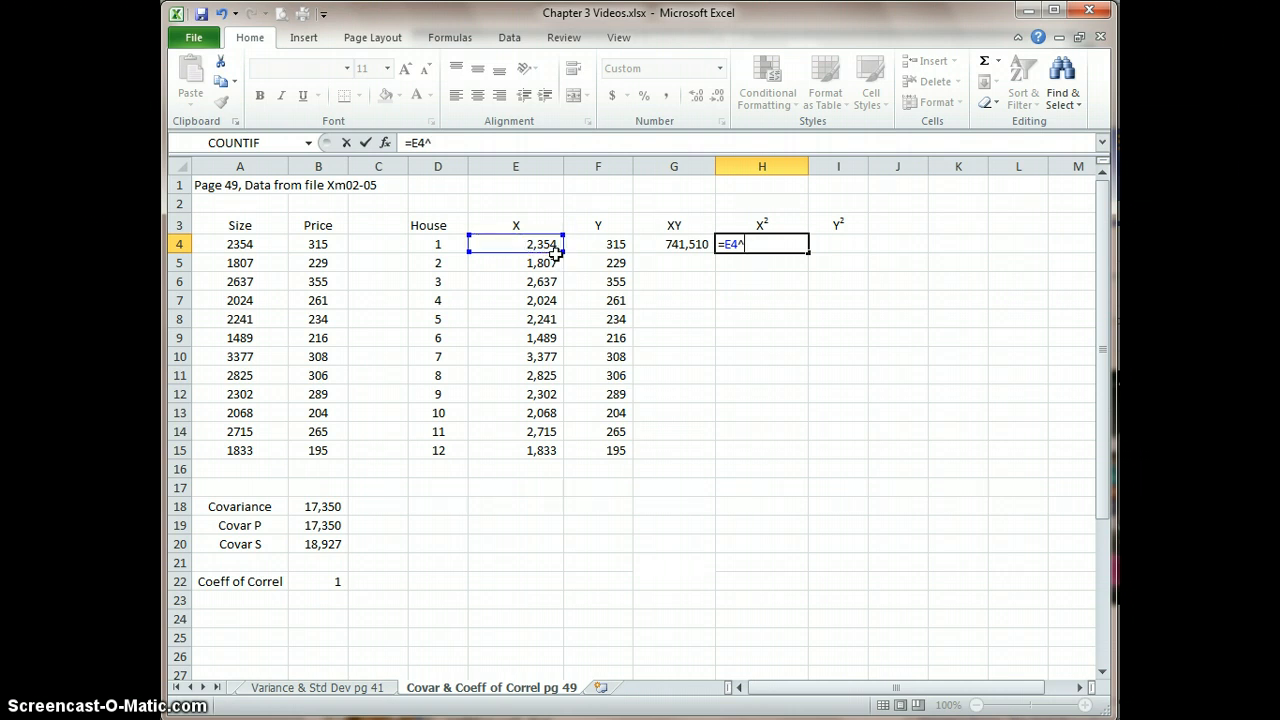
text(2)
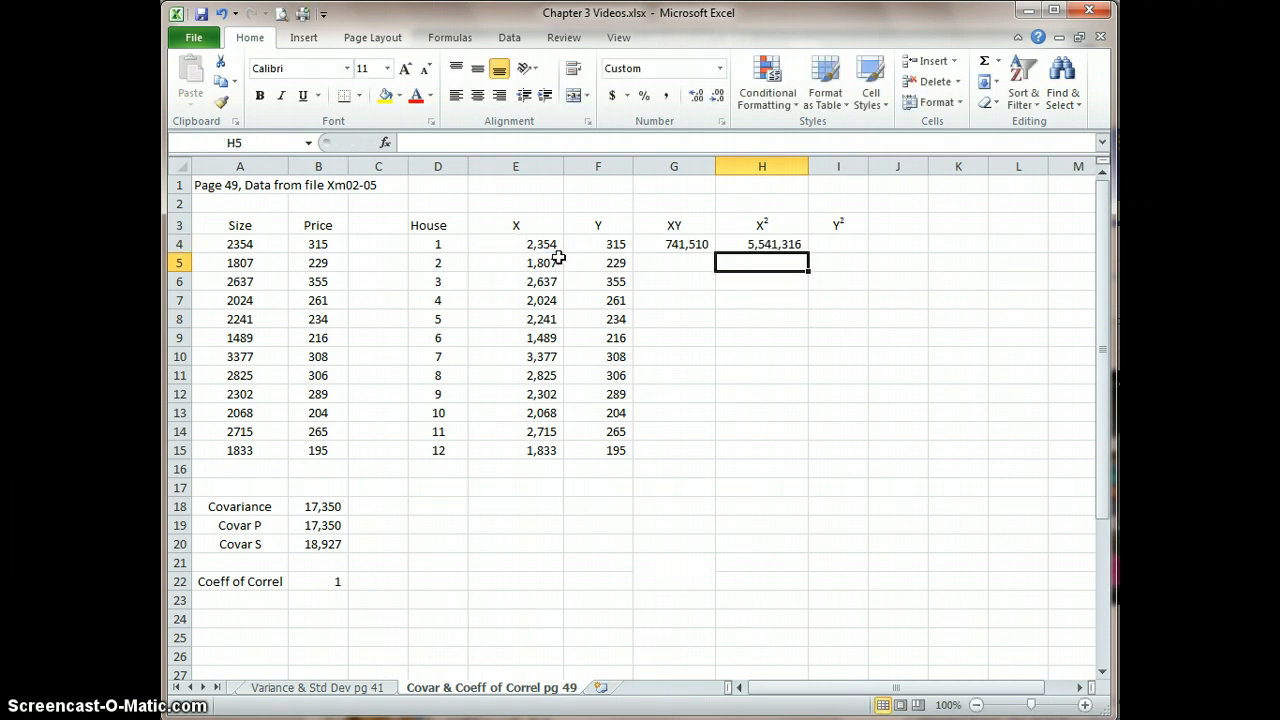
click(838, 244)
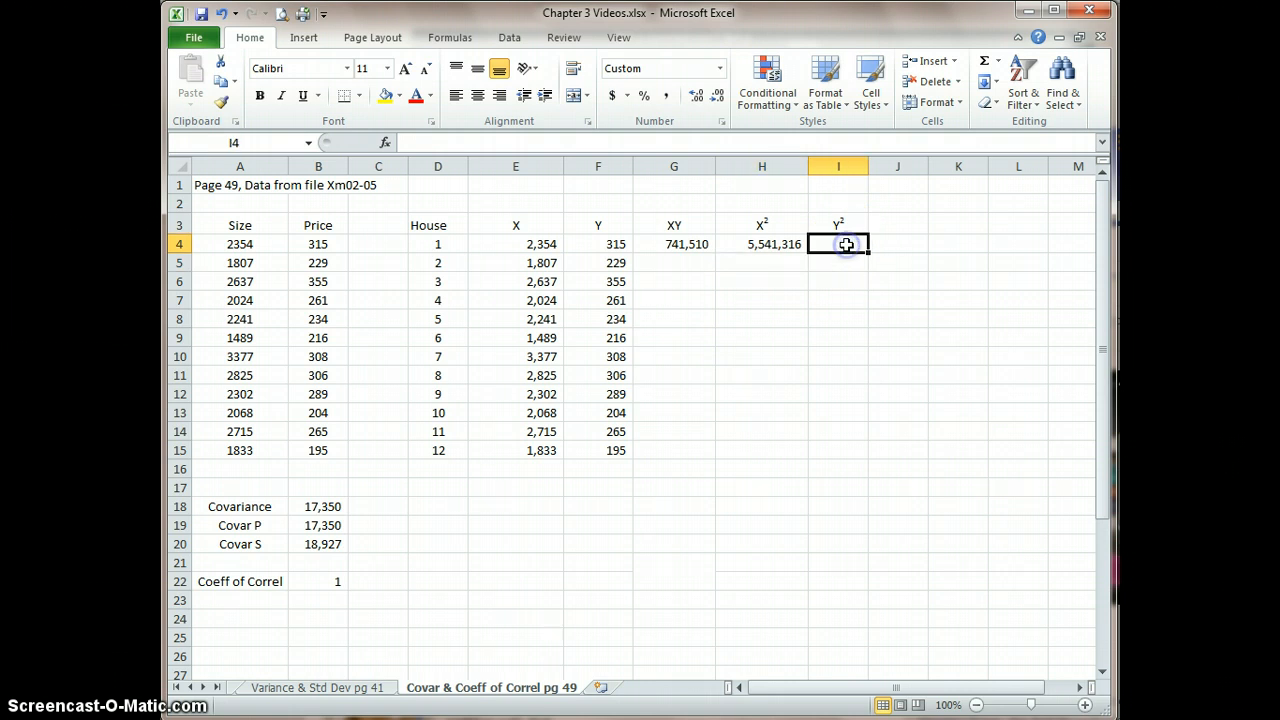
text(=)
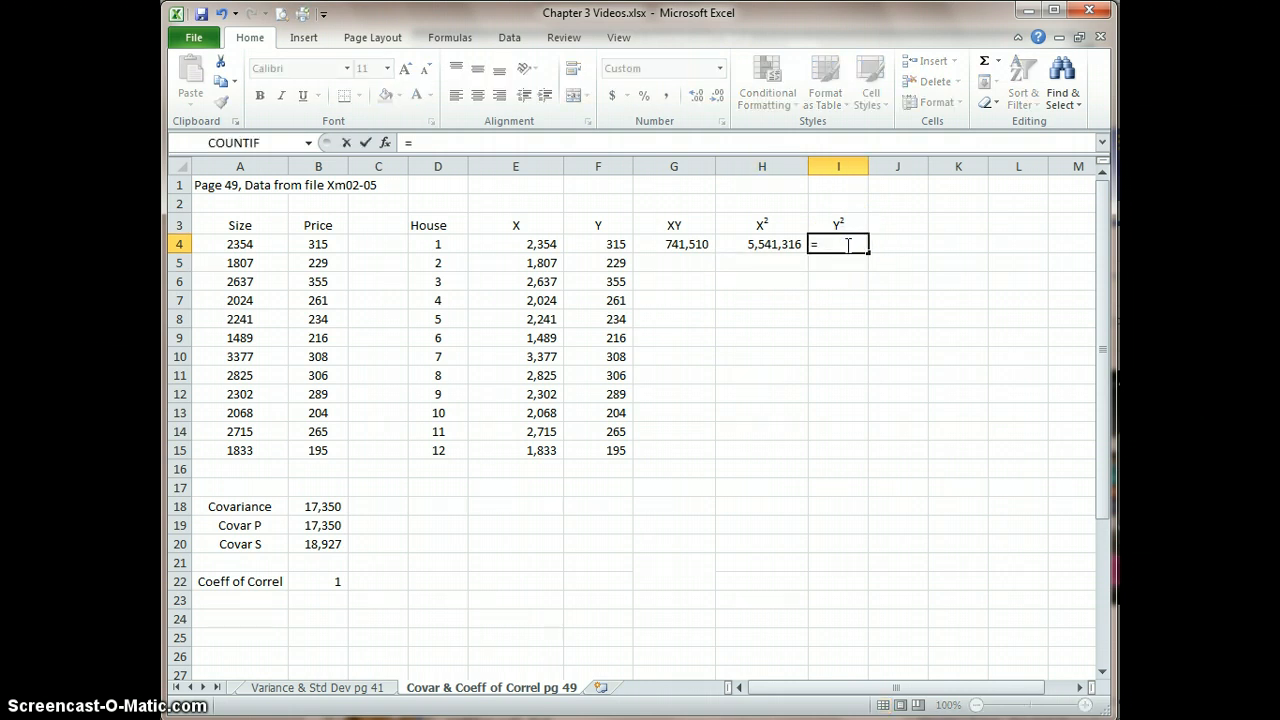
click(598, 244)
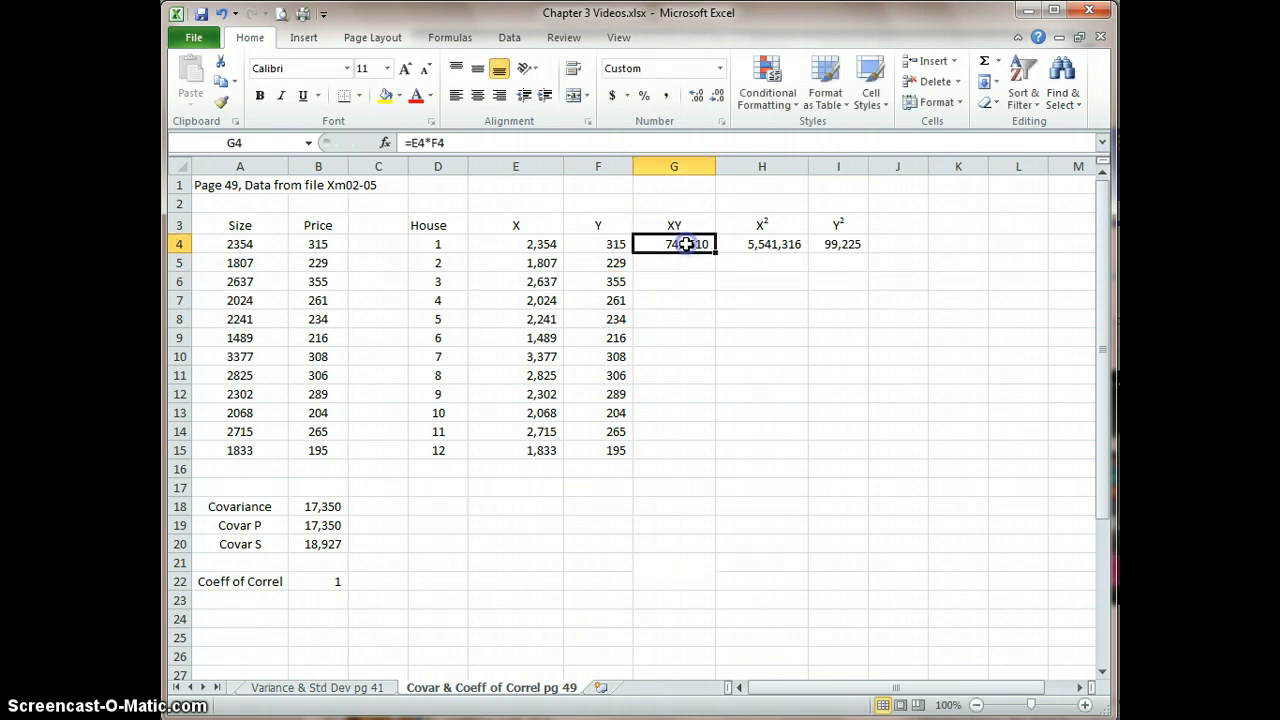
Fill the XY, X² and Y² formulas down to row 15, ending with =F15*F15.
click(838, 243)
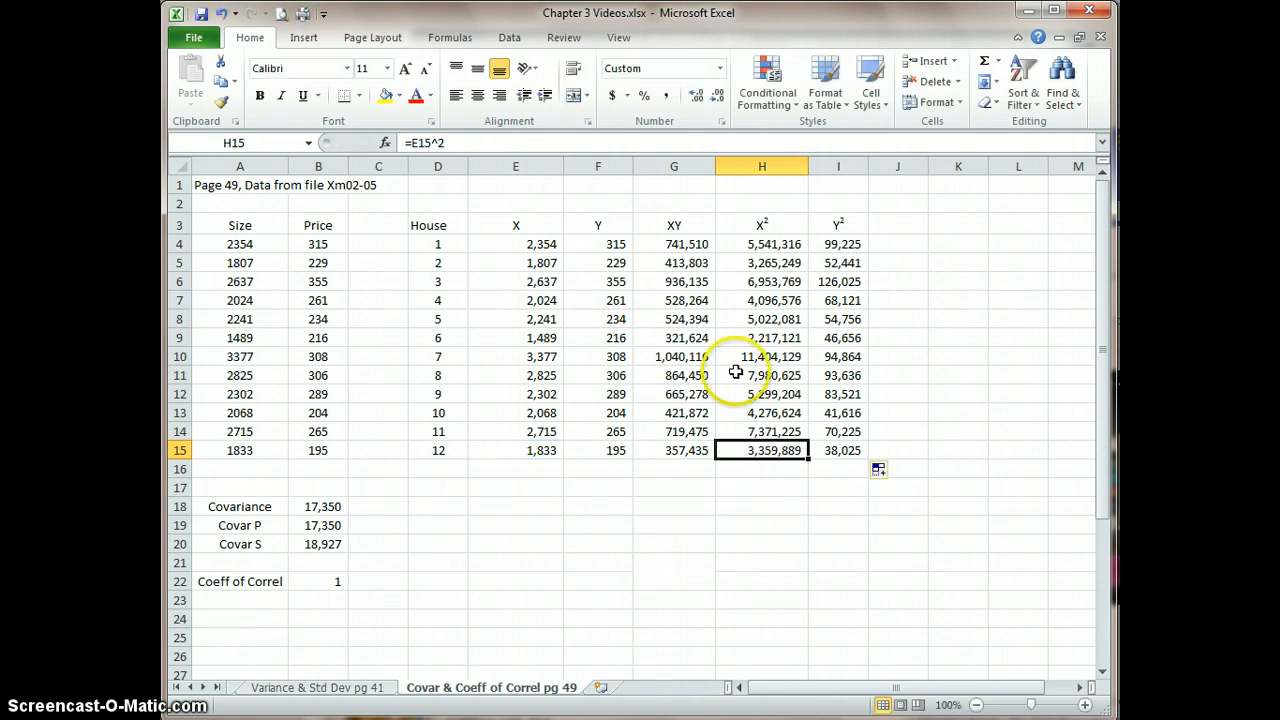
text(=F15*F15)
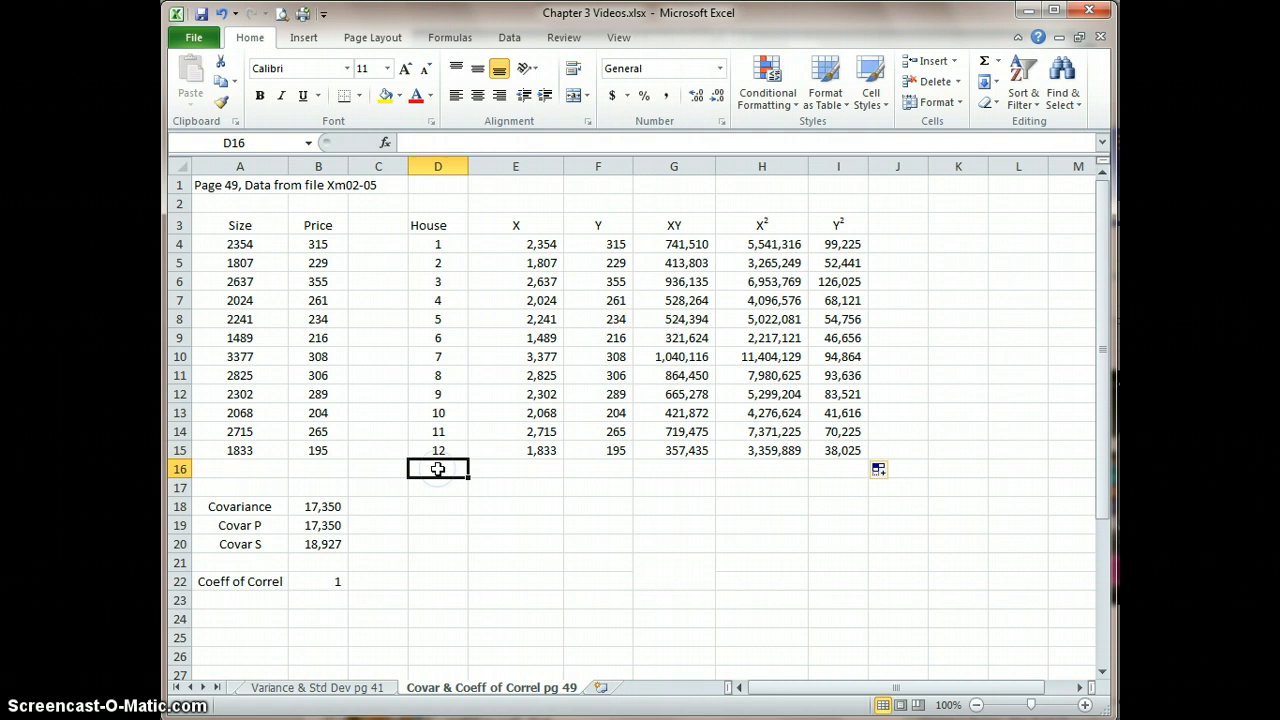
Label row 16 Total, AutoSum E16:I16, and check the X, Y and X² SUM formulas.
text(Total)
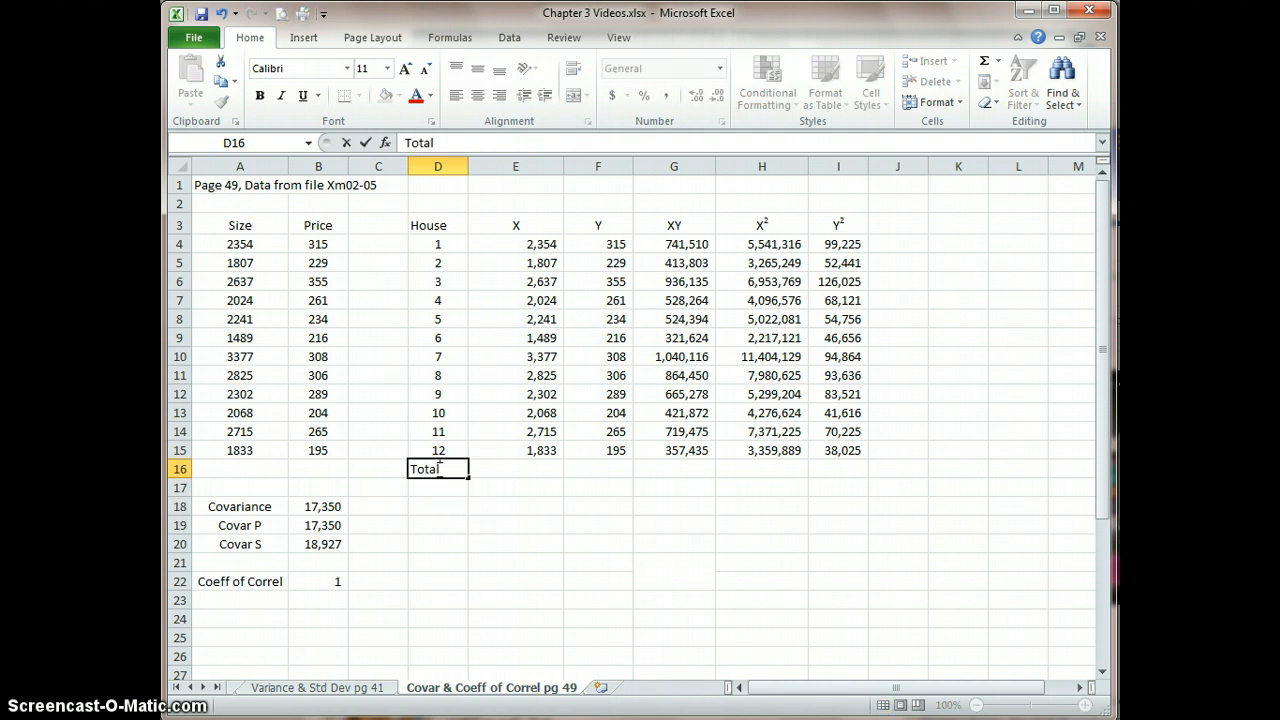
click(515, 468)
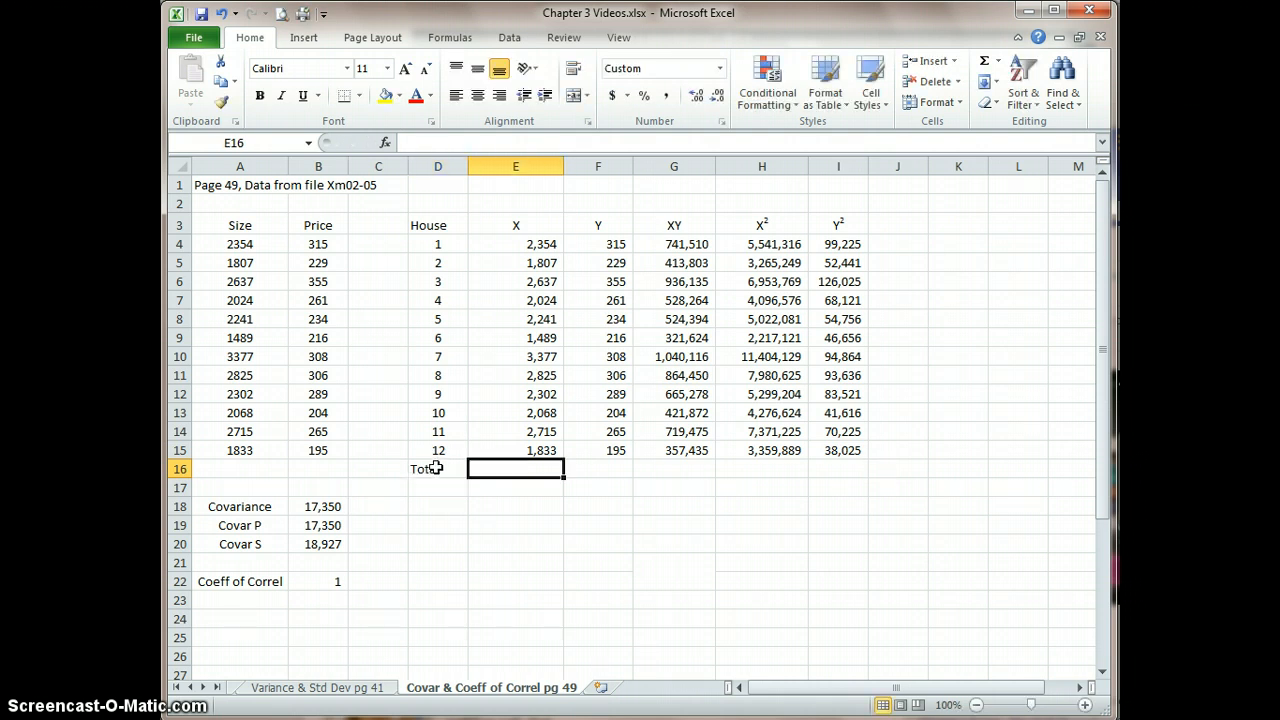
drag(516, 468, 674, 468)
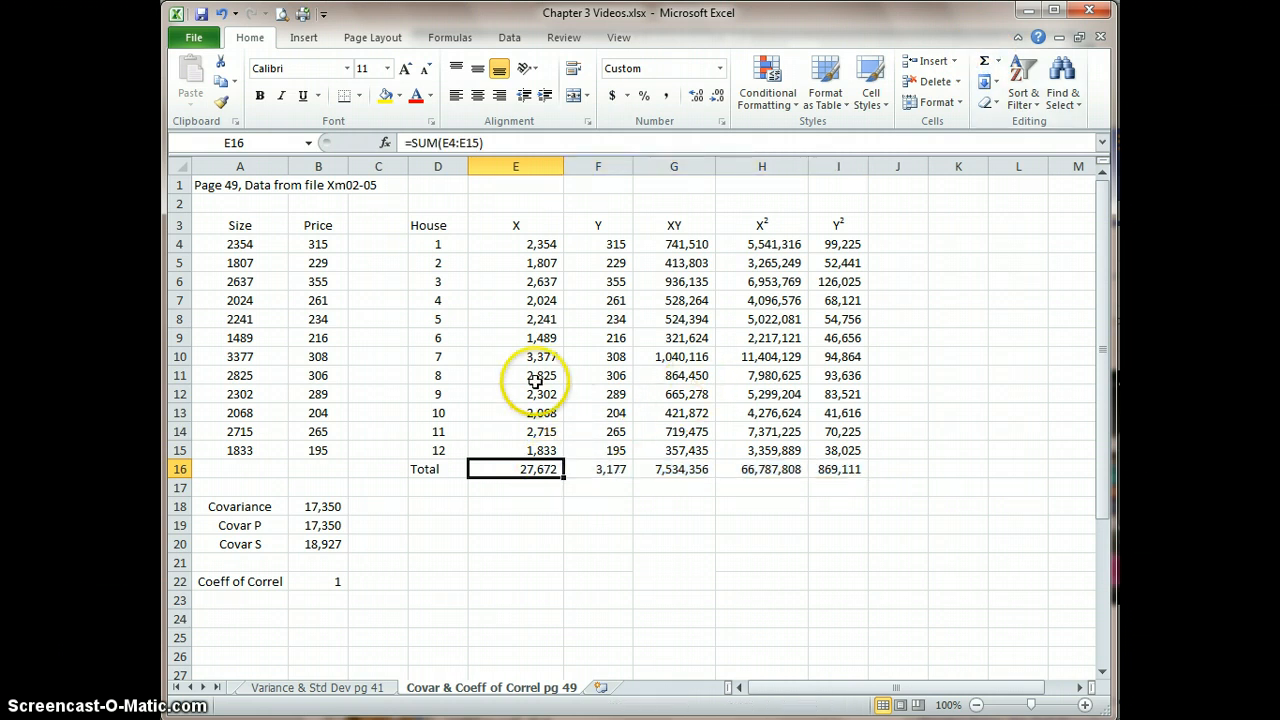
double_click(537, 468)
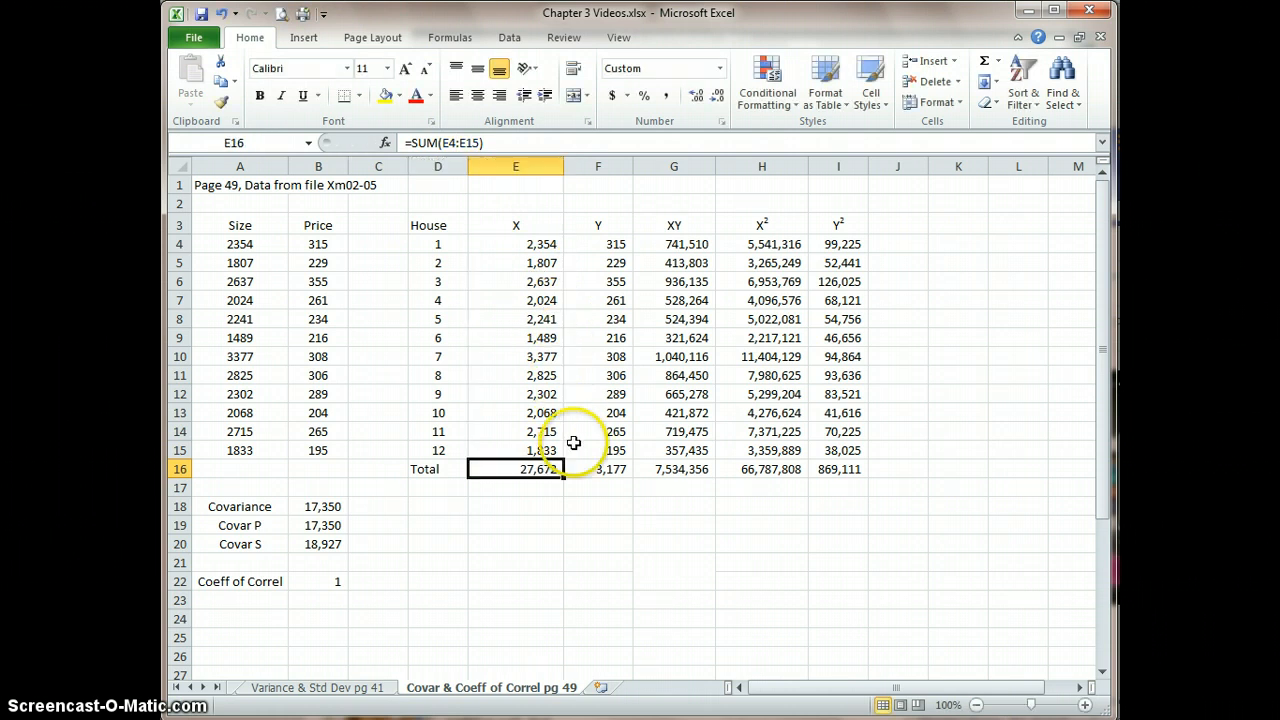
click(598, 469)
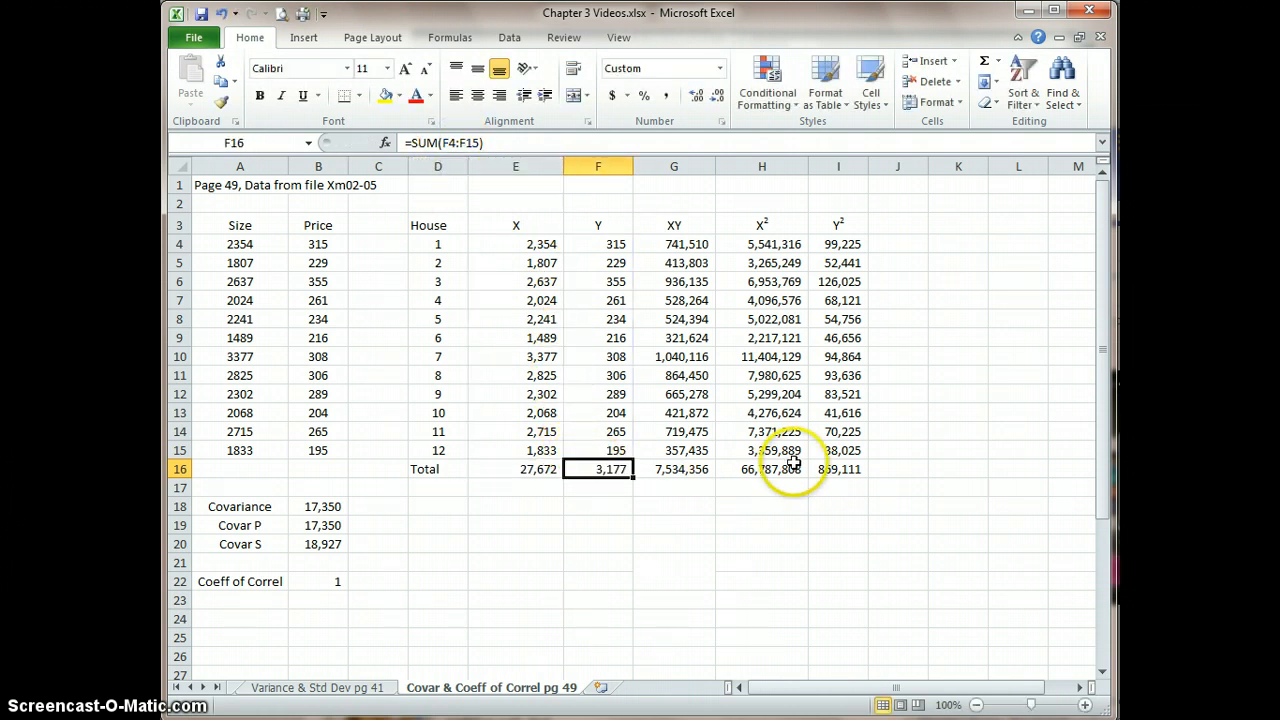
click(762, 468)
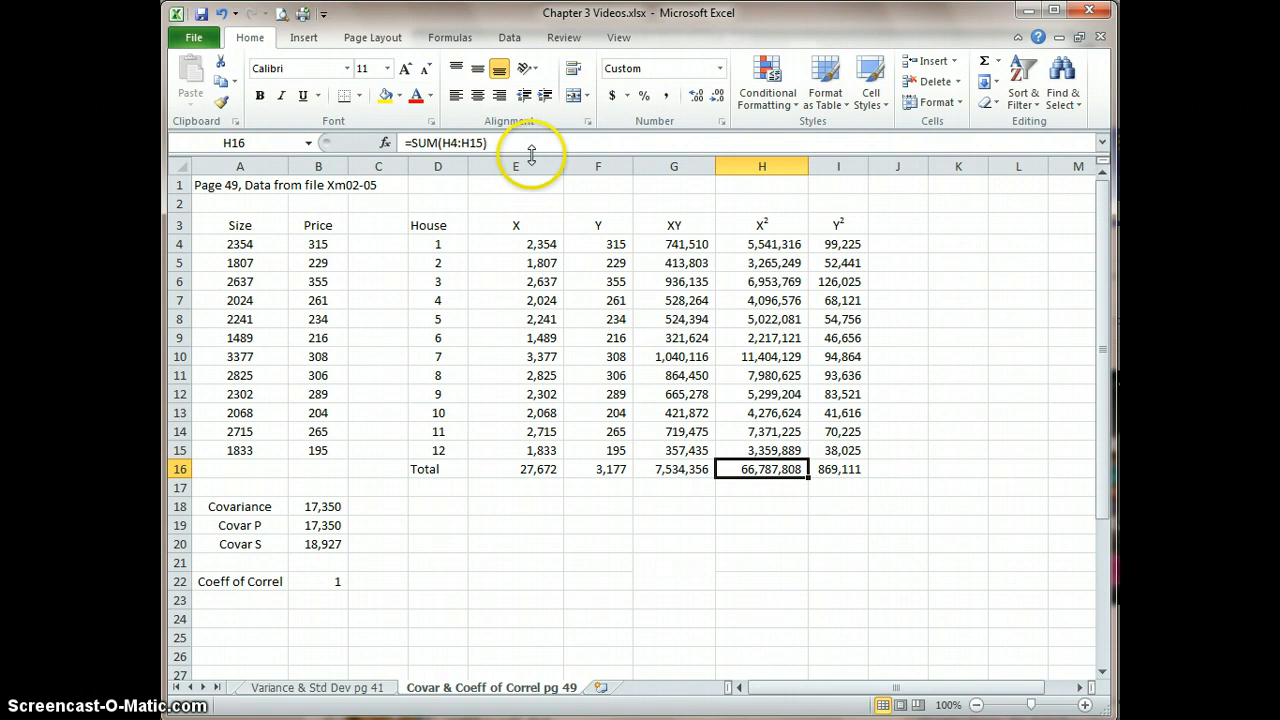
click(598, 506)
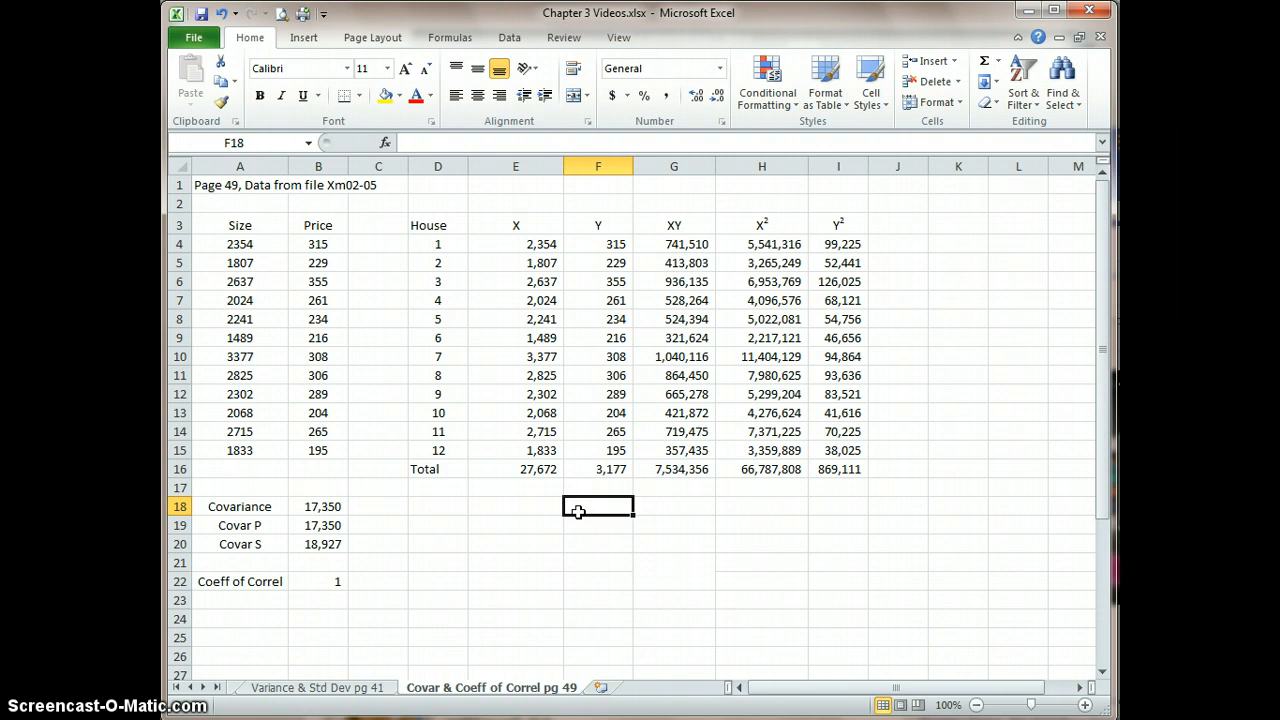
mouse_move(680, 502)
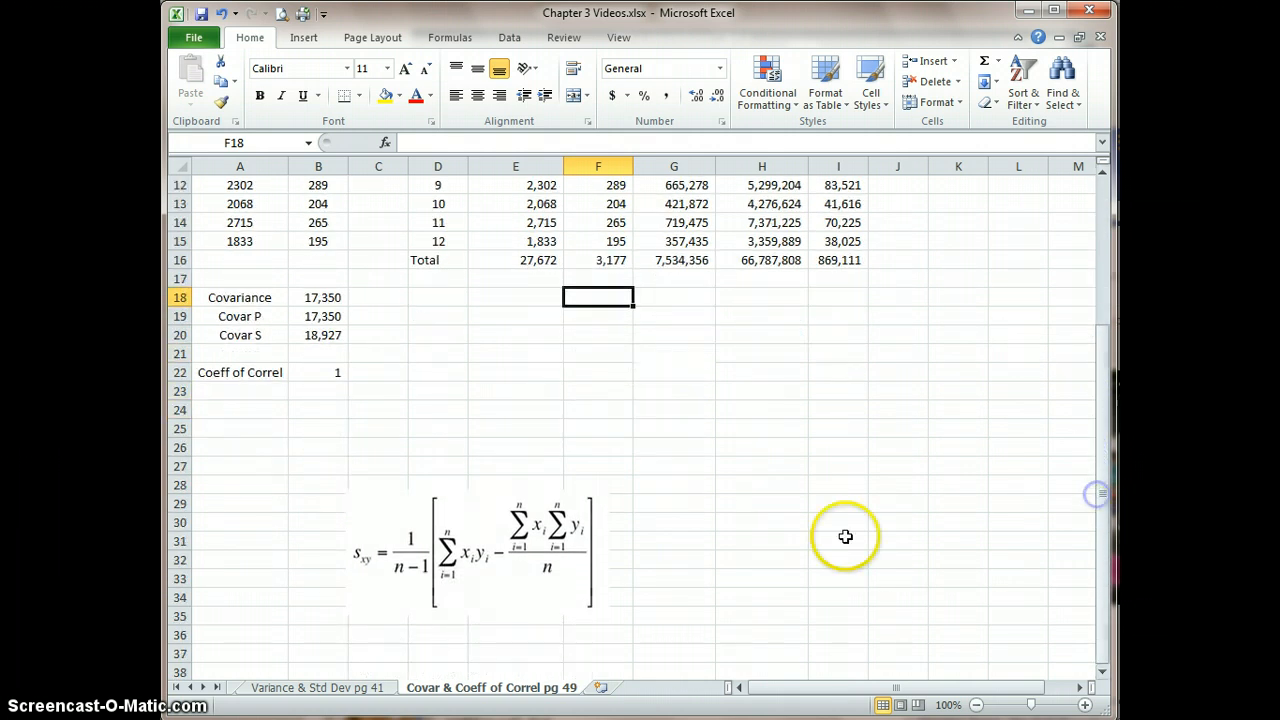
Drag the sample covariance formula picture up beside the covariance block below Total.
click(474, 550)
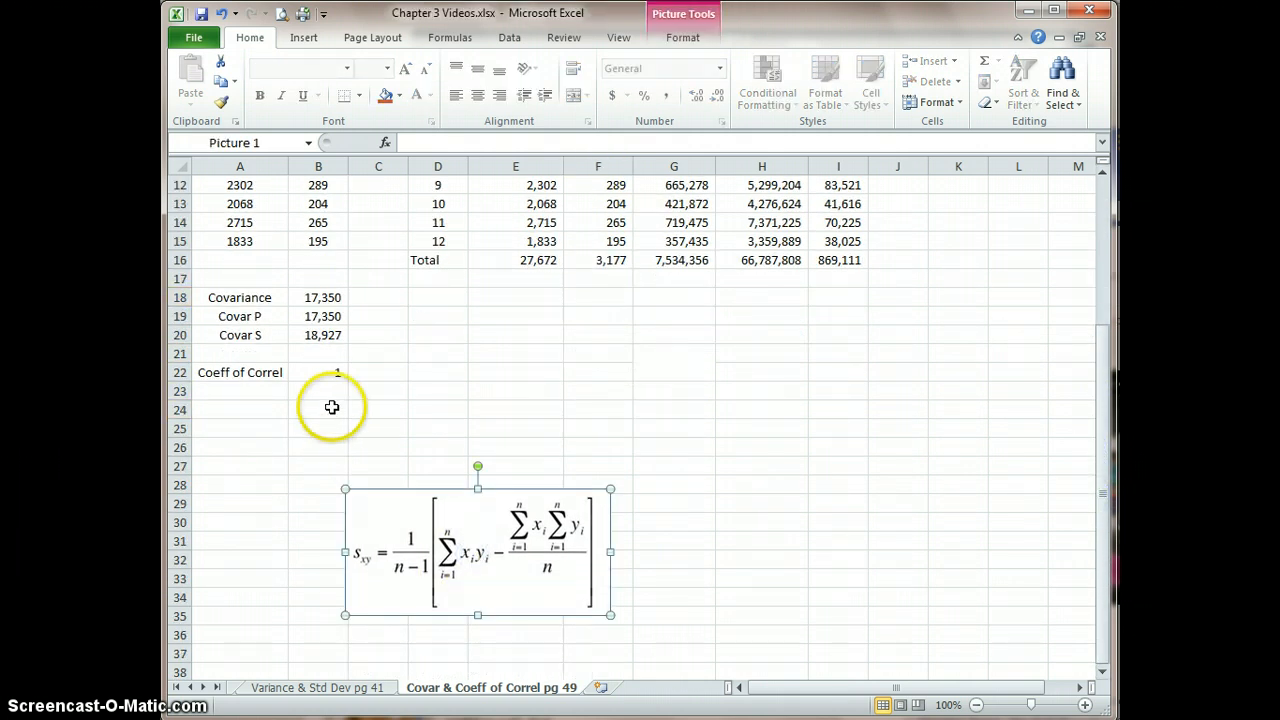
click(317, 428)
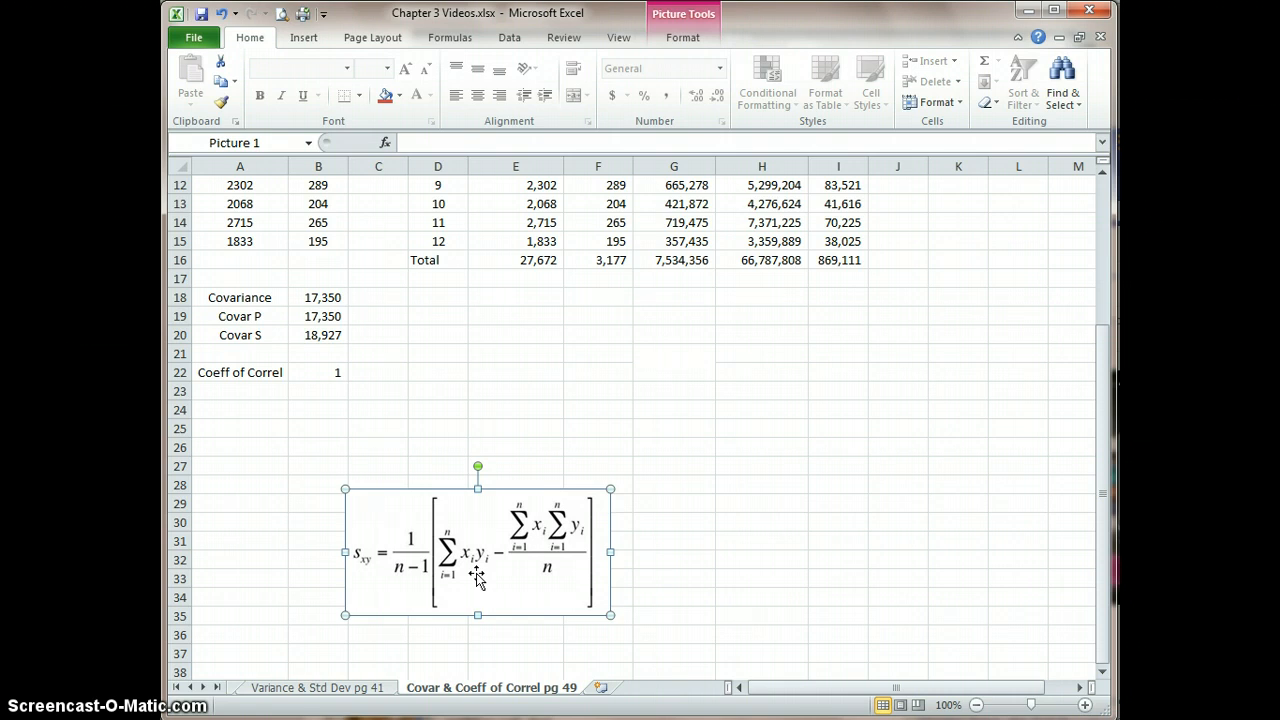
click(478, 565)
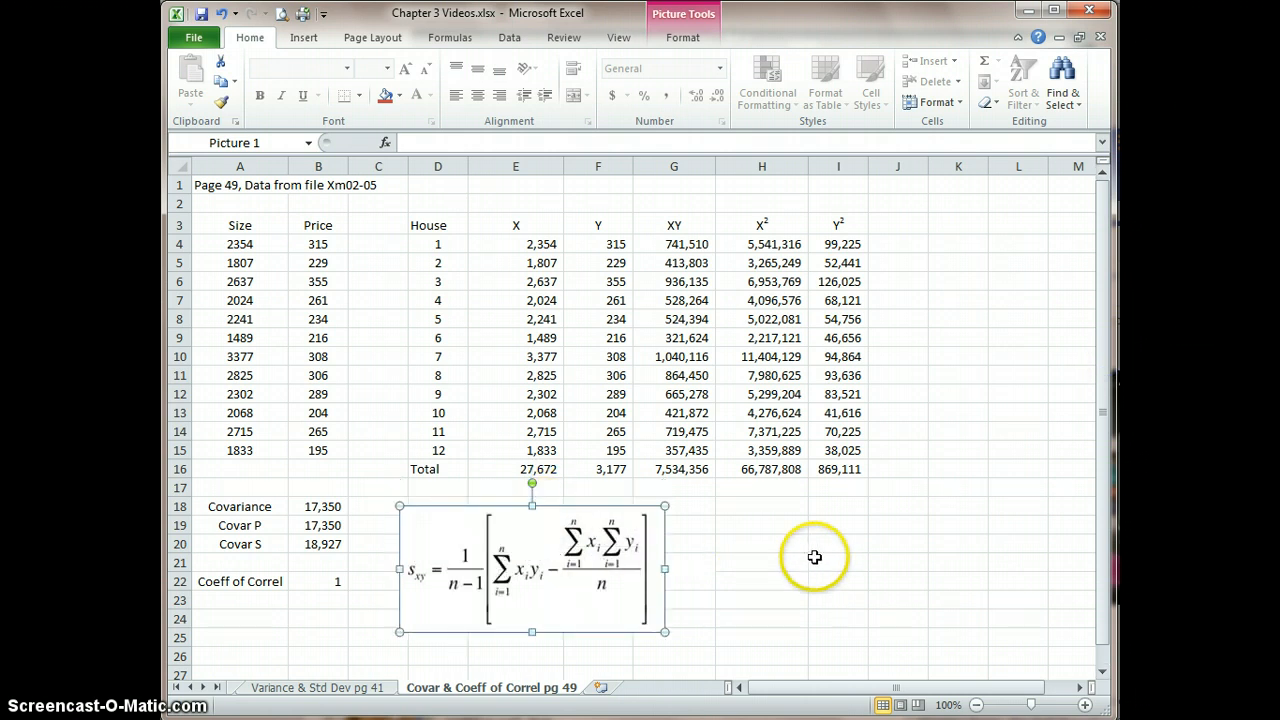
click(761, 524)
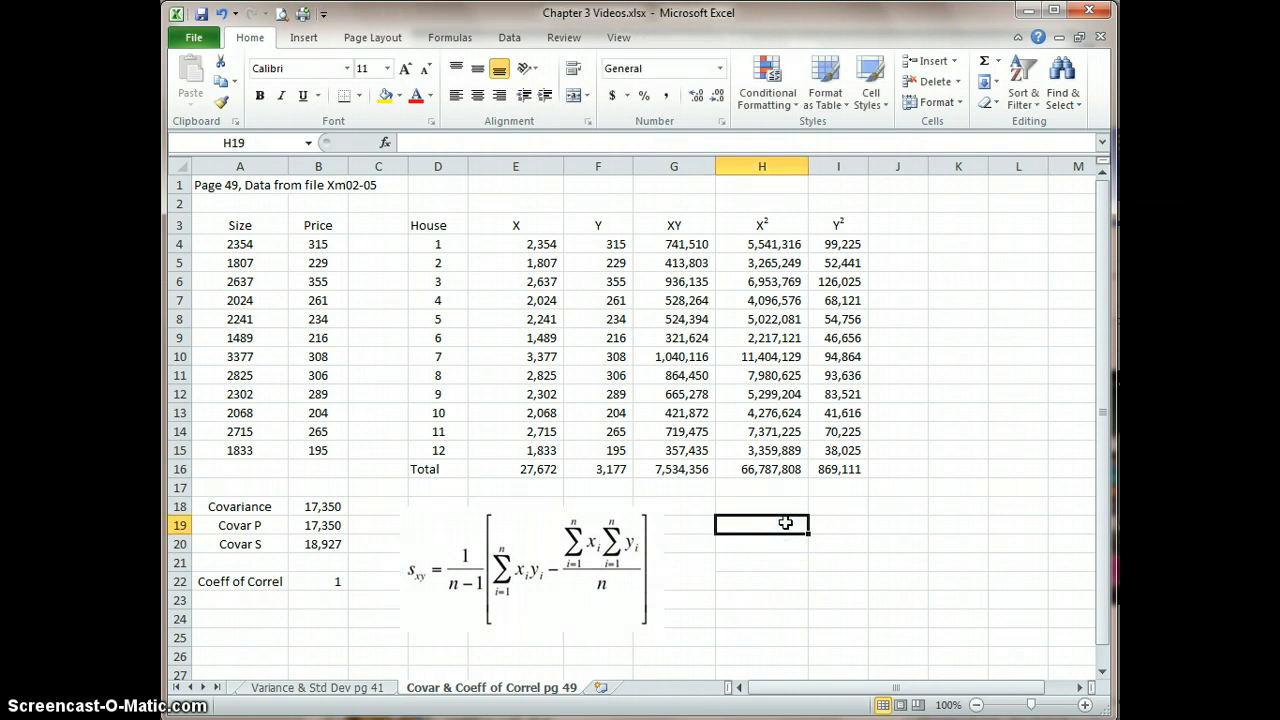
Label H19 'Covariance =' and begin the formula =1/(12 in the next cell.
text(c)
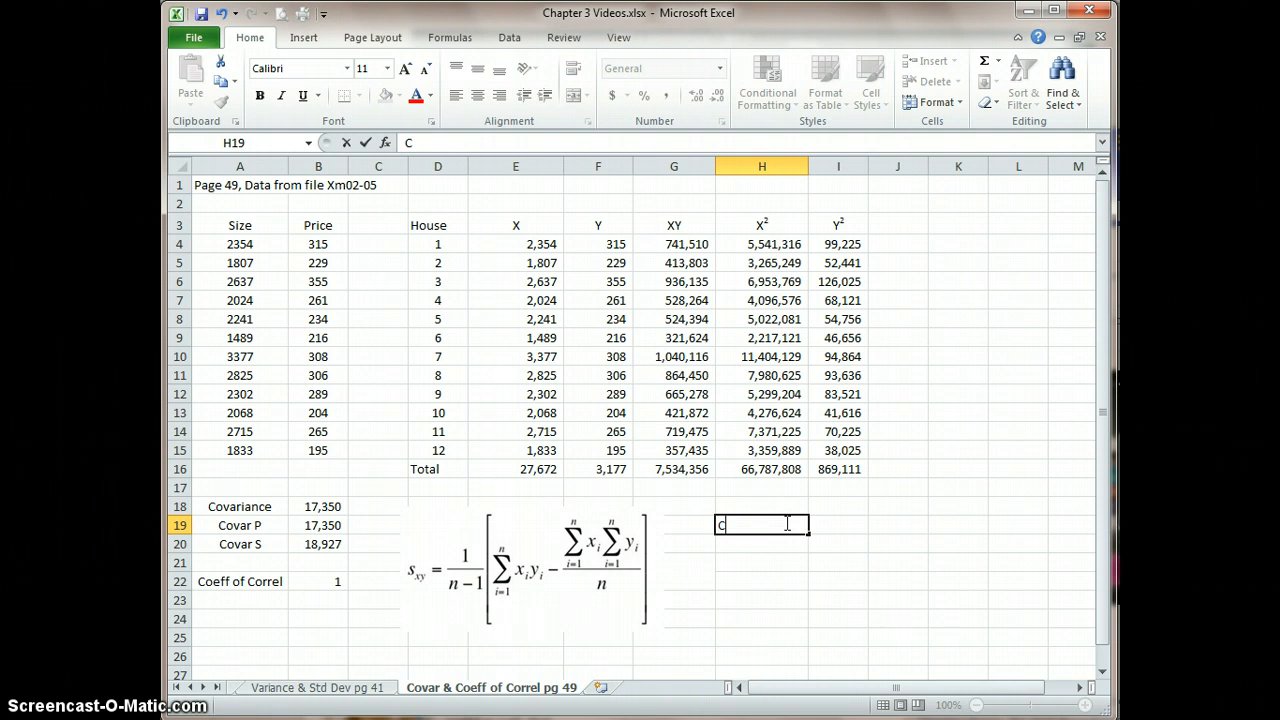
text(ovariance)
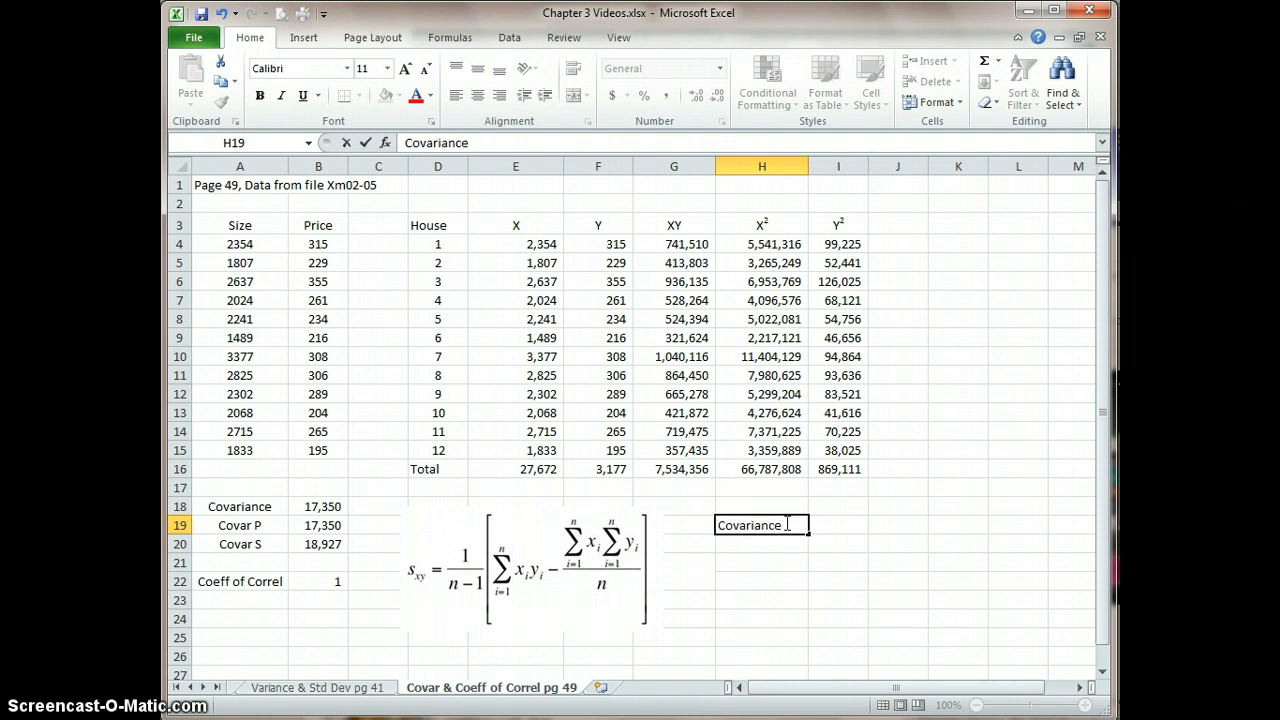
text(=)
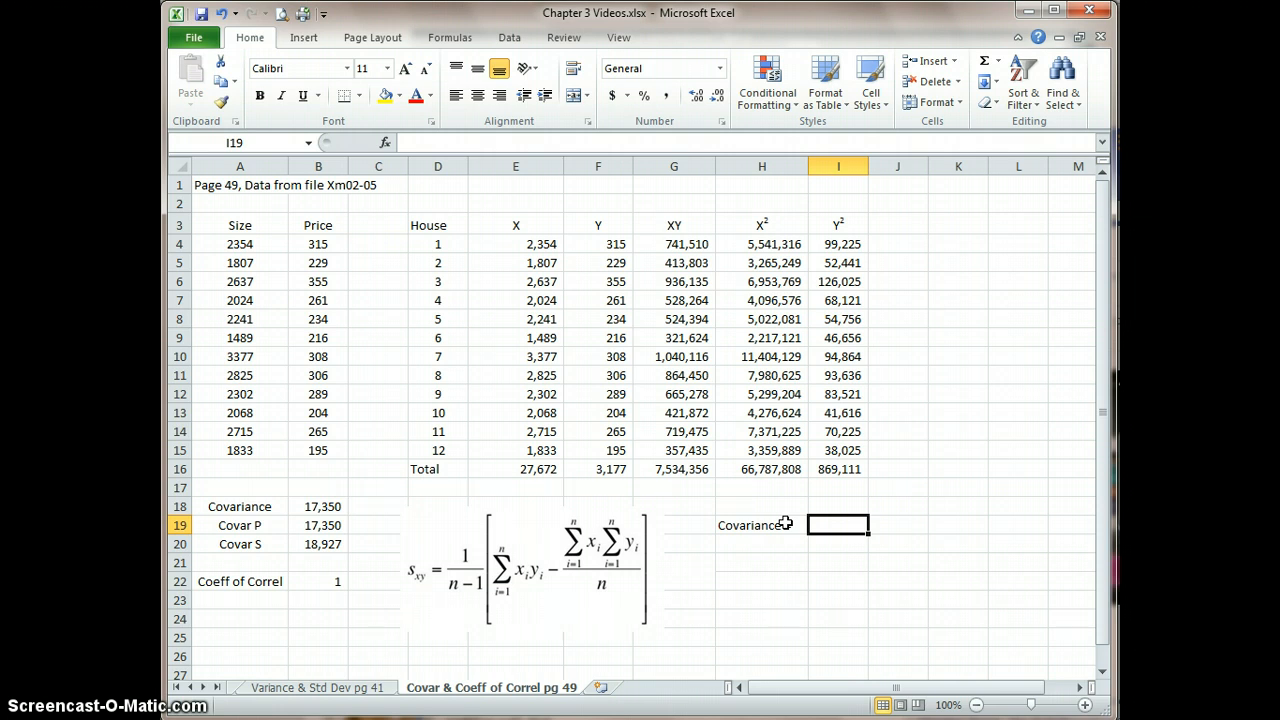
text(1)
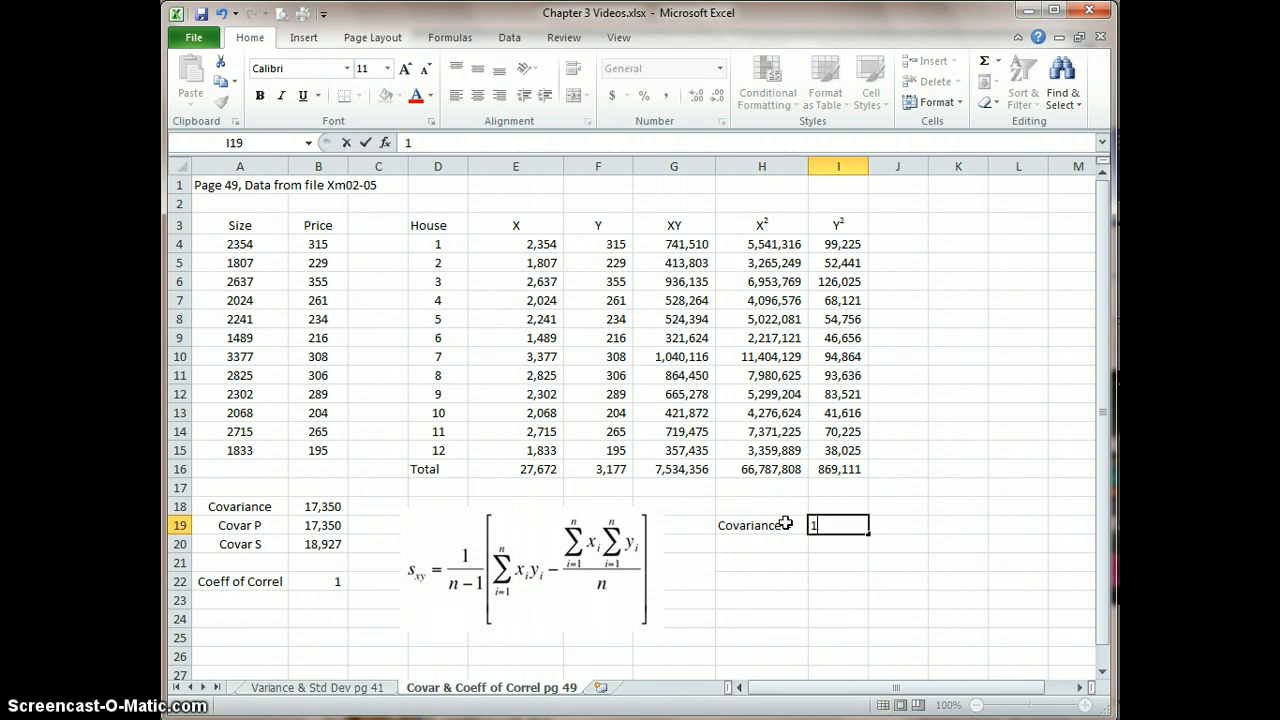
text(/)
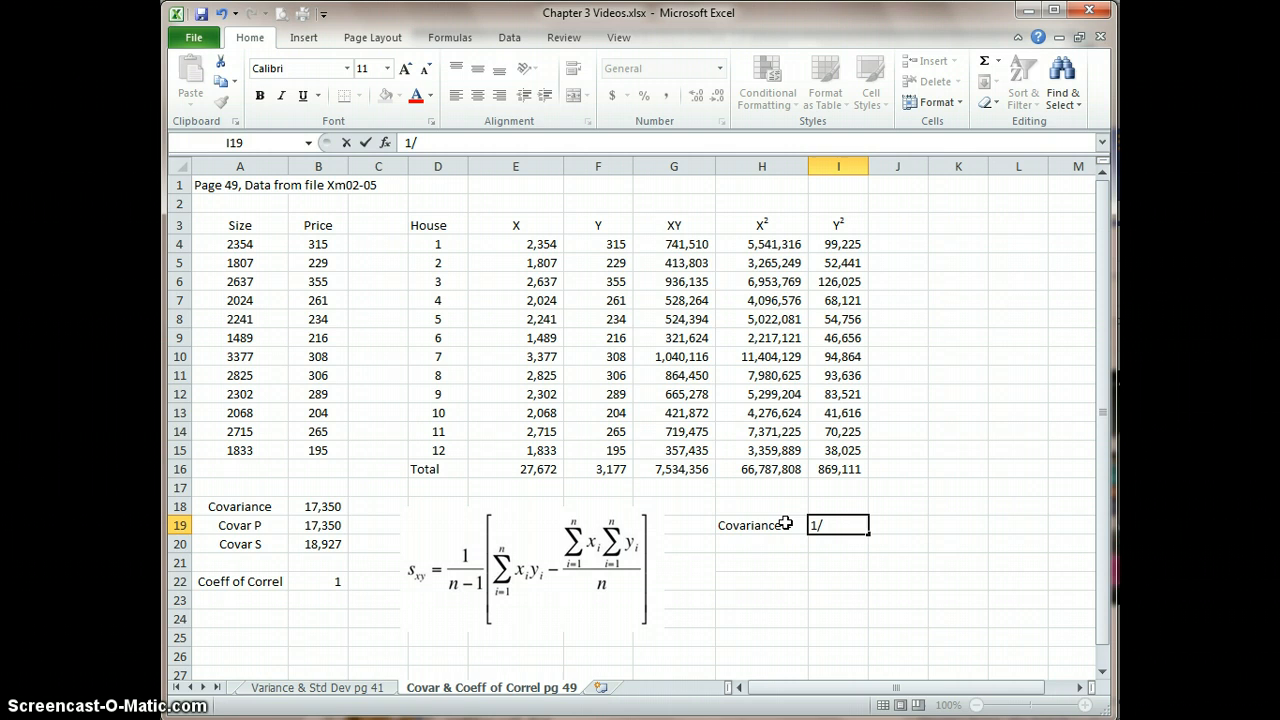
text(()
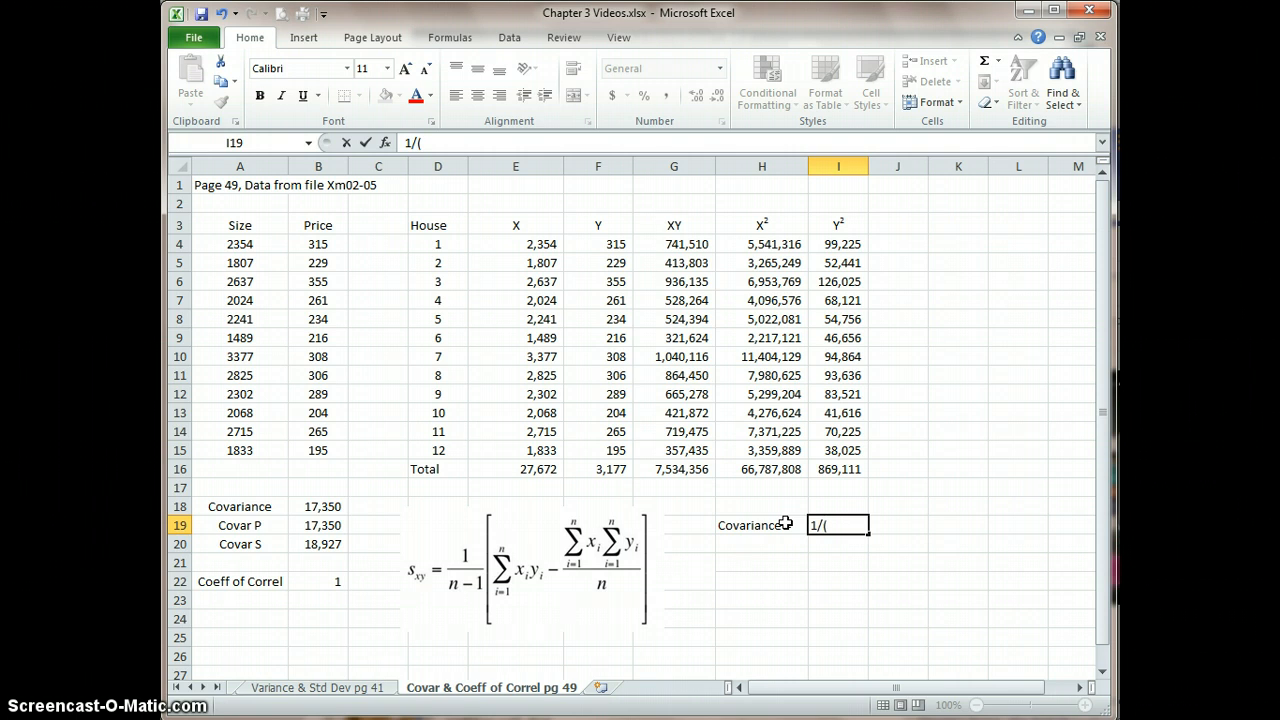
click(437, 450)
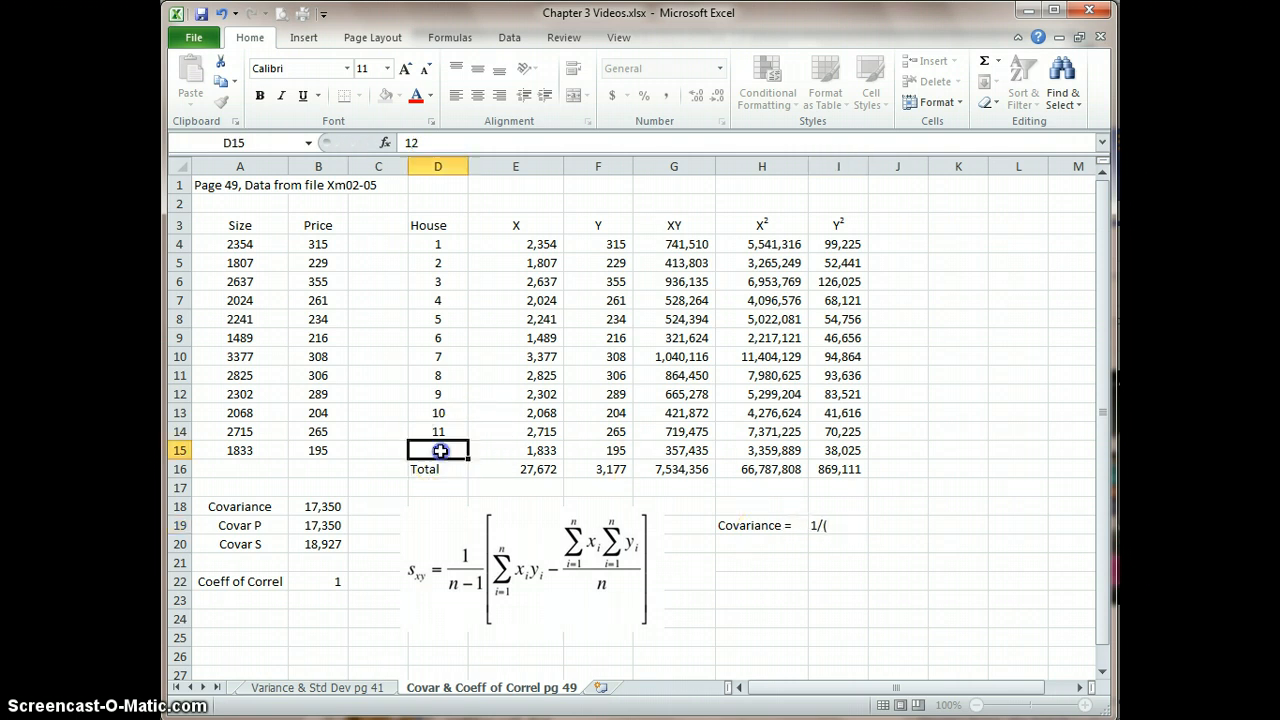
text(12)
click(838, 525)
text(=)
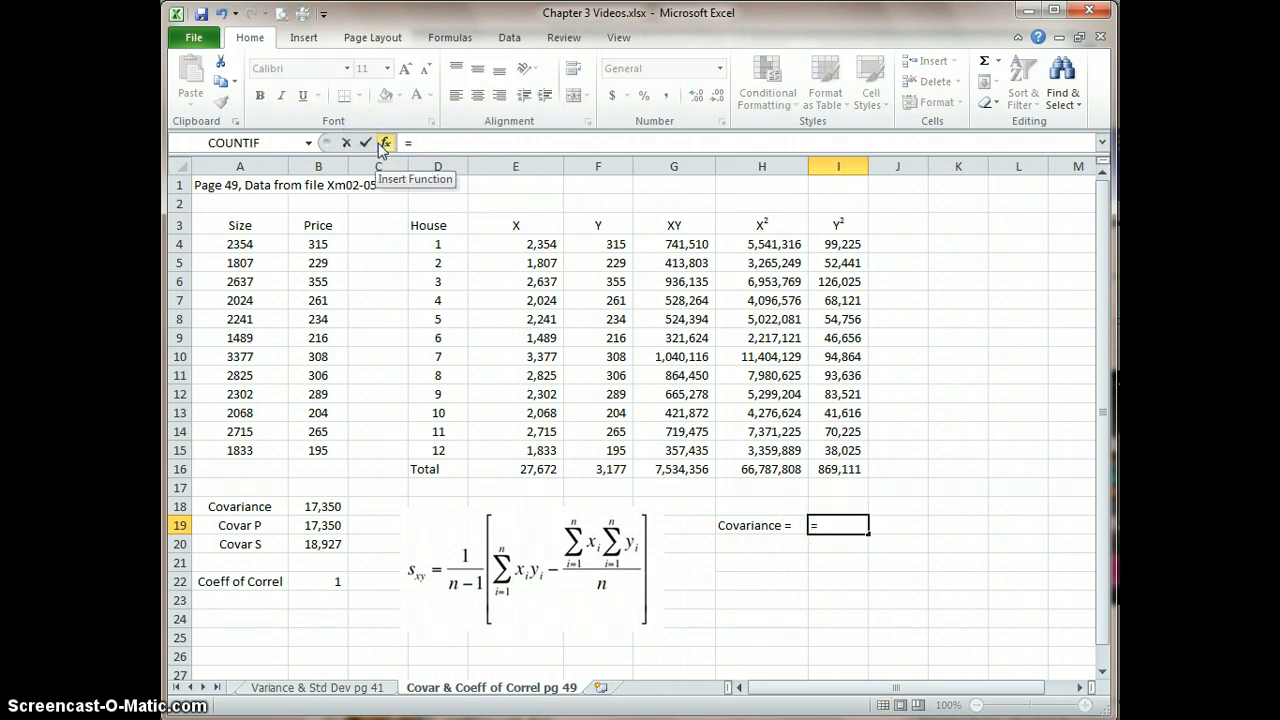
Complete the covariance formula =1/(D15-1)(G16-(E16*F16)/D15) in I19 and enter it.
text(1/)
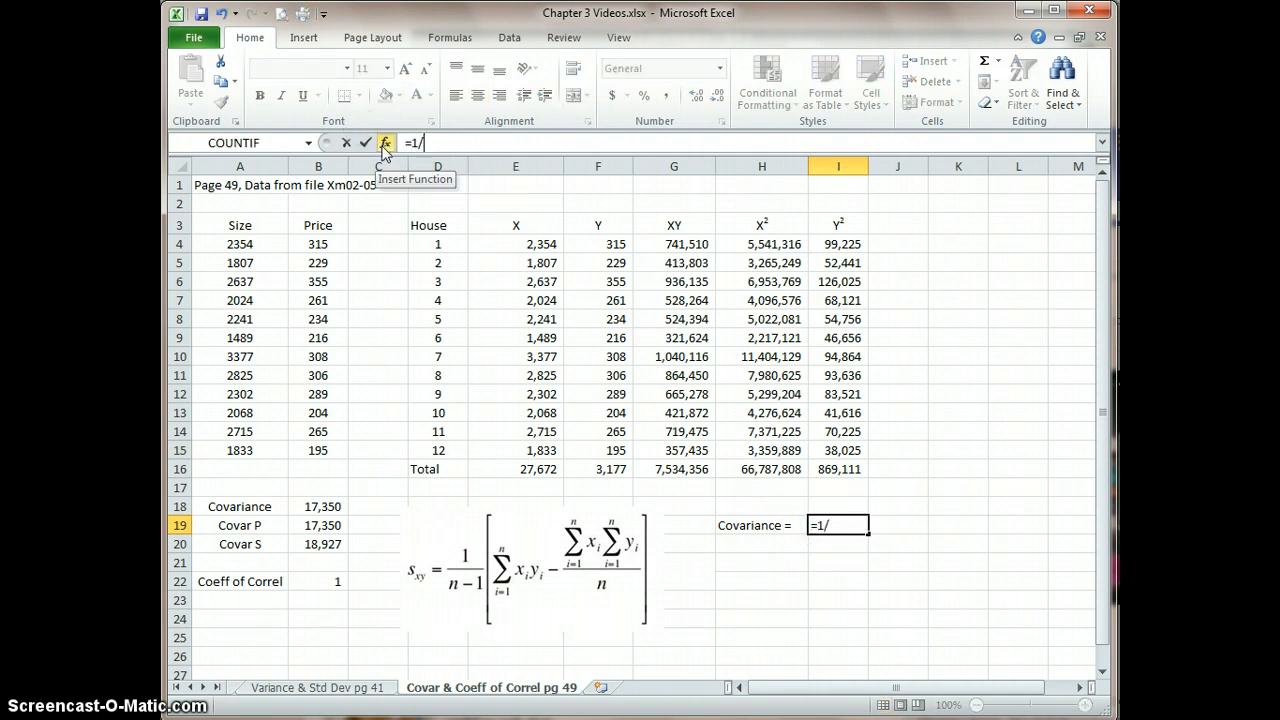
text((D15)
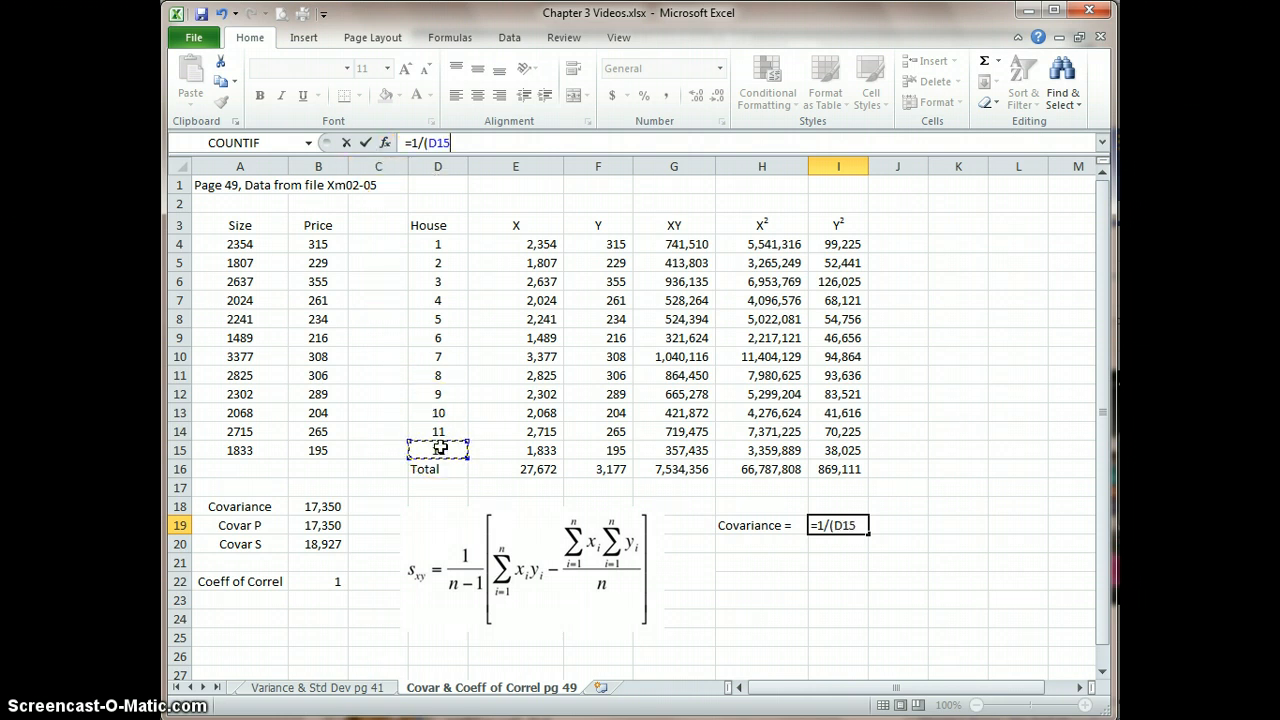
text(-1)
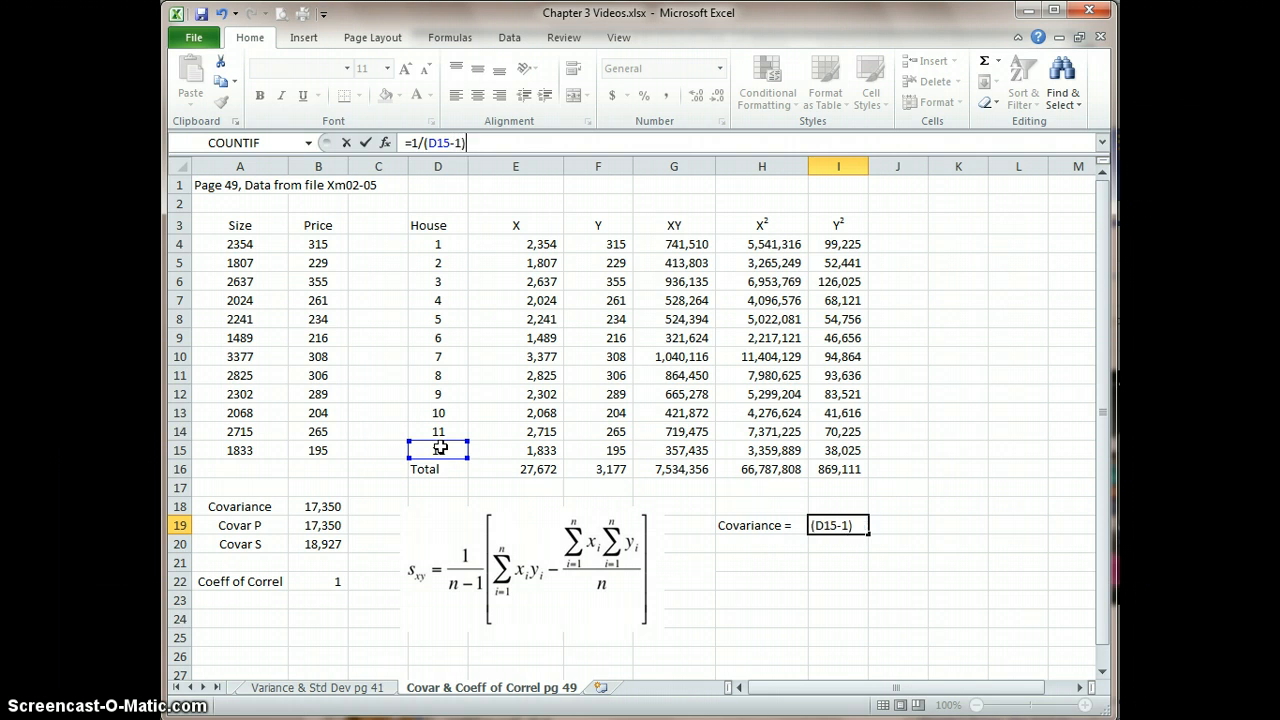
text(()
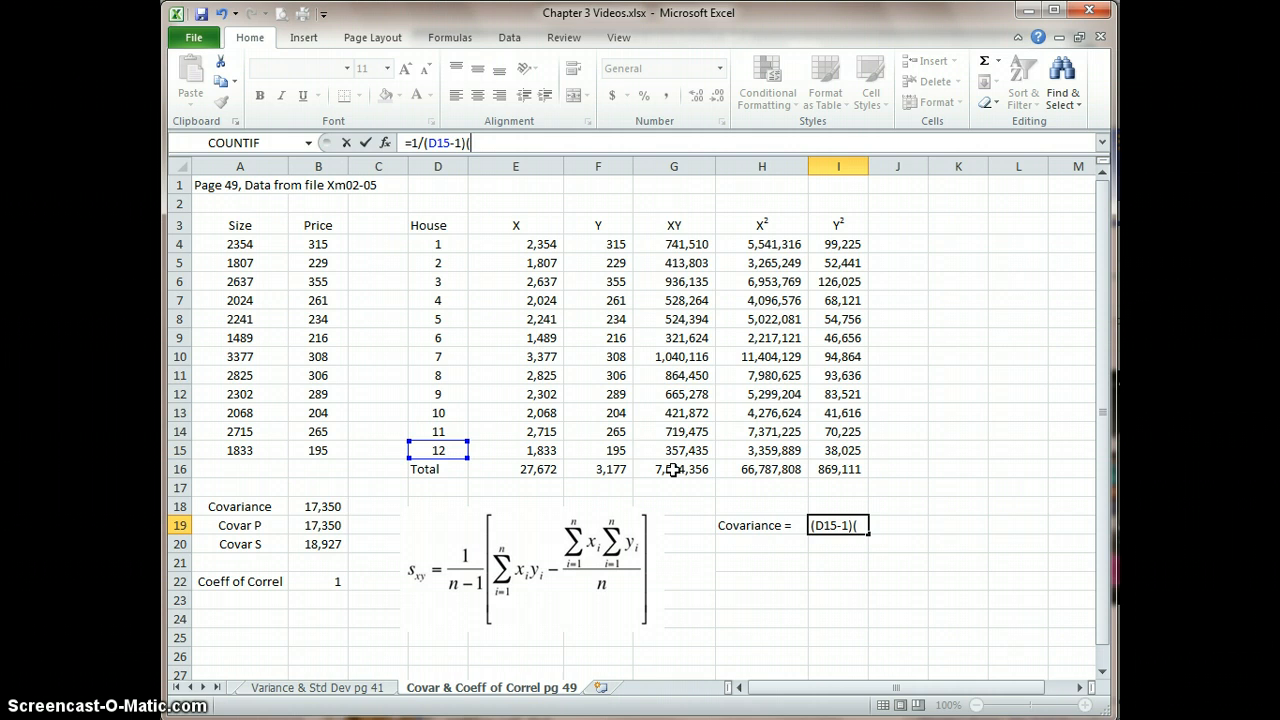
mouse_move(674, 470)
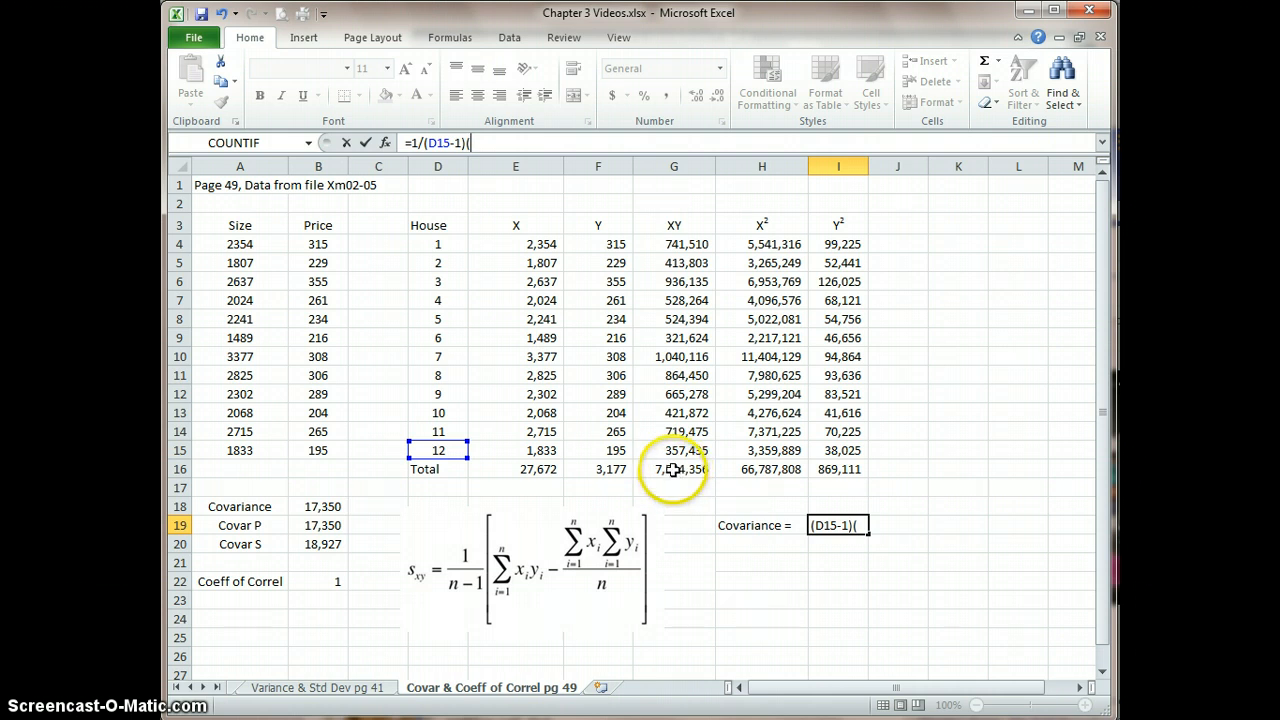
click(674, 469)
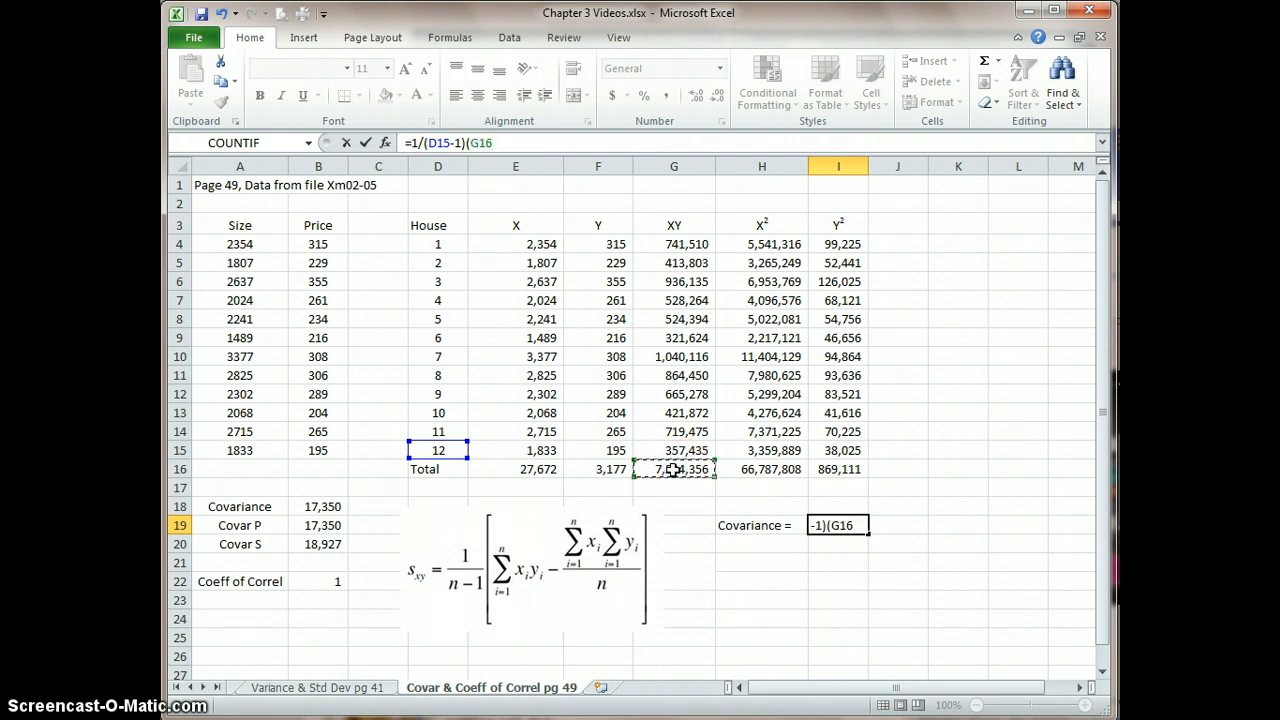
text(-)
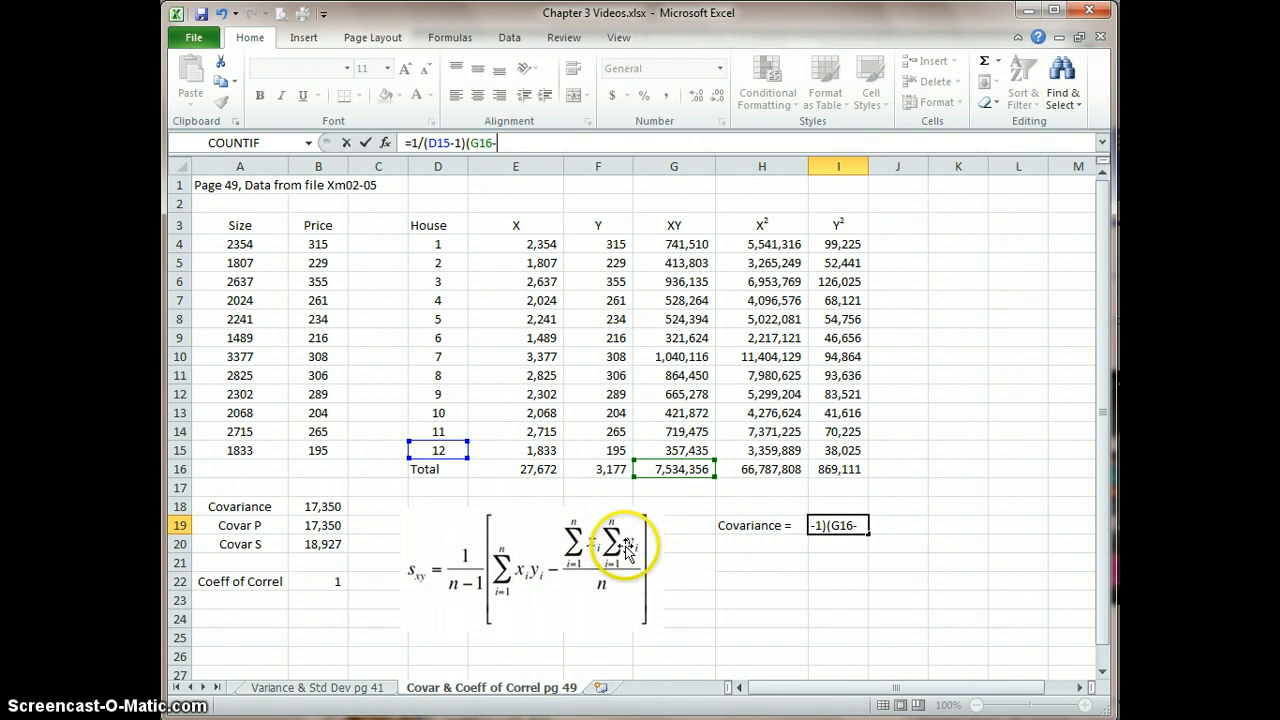
mouse_move(603, 481)
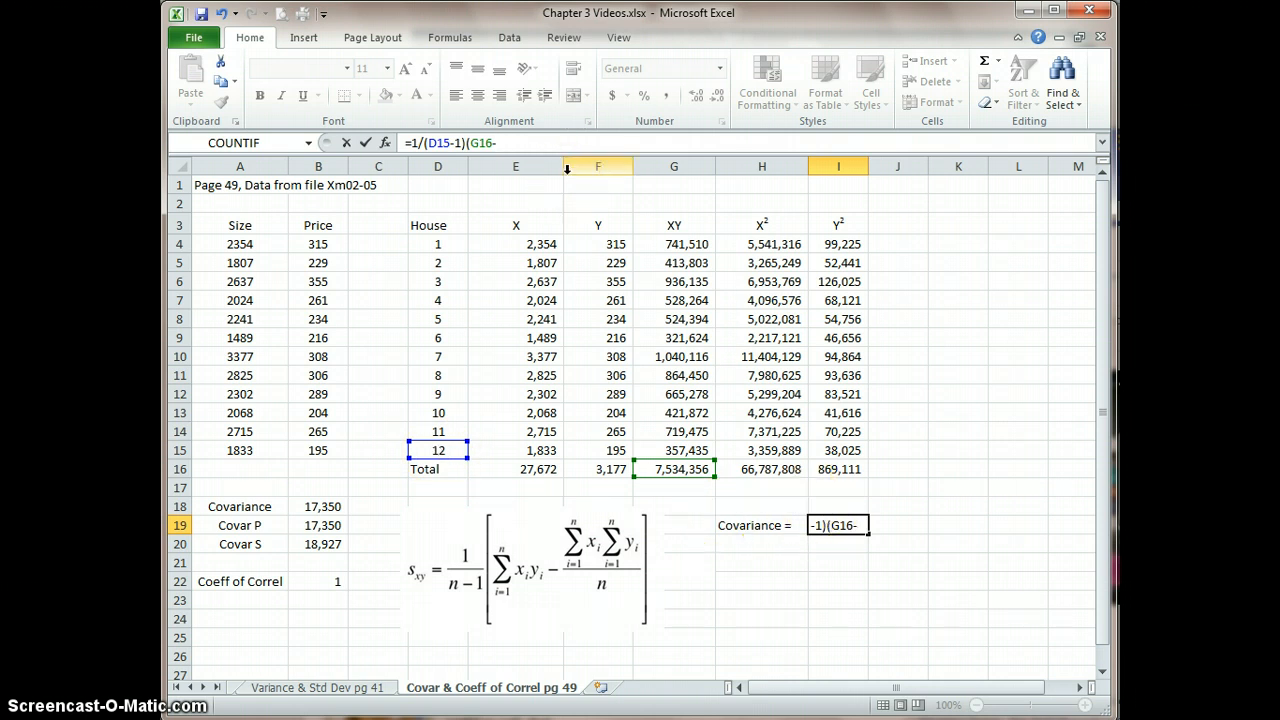
text(()
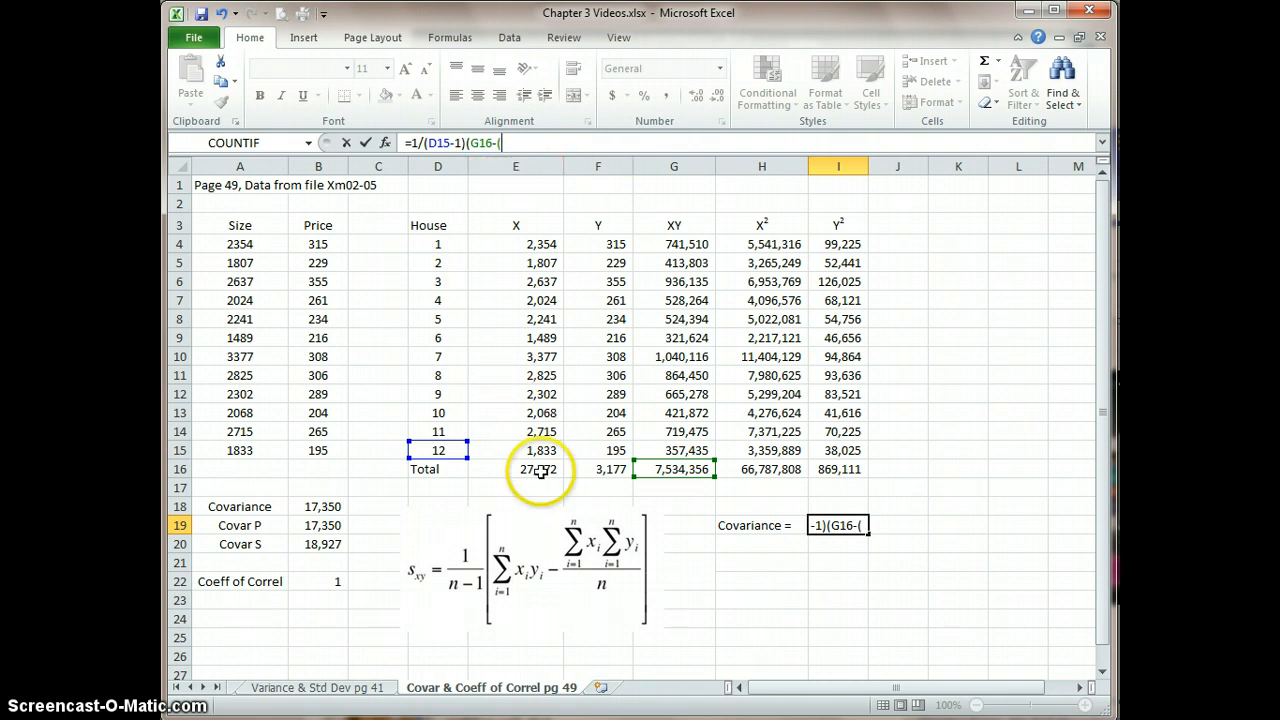
click(516, 469)
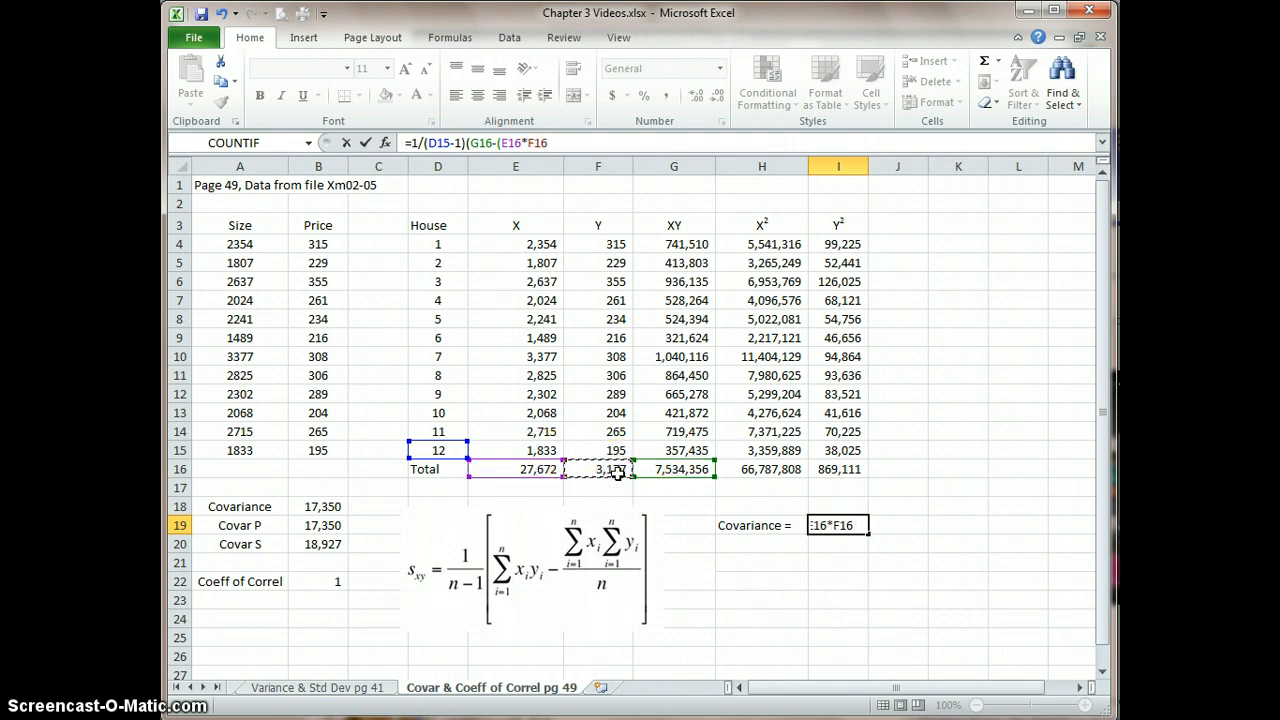
text())
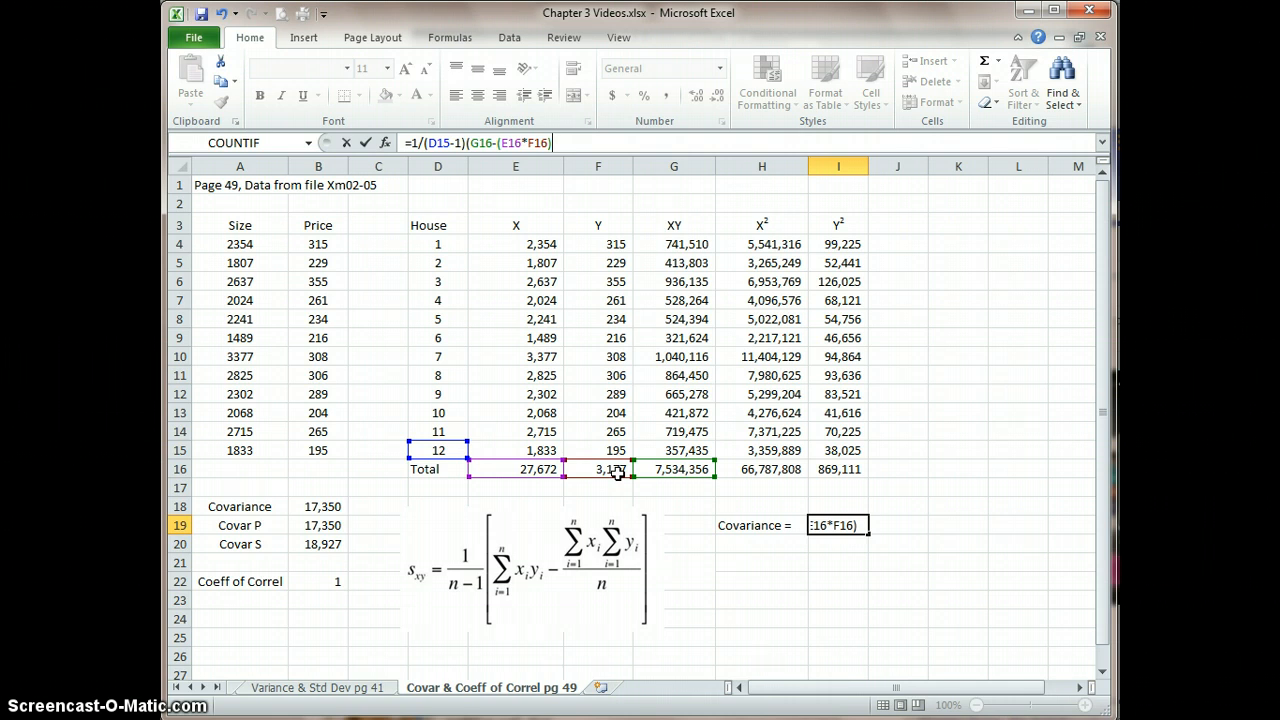
text(/)
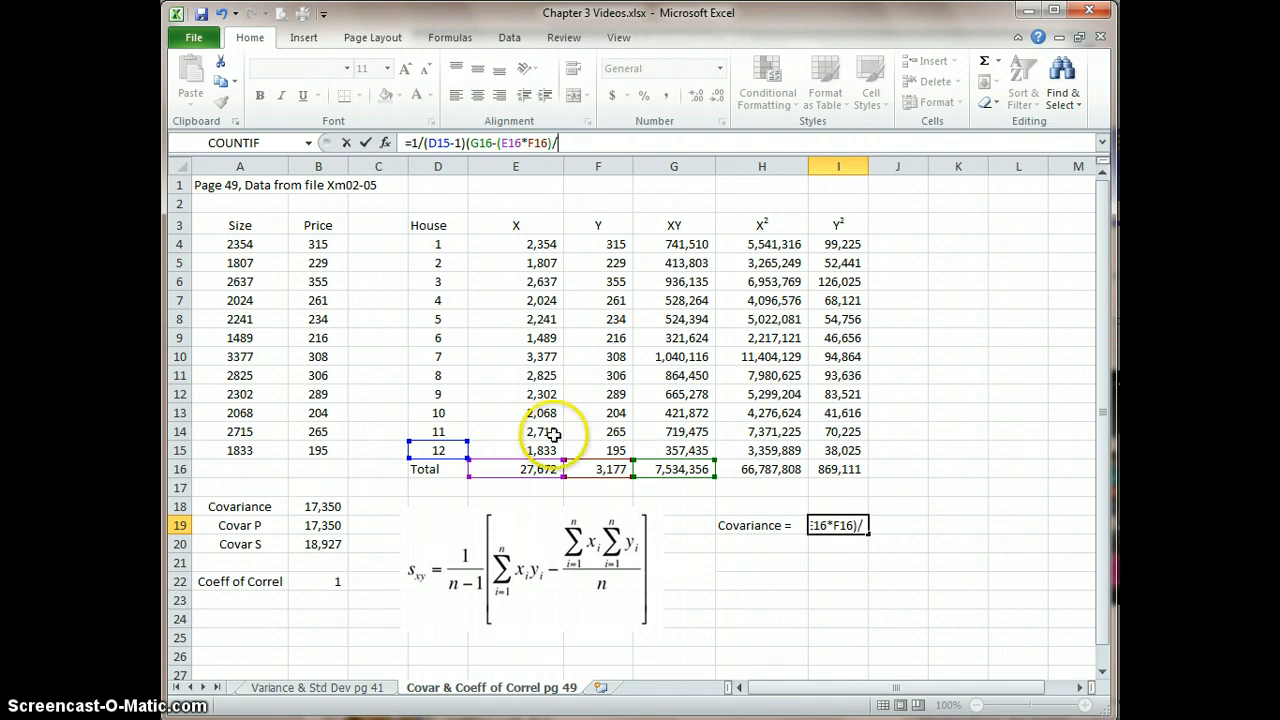
click(437, 450)
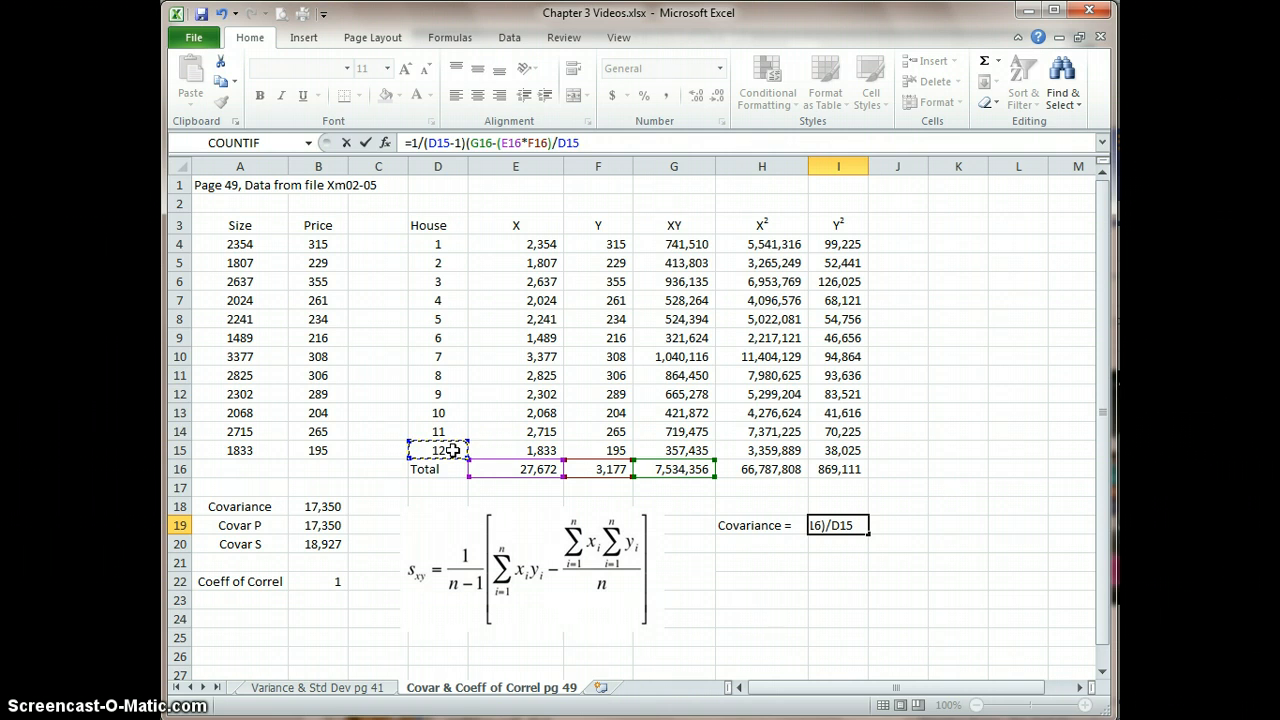
text())
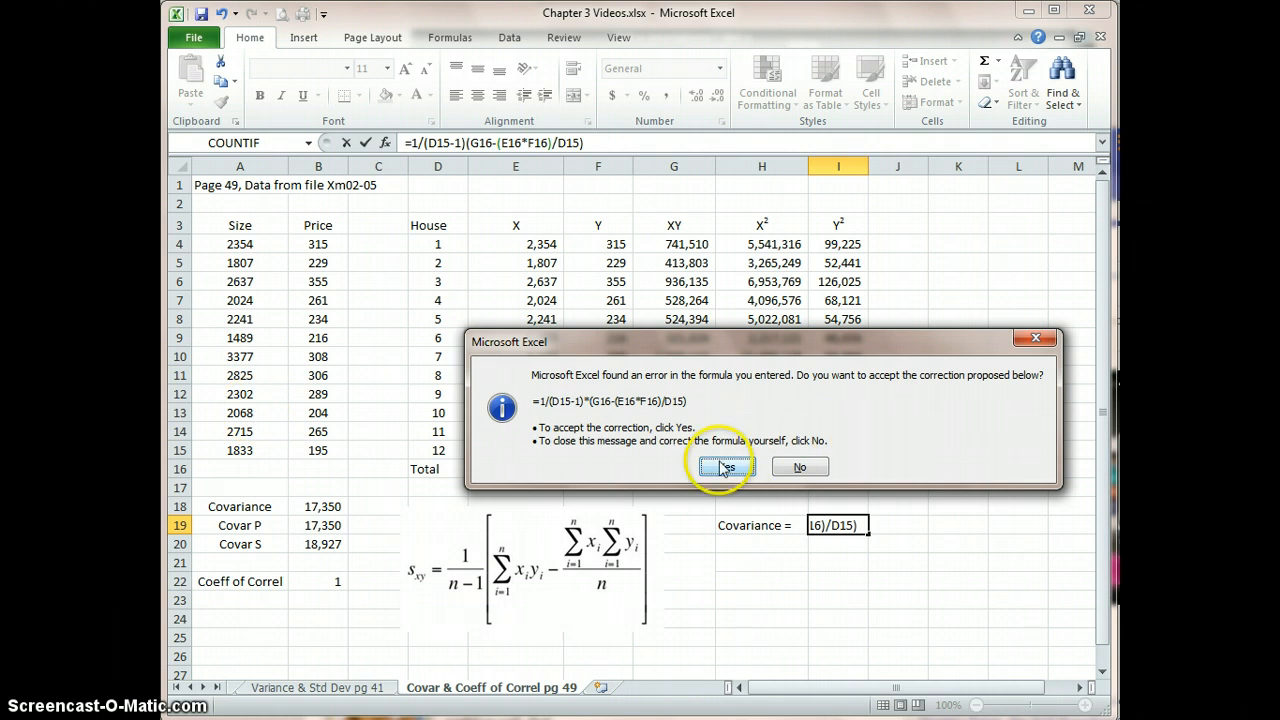
Accept the multiplication correction and show the covariance as 18,927, matching Covar S.
click(723, 466)
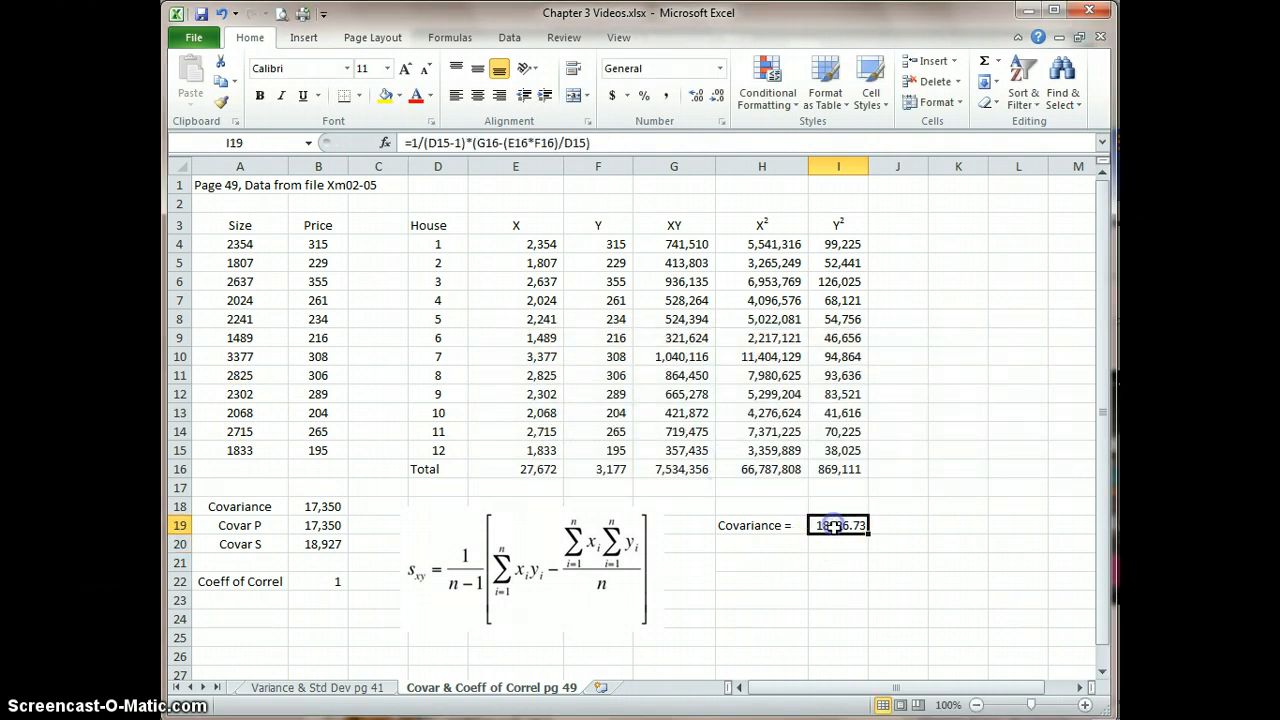
mouse_move(814, 552)
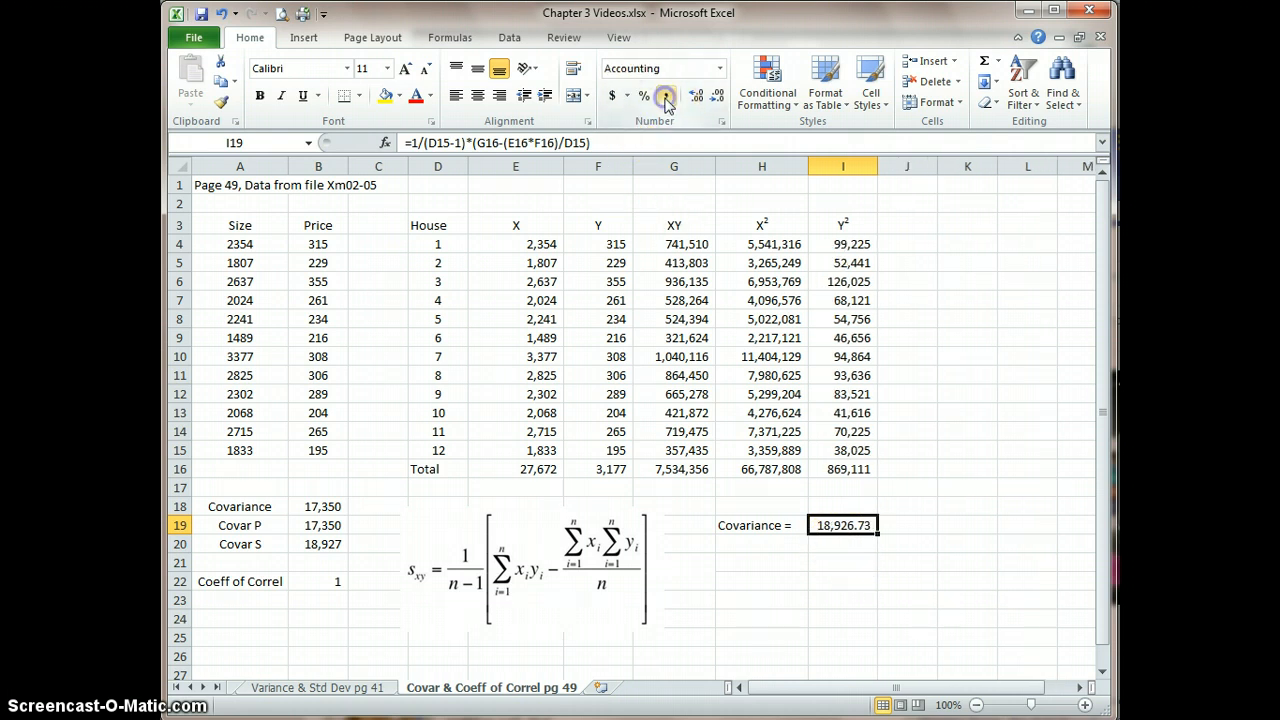
click(718, 95)
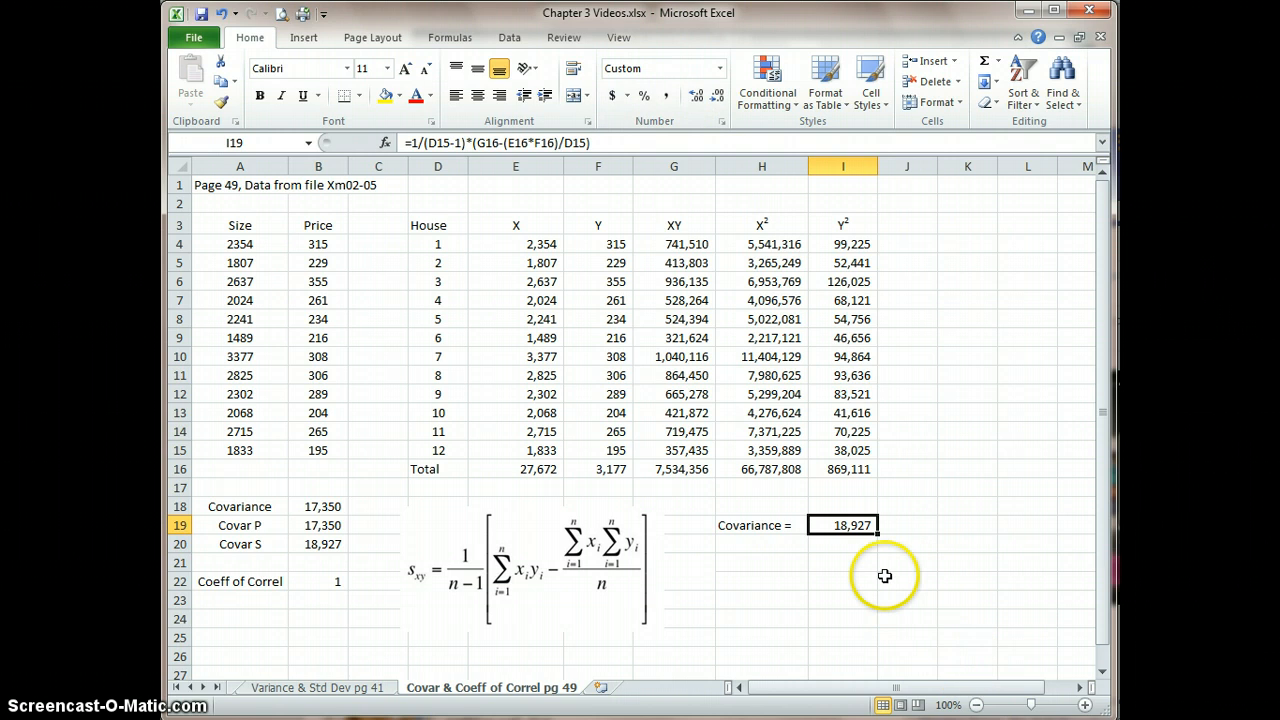
mouse_move(930, 561)
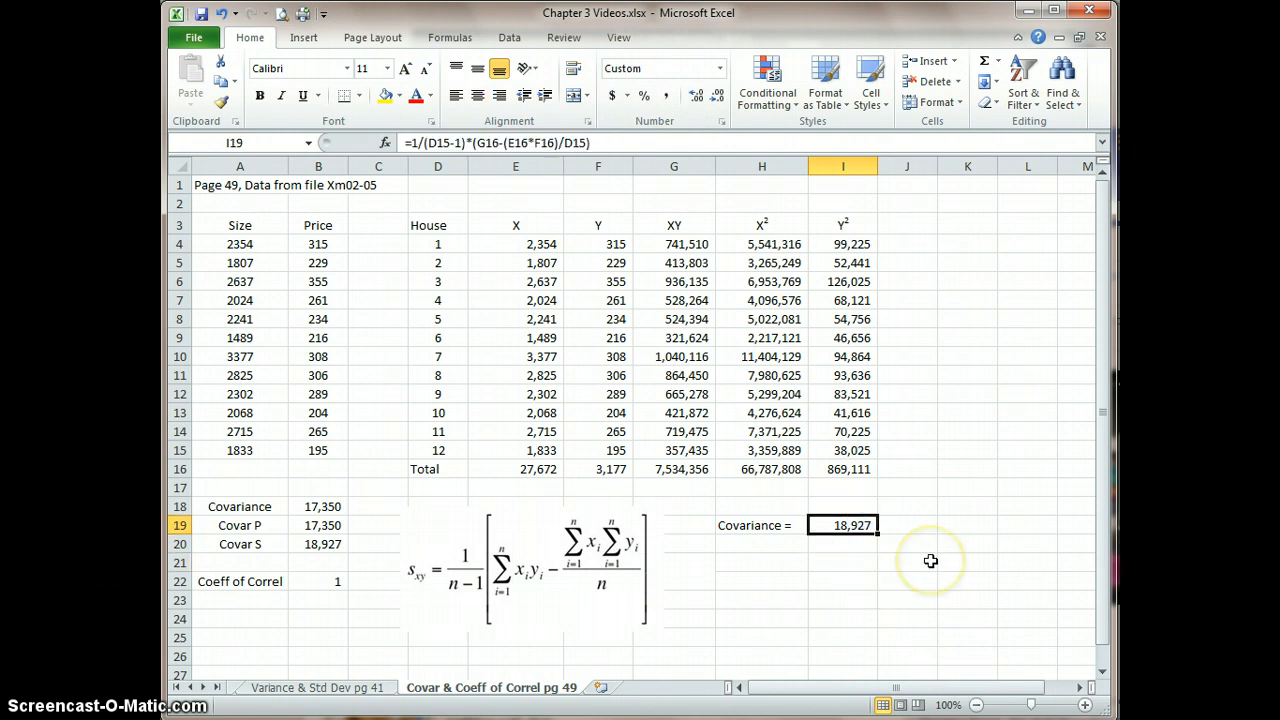
mouse_move(347, 553)
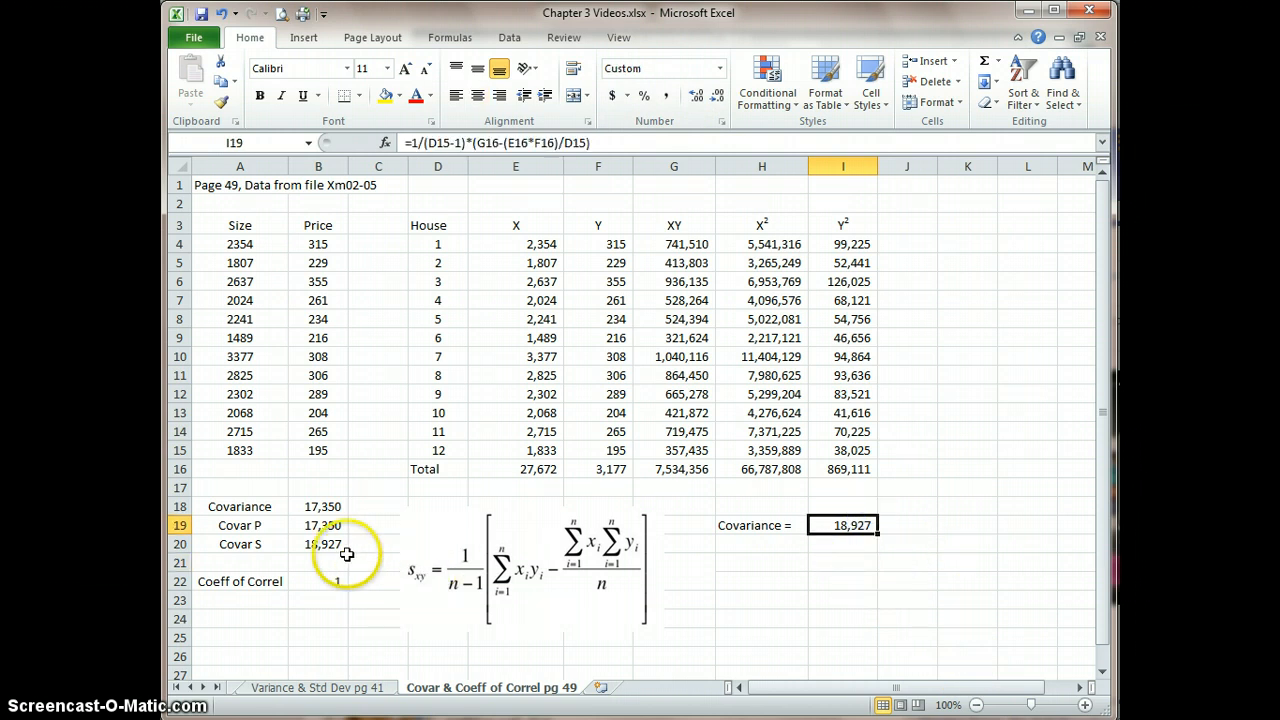
click(318, 544)
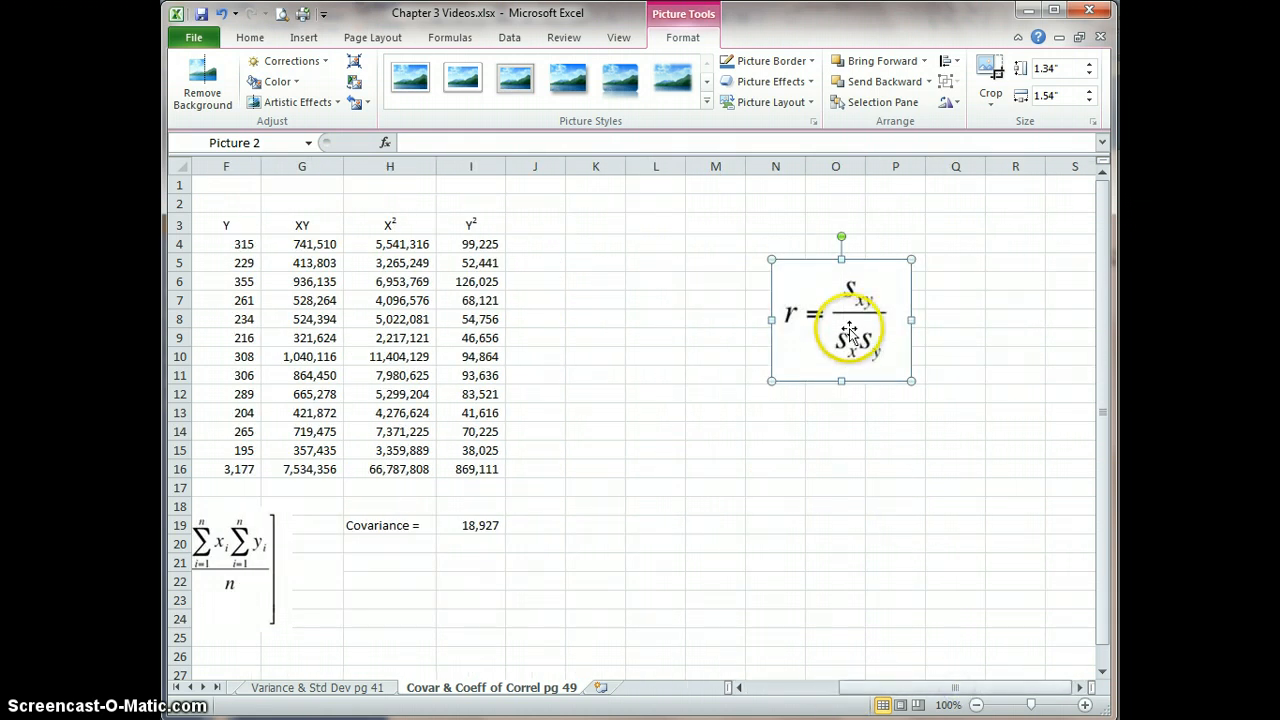
Move the r = sxy/(sx·sy) picture to around K4 beside the table.
drag(840, 315, 610, 280)
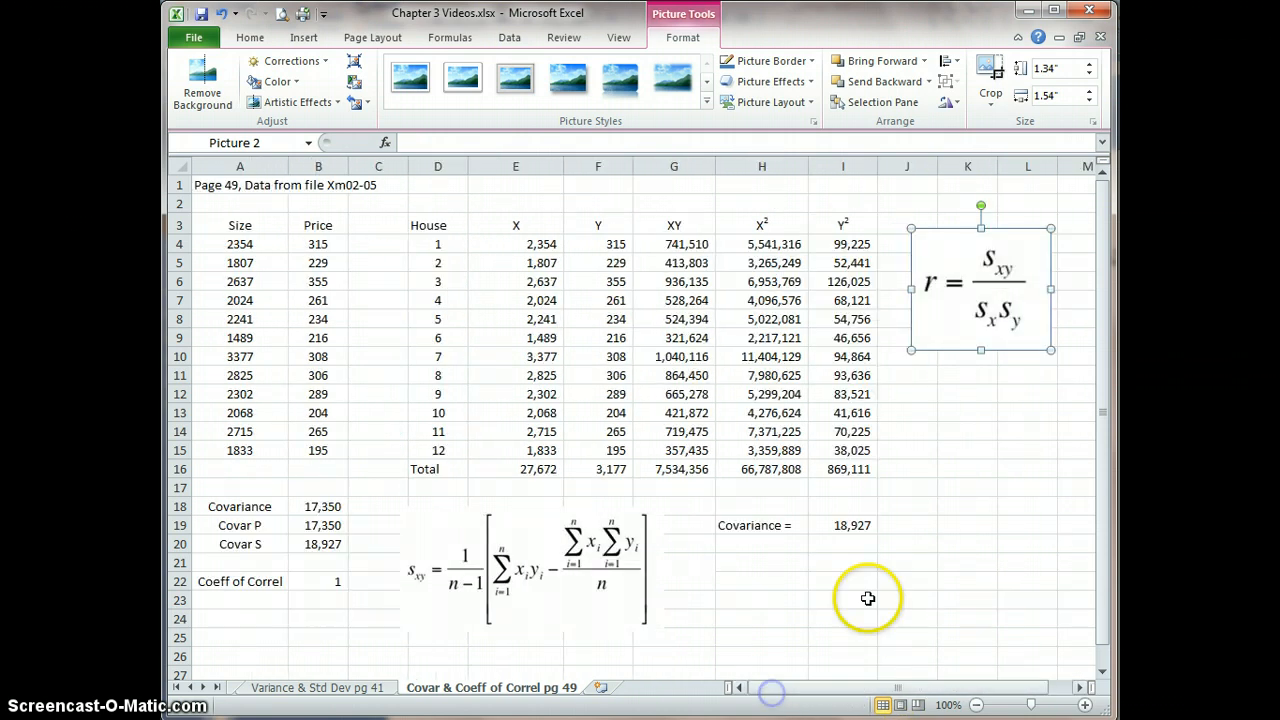
click(967, 412)
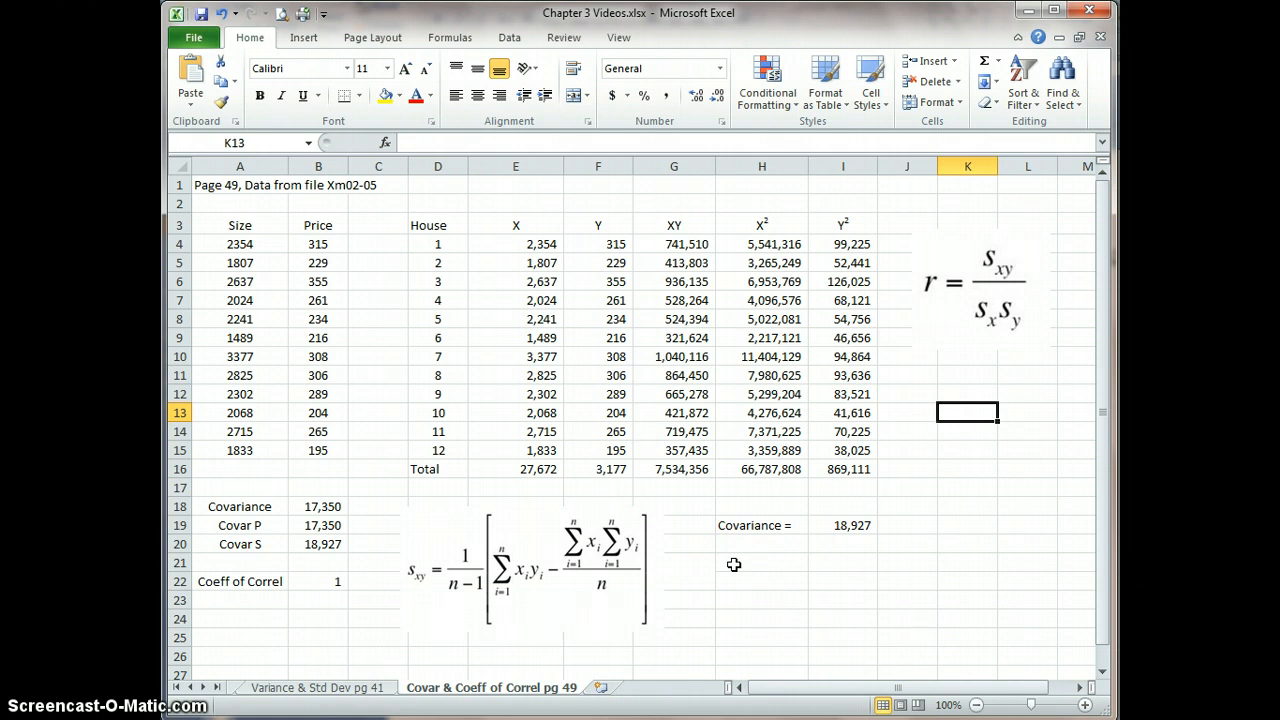
Enter the label 'Coefficient of Correl' in H21.
click(761, 562)
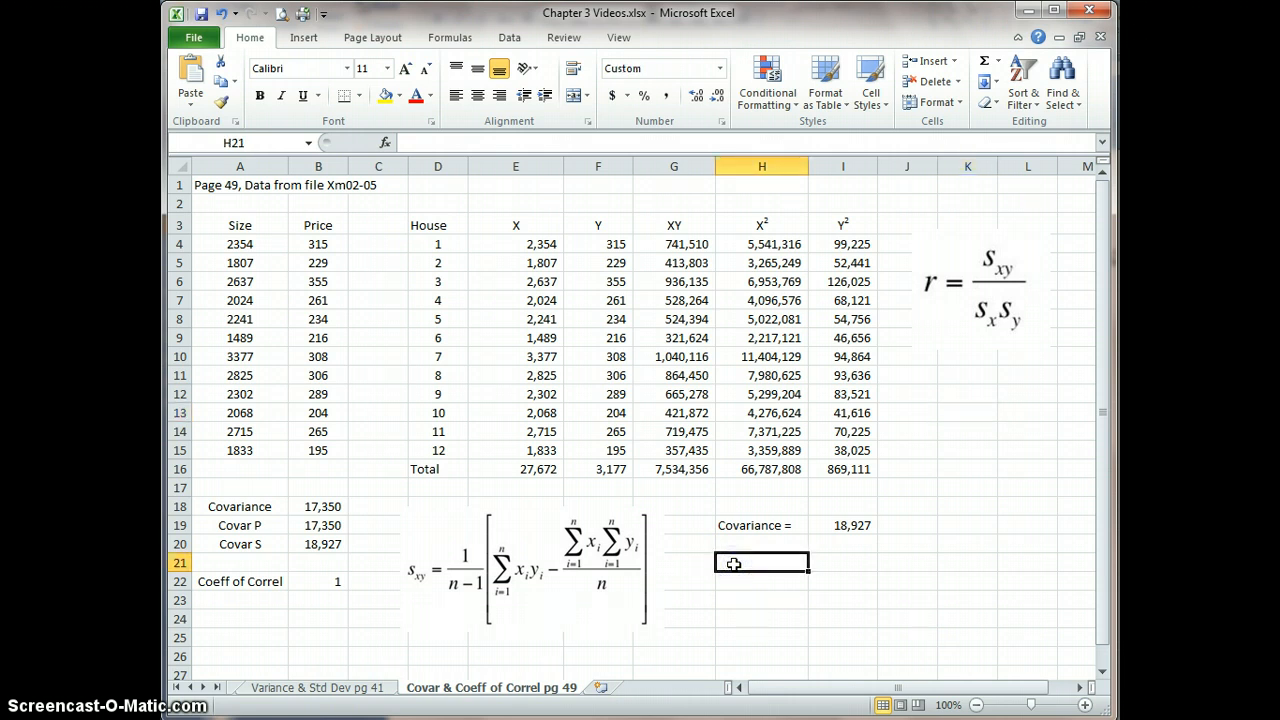
text(C)
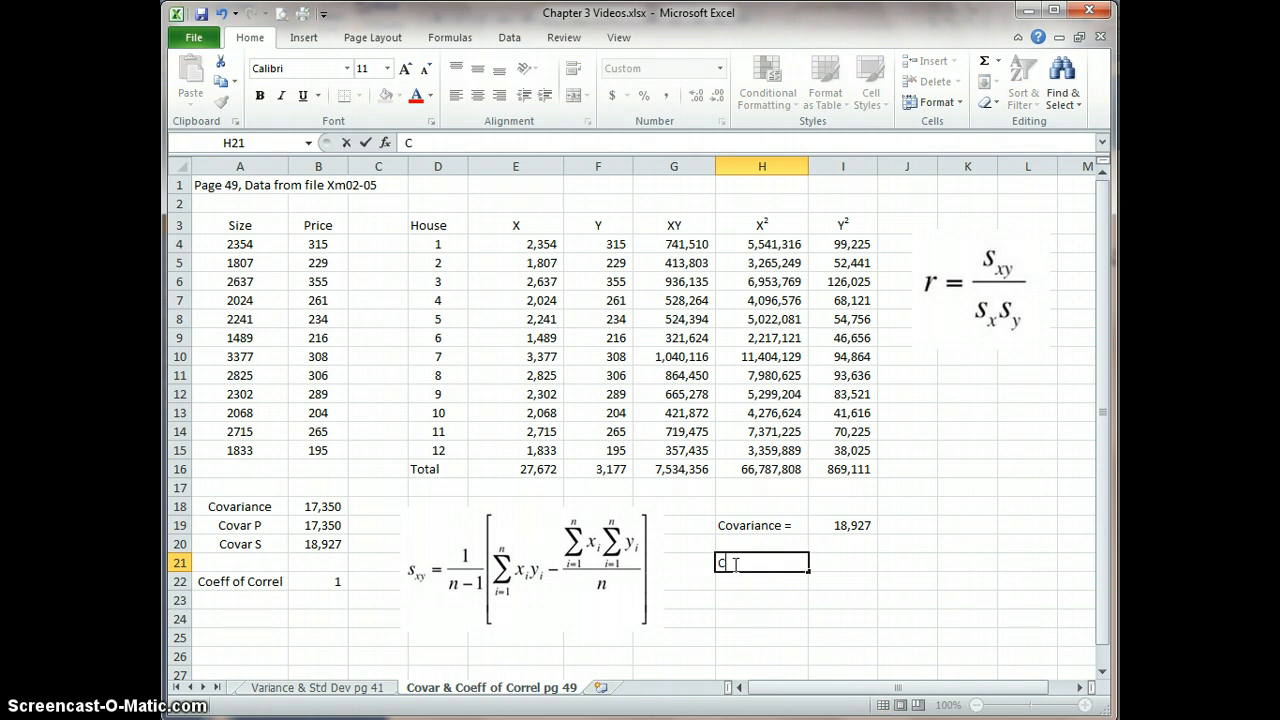
text(oeff)
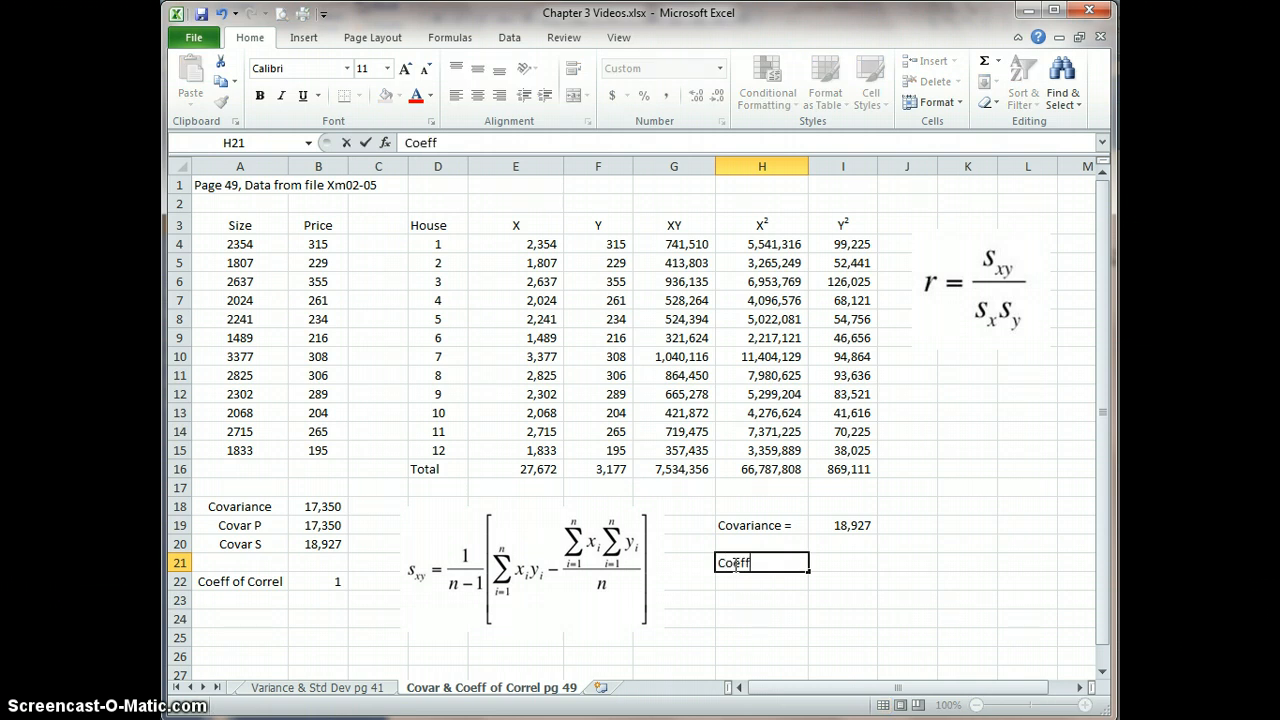
text(icient of C)
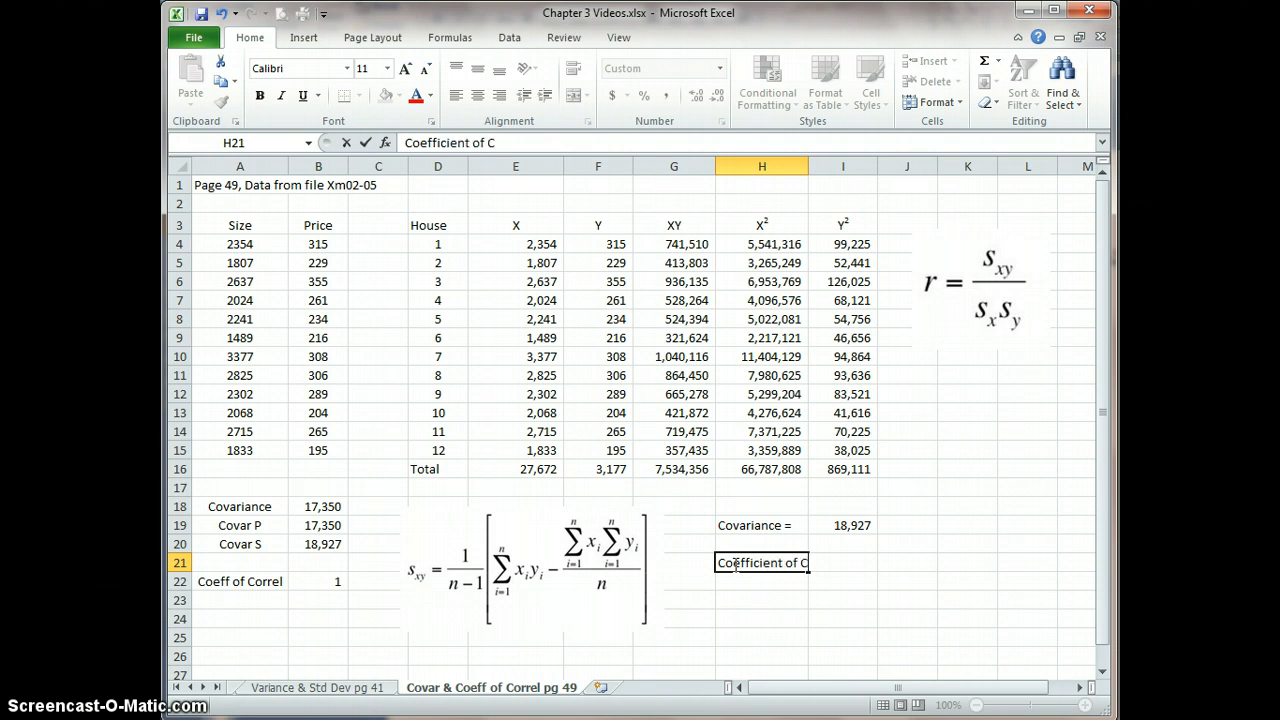
text(orrel)
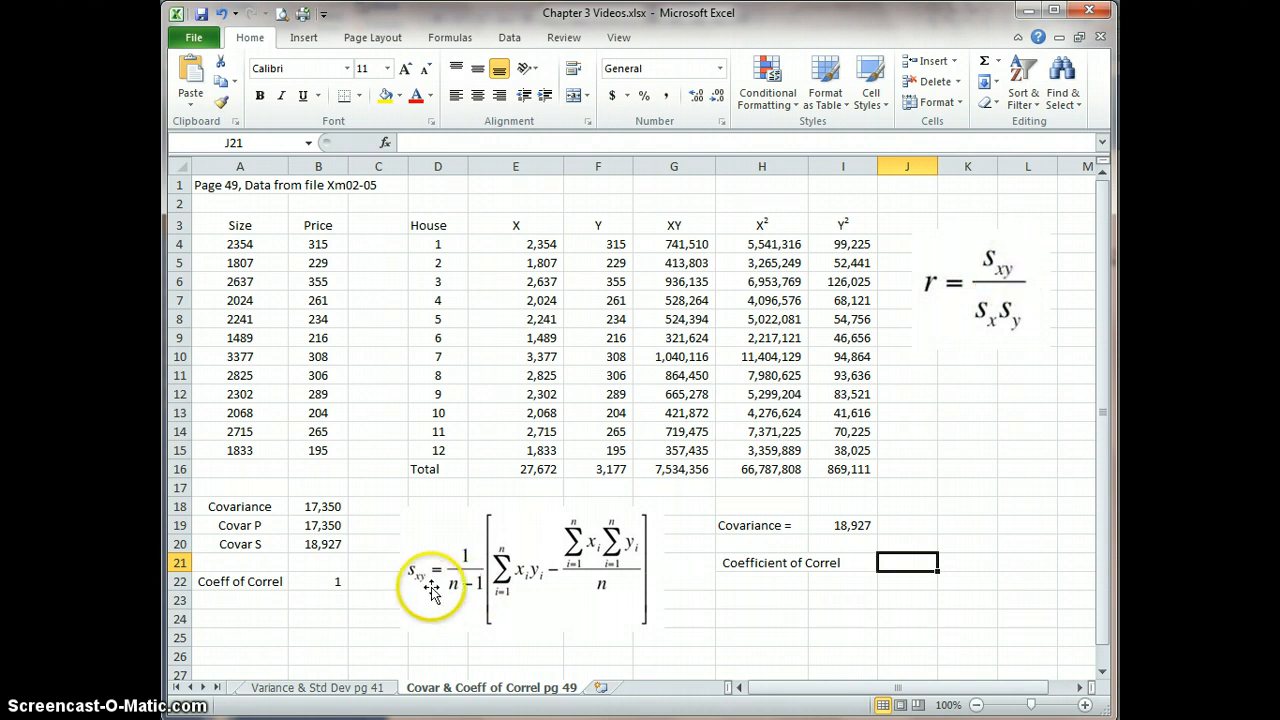
mouse_move(1005, 331)
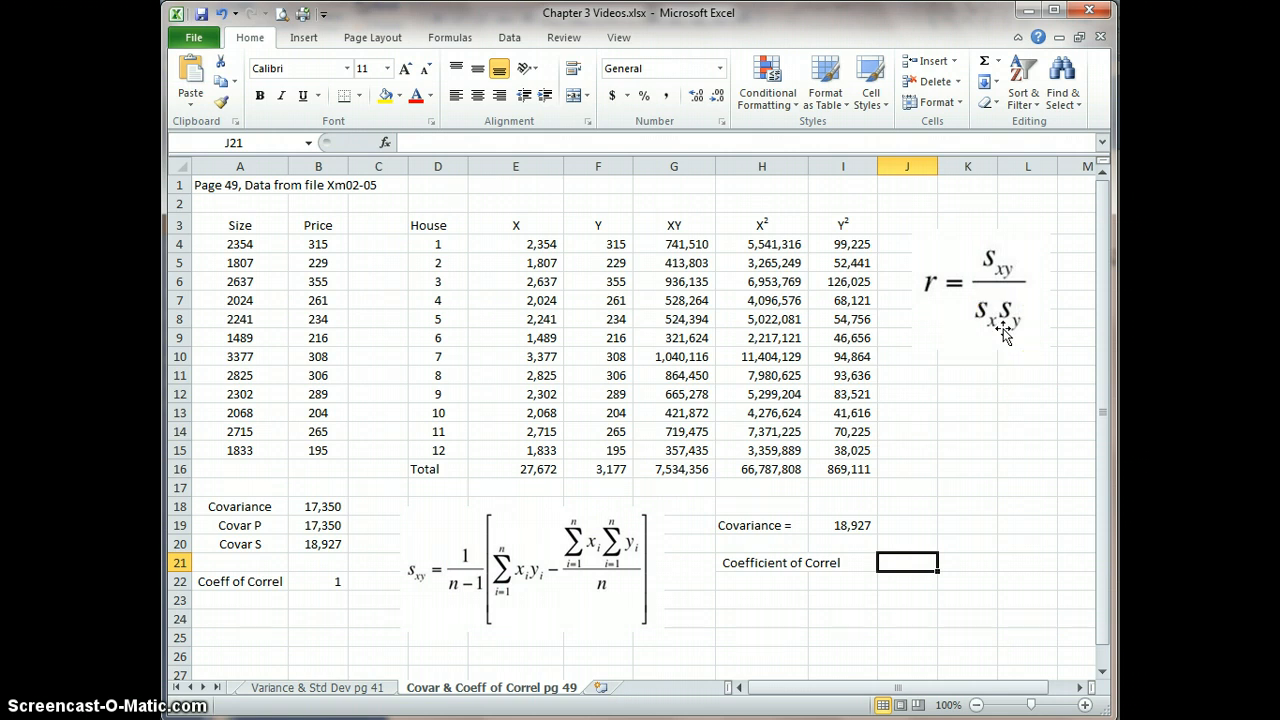
click(997, 322)
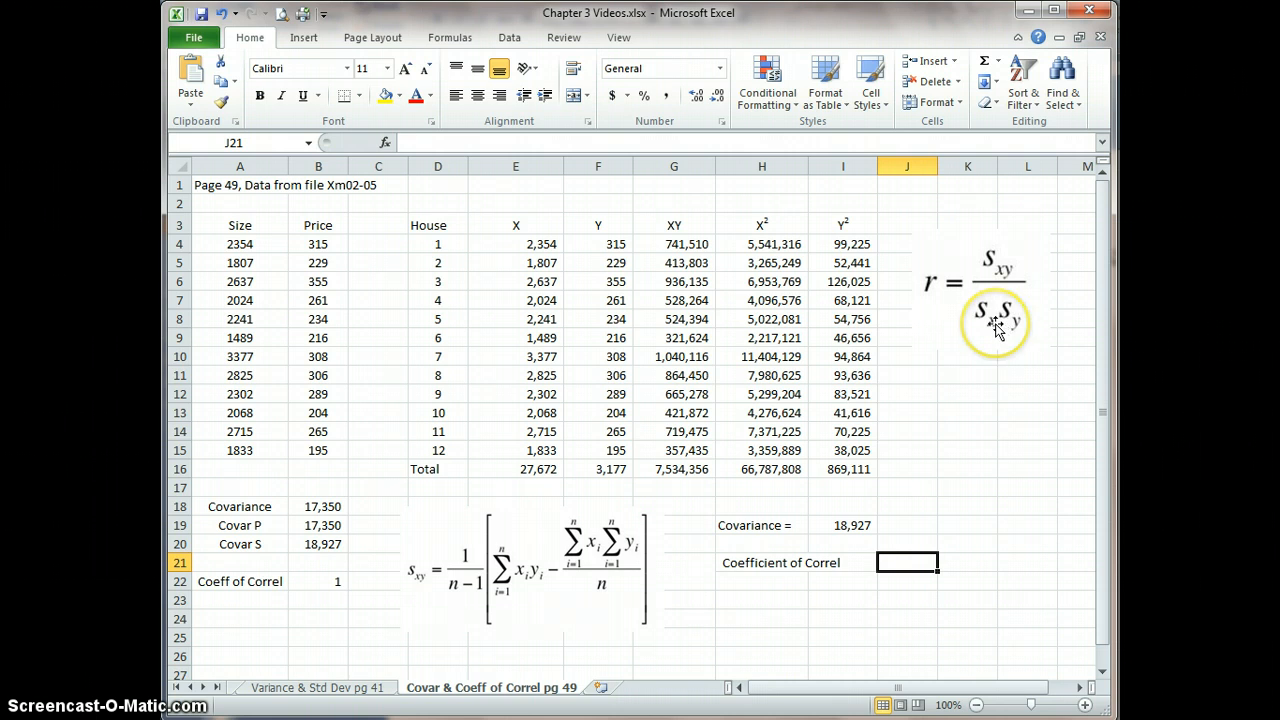
mouse_move(994, 338)
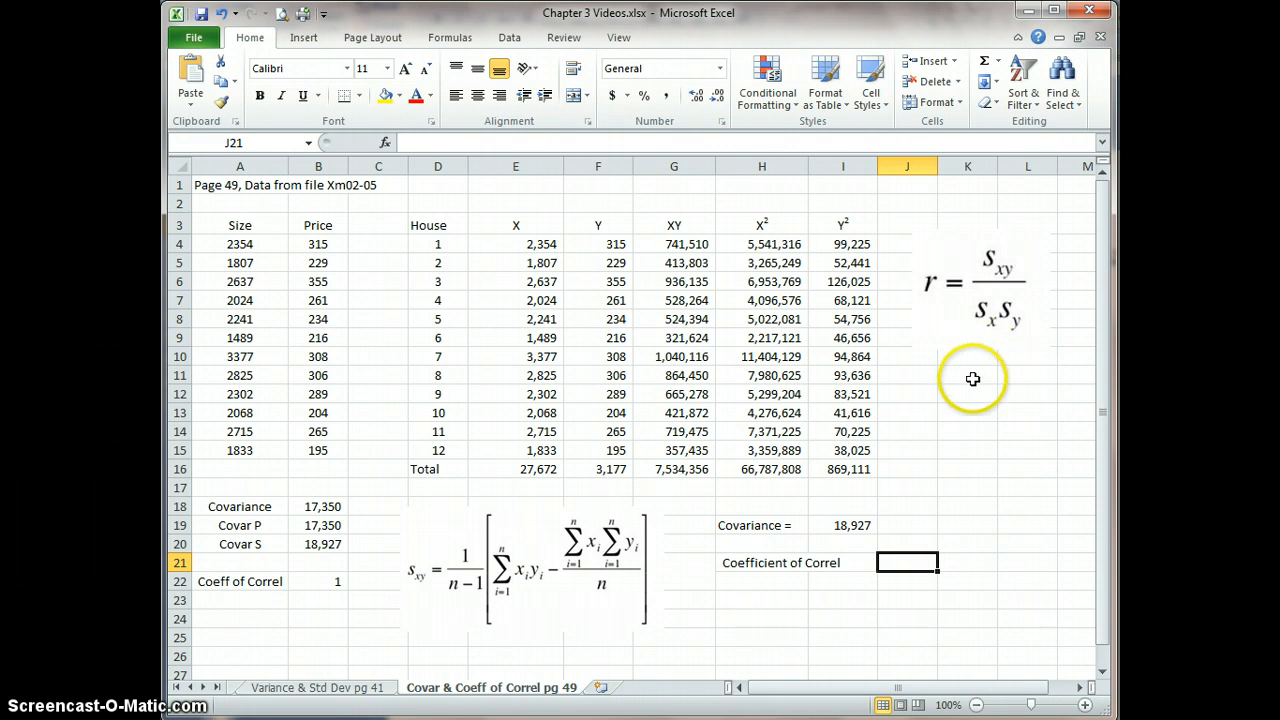
mouse_move(963, 409)
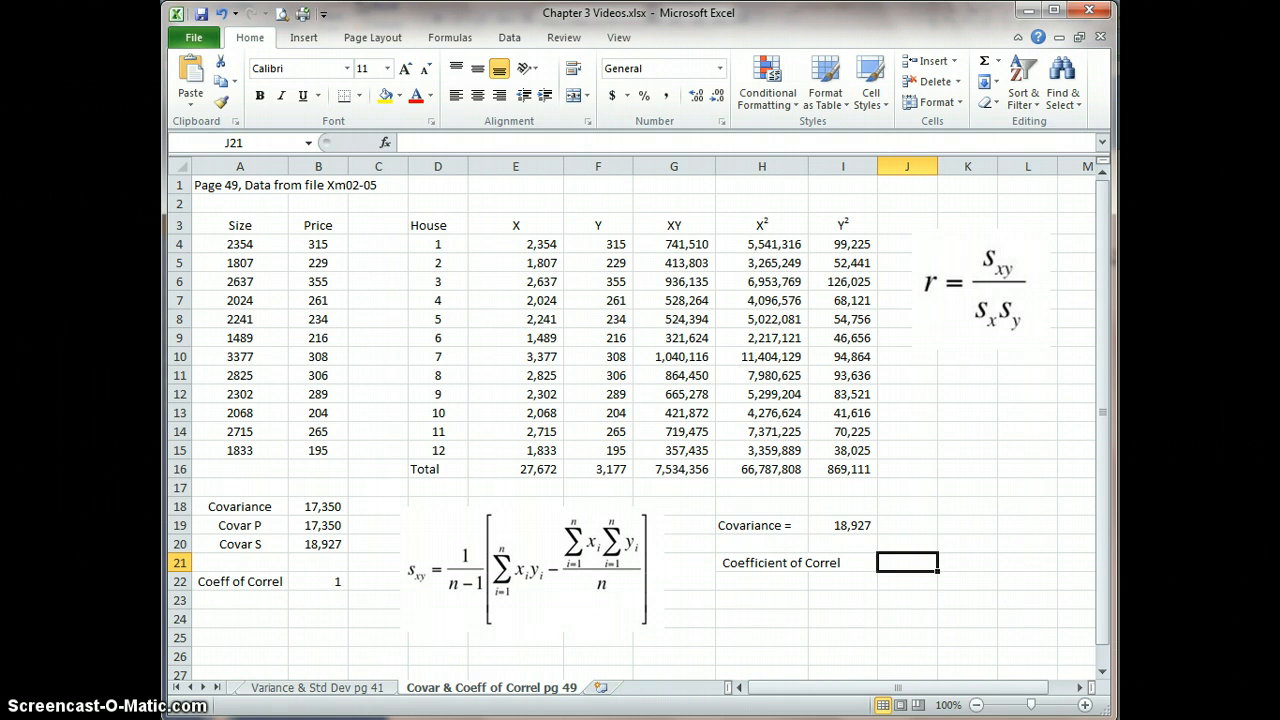
Add the 'St Dev X' and 'St Dev Y' labels in H23:H24.
click(762, 600)
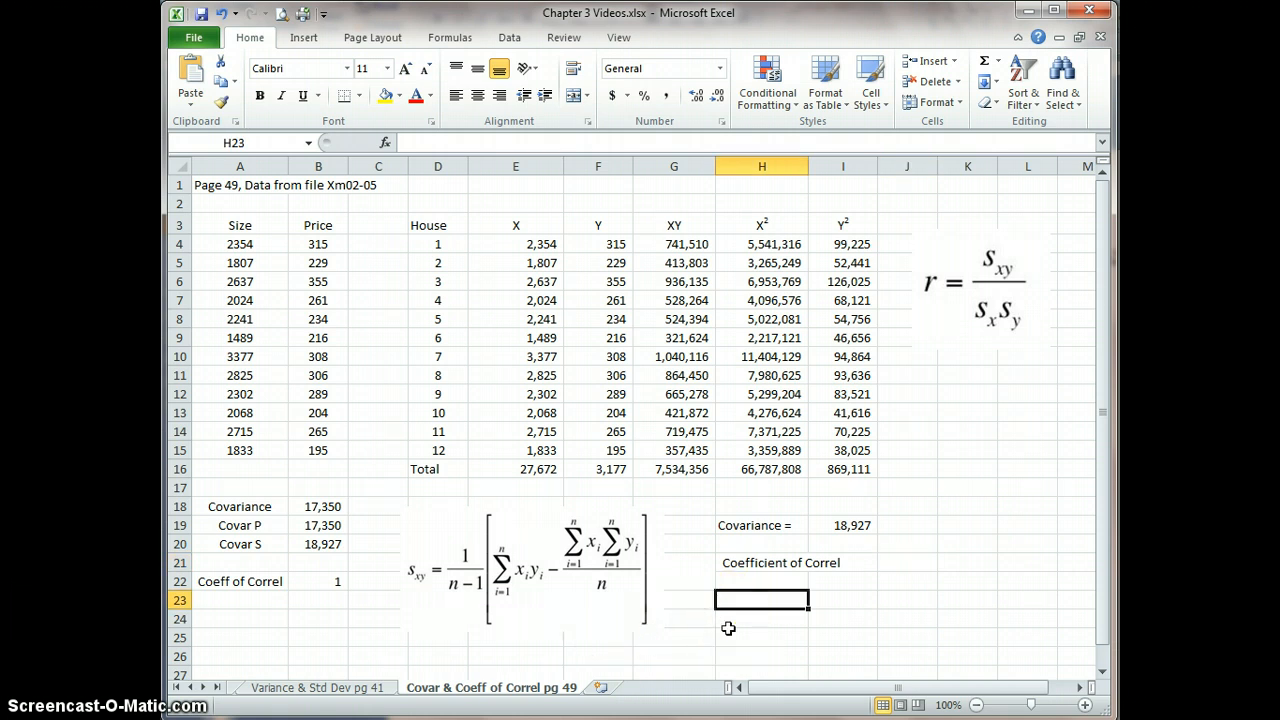
text(St)
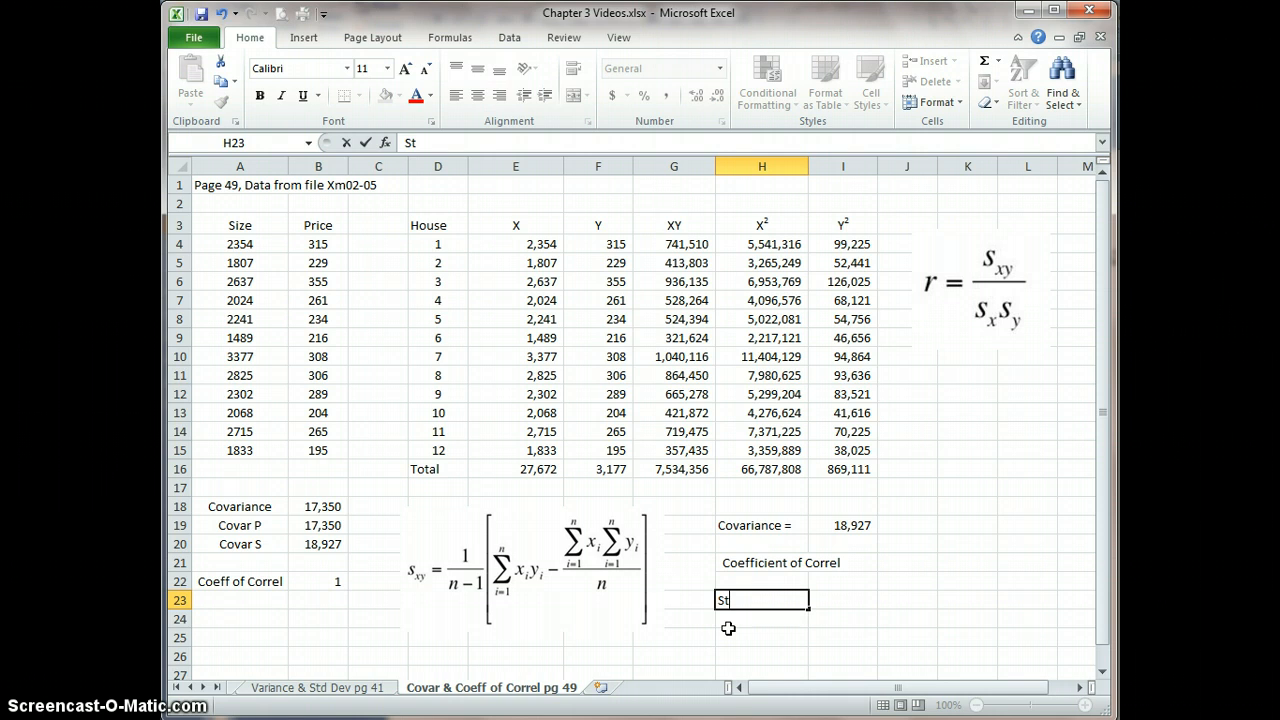
text(Dev X)
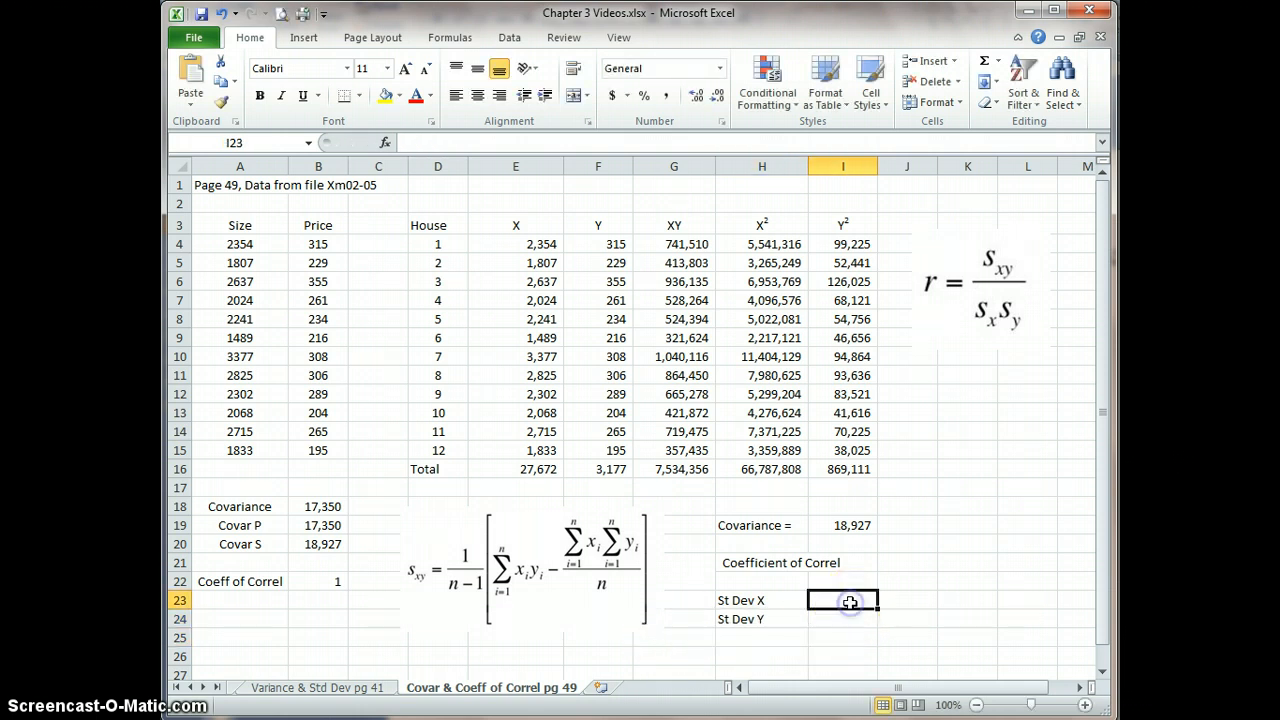
Calculate =STDEV(E4:E15) in I23, displayed rounded to 520.
text(=s)
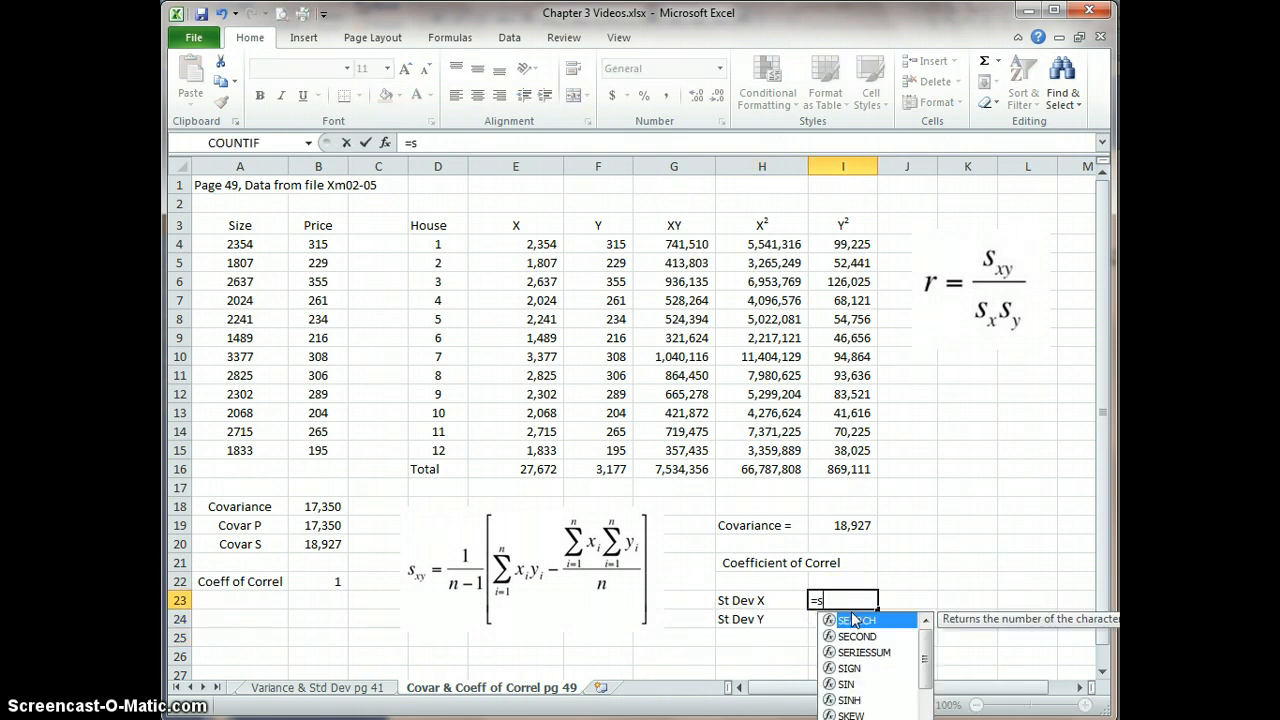
text(t)
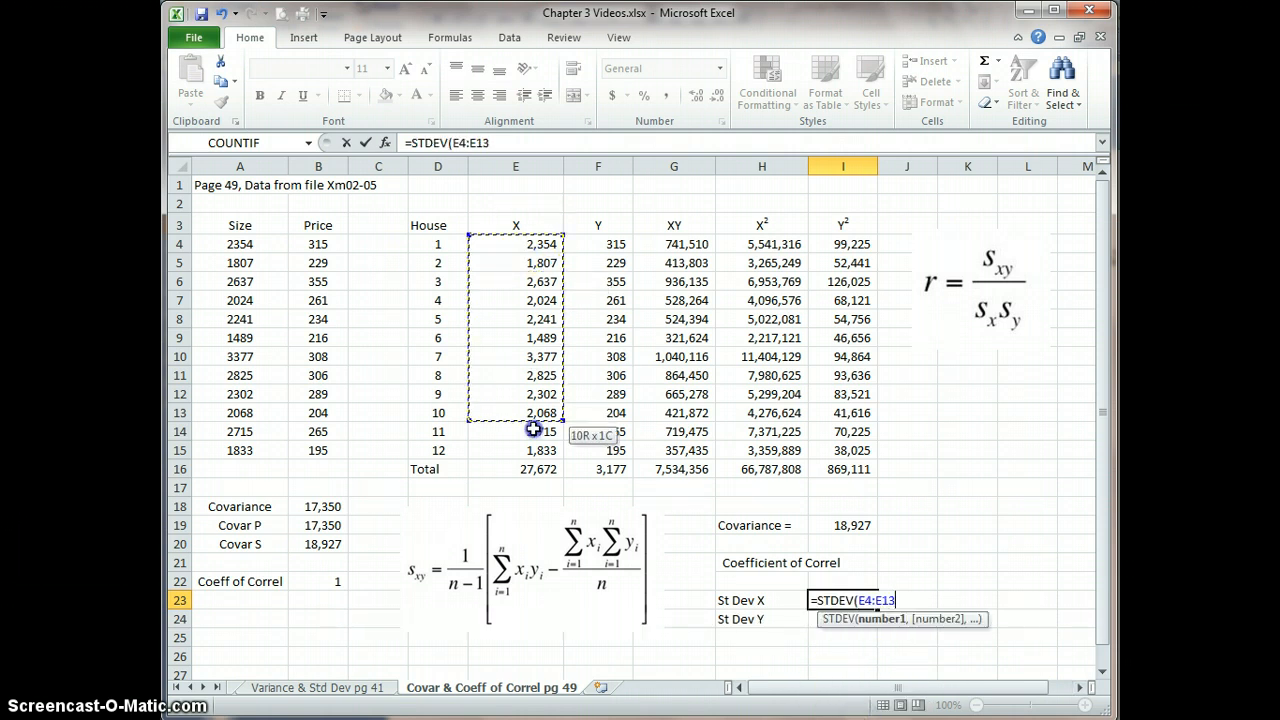
drag(533, 430, 540, 450)
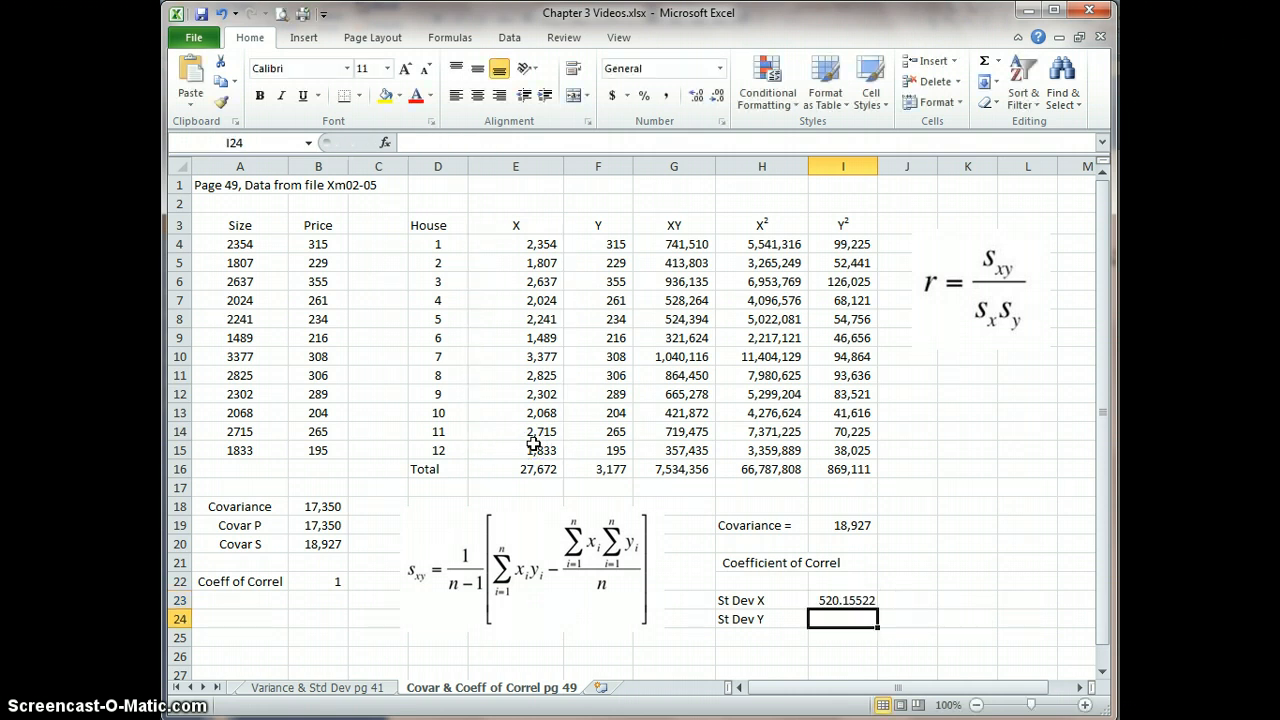
click(843, 600)
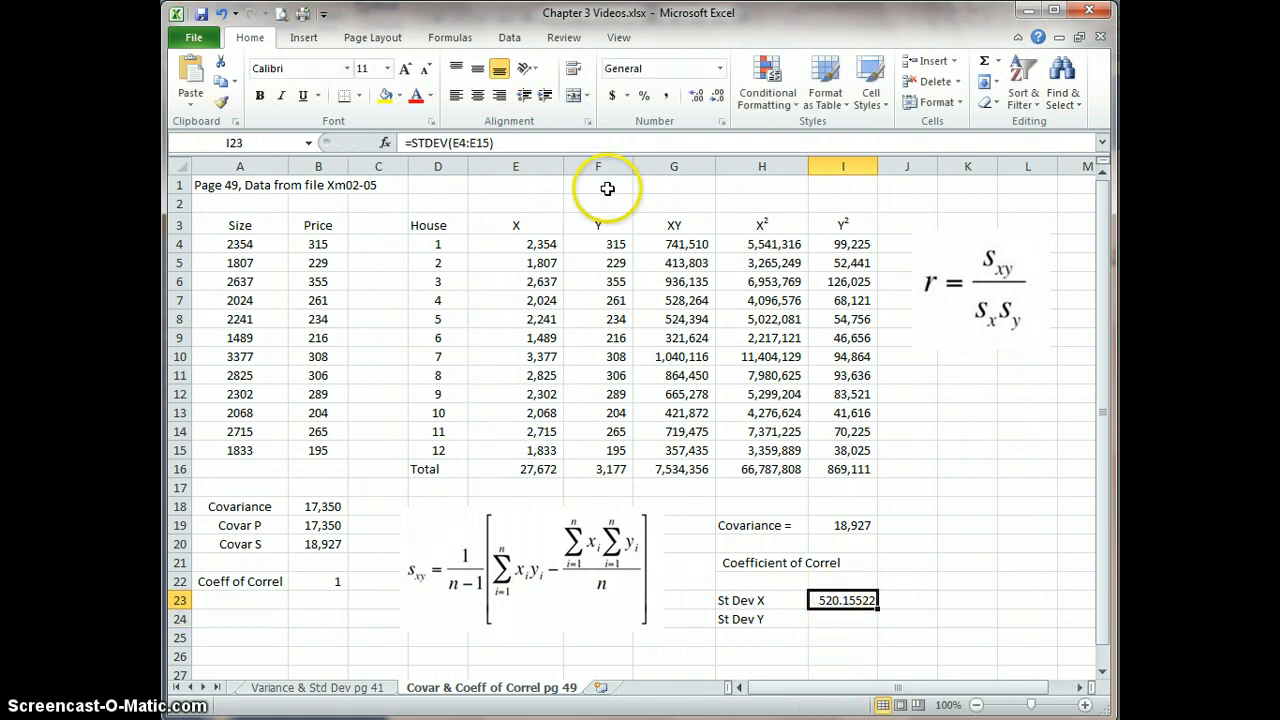
click(717, 95)
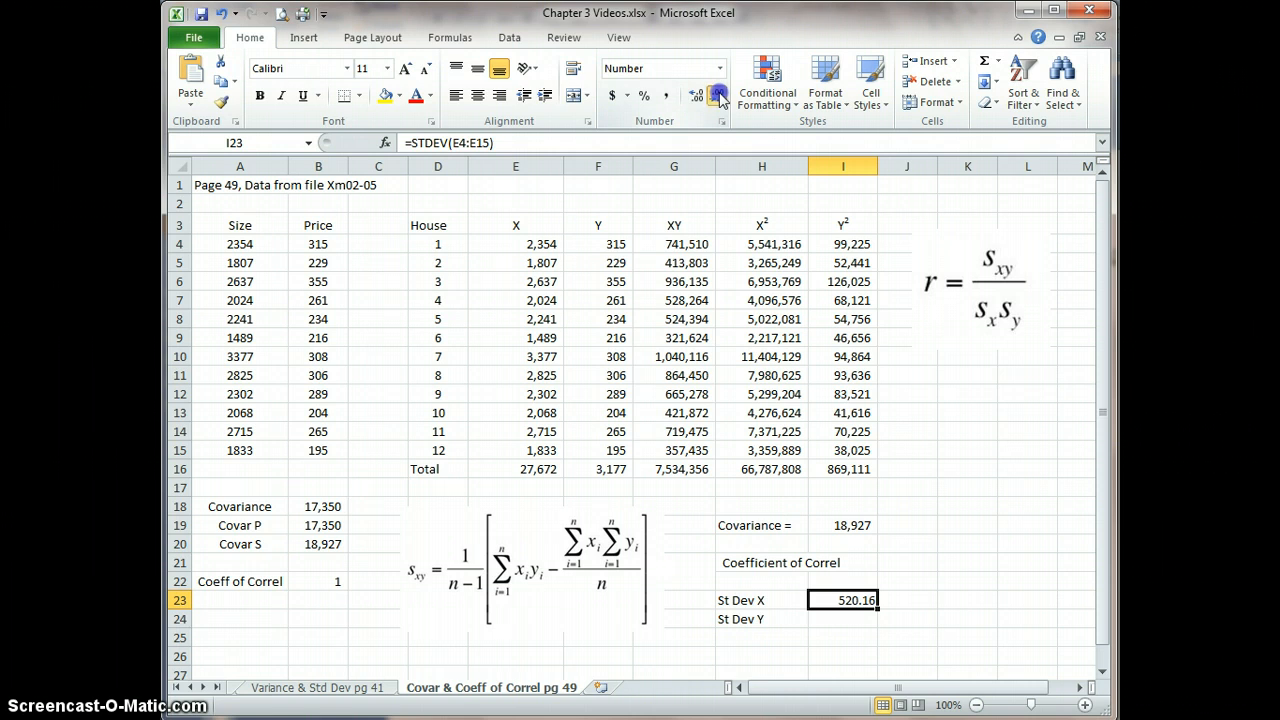
click(718, 95)
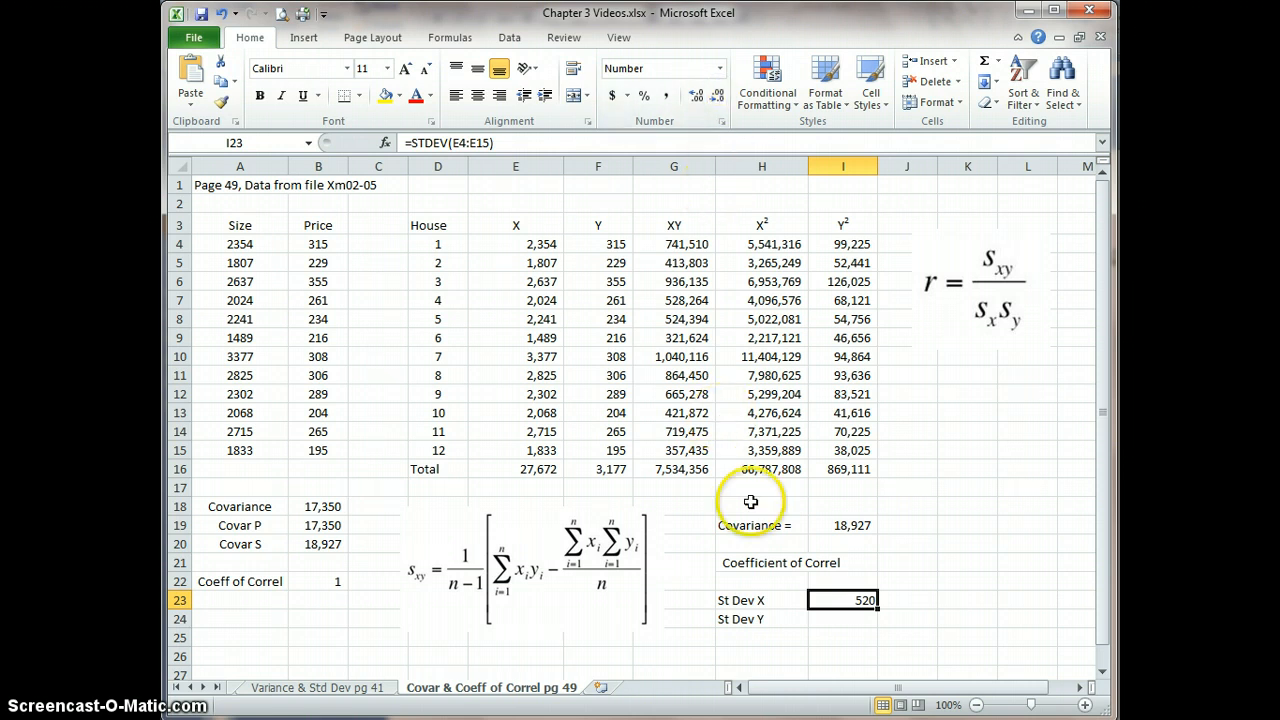
click(842, 617)
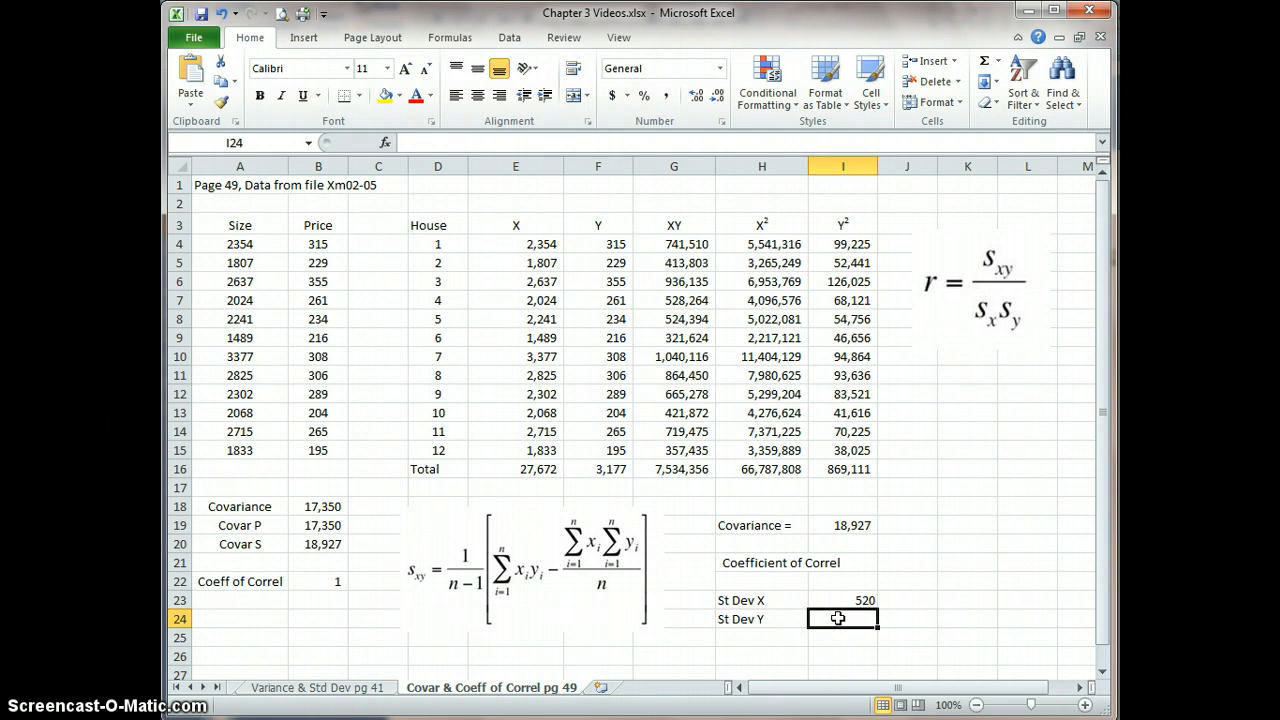
Calculate =STDEV(F4:F15) in I24, displayed rounded to 50.
text(=S)
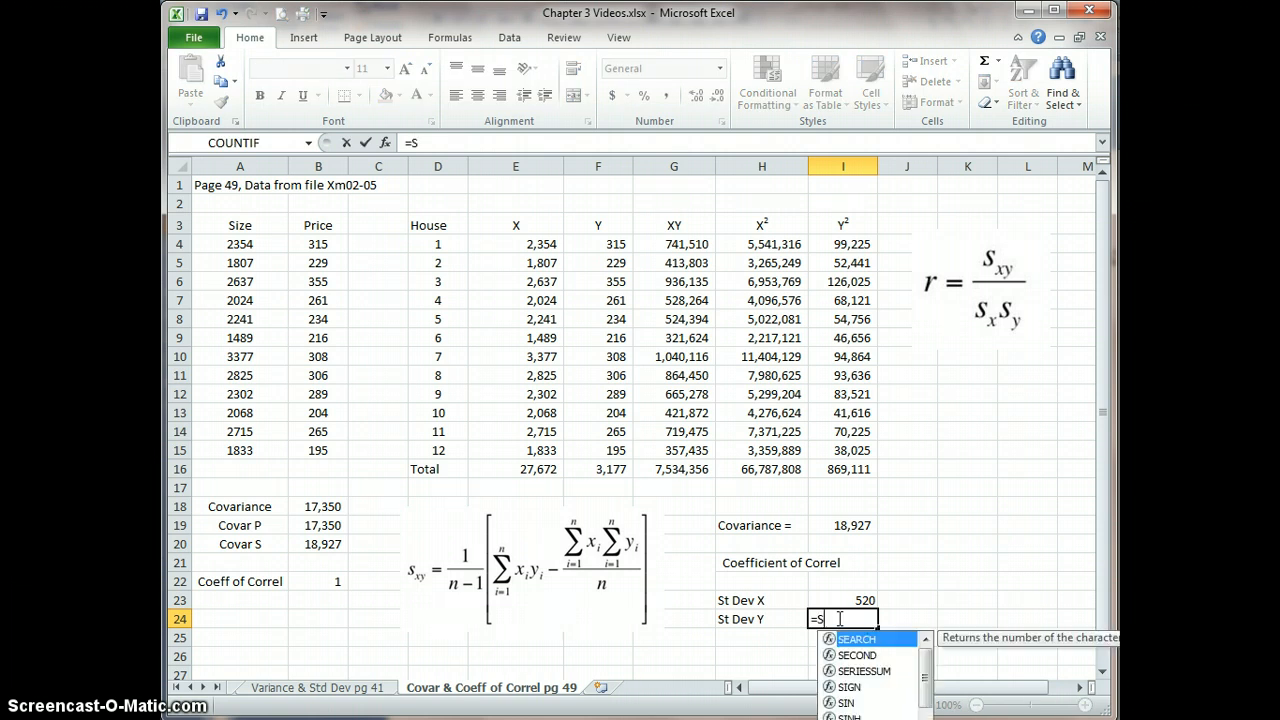
text(td)
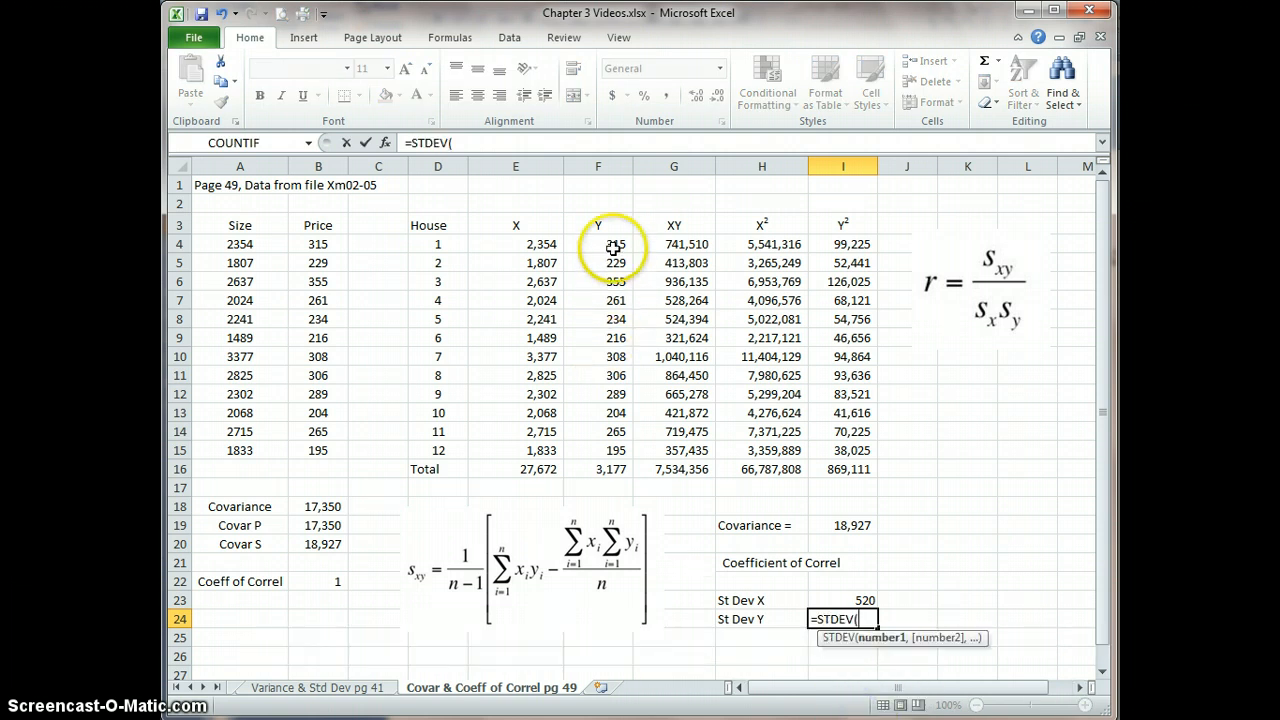
drag(598, 244, 598, 450)
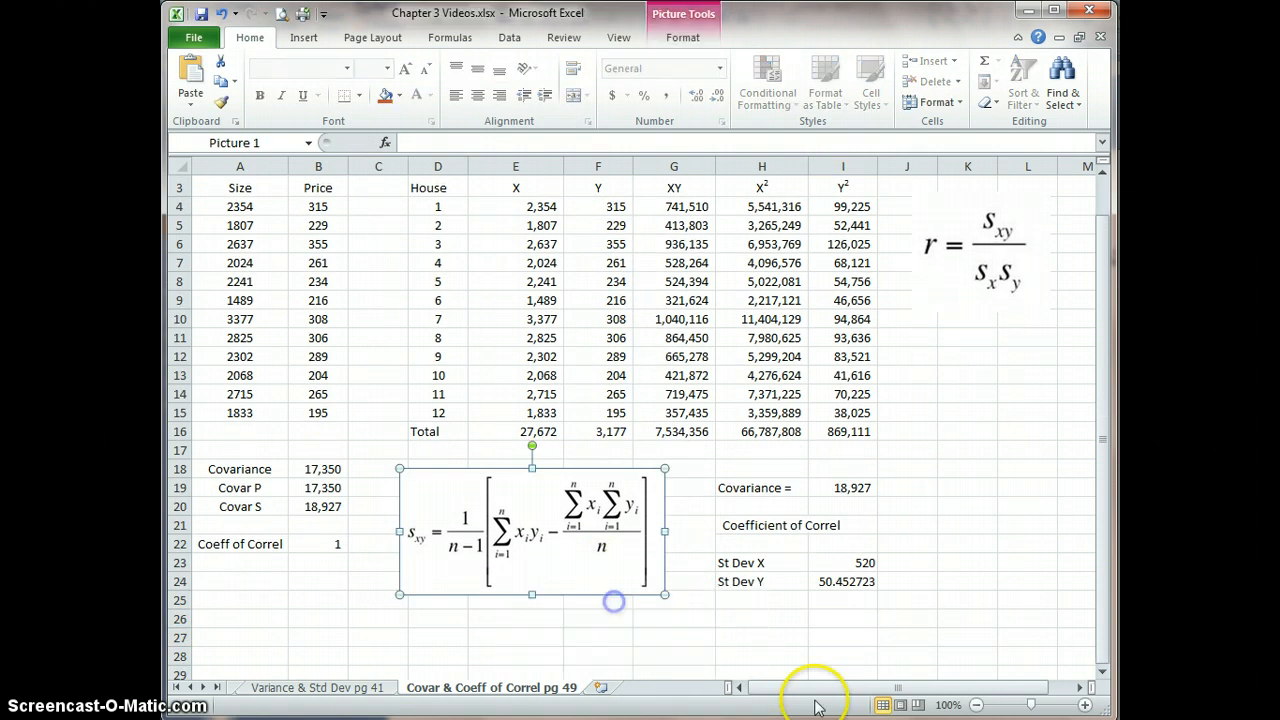
click(843, 581)
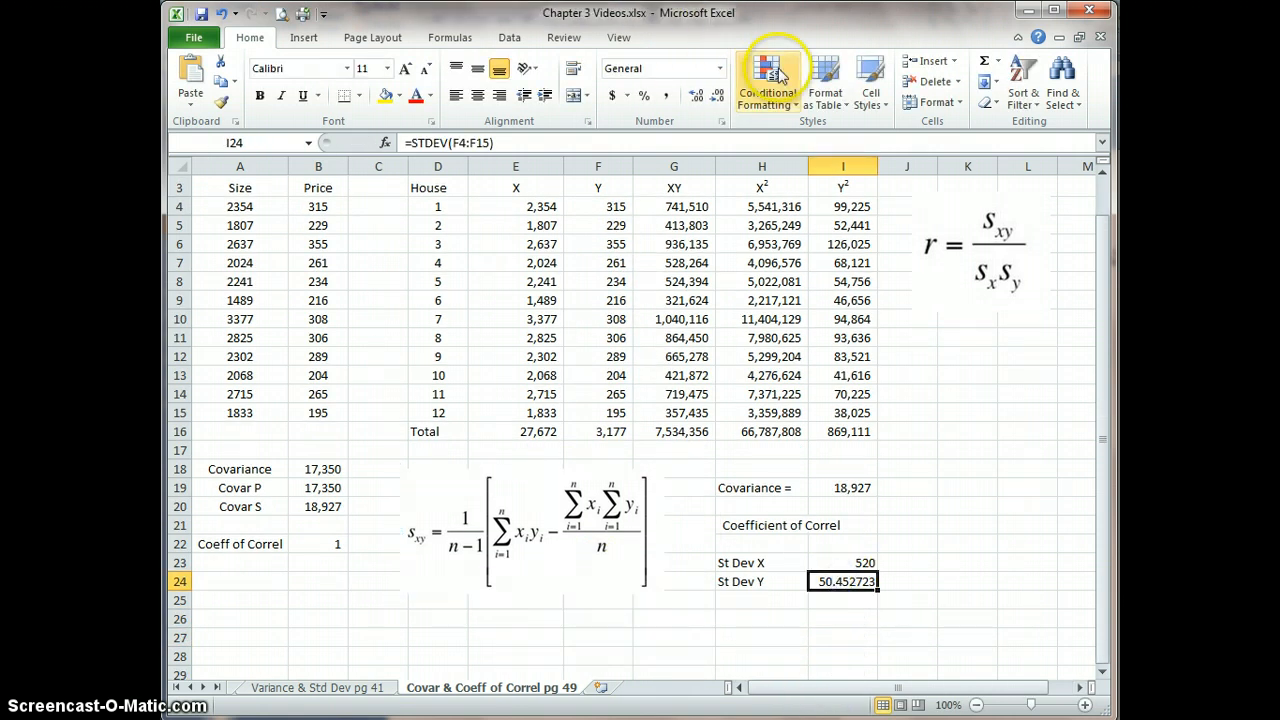
click(716, 95)
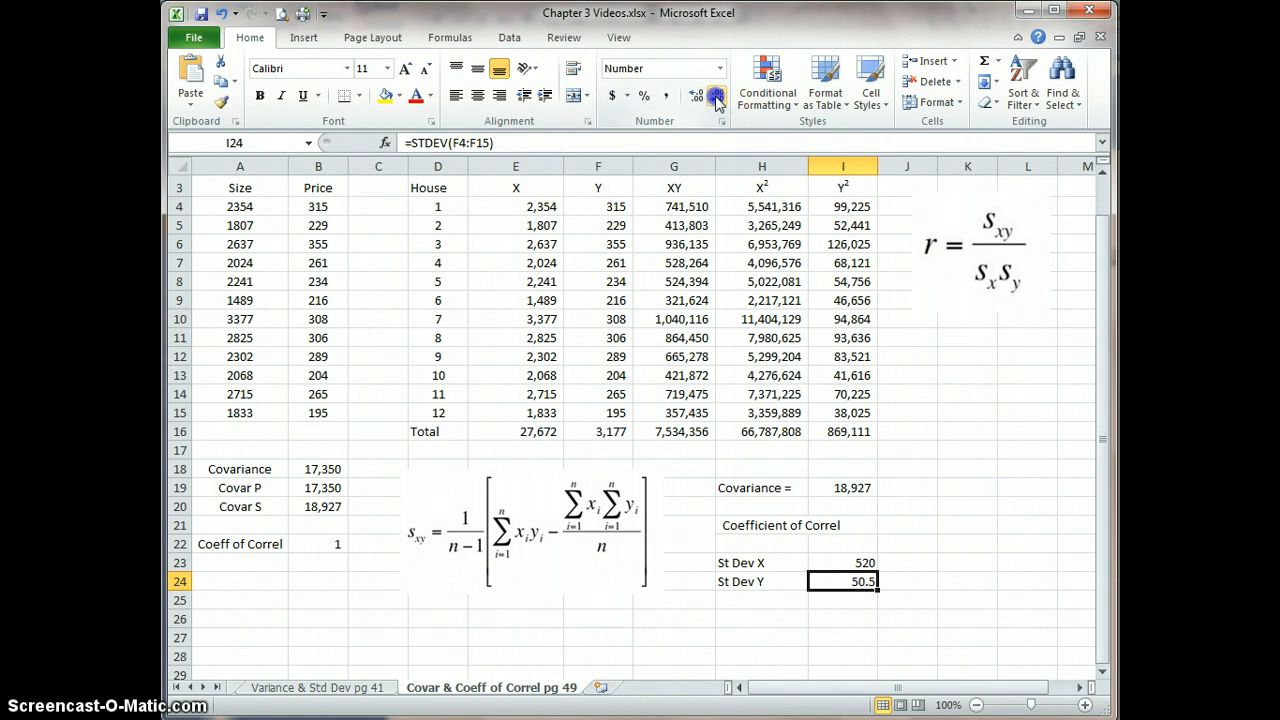
click(717, 94)
text(=I19)
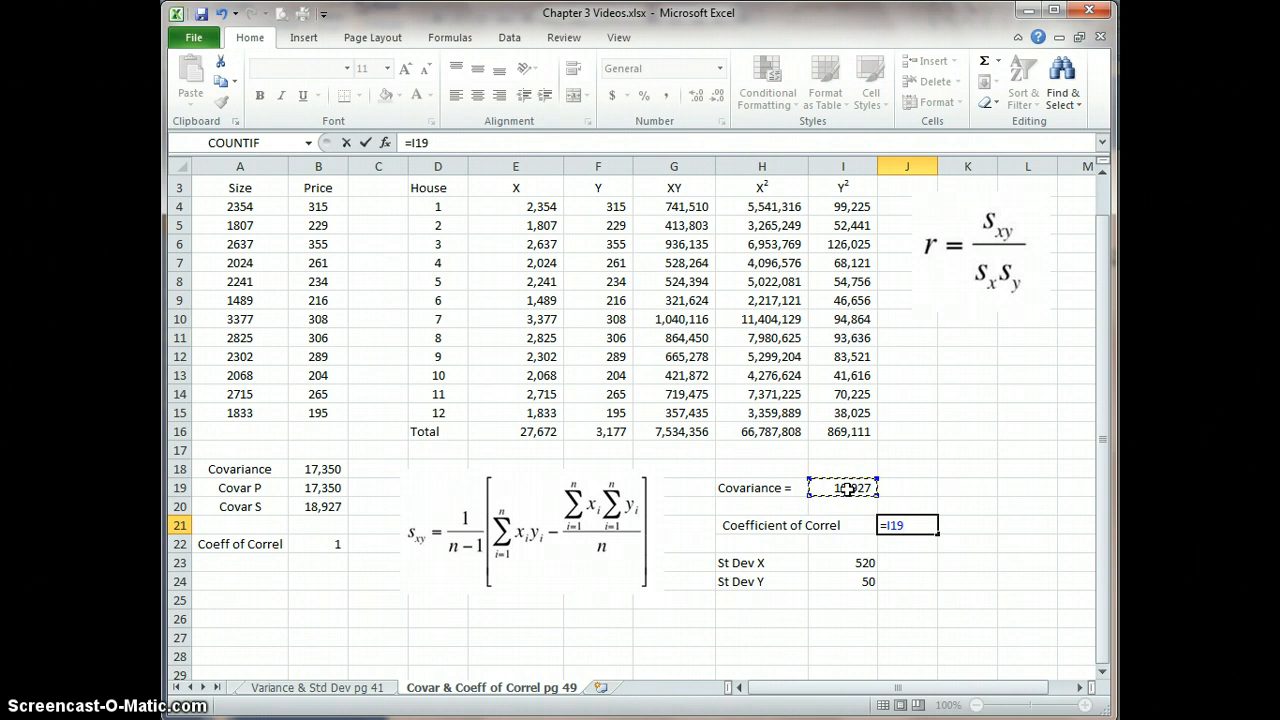
Finish =I19/(I23*I24) in J21 and show the coefficient as 0.7212.
text(/(I23*I24)
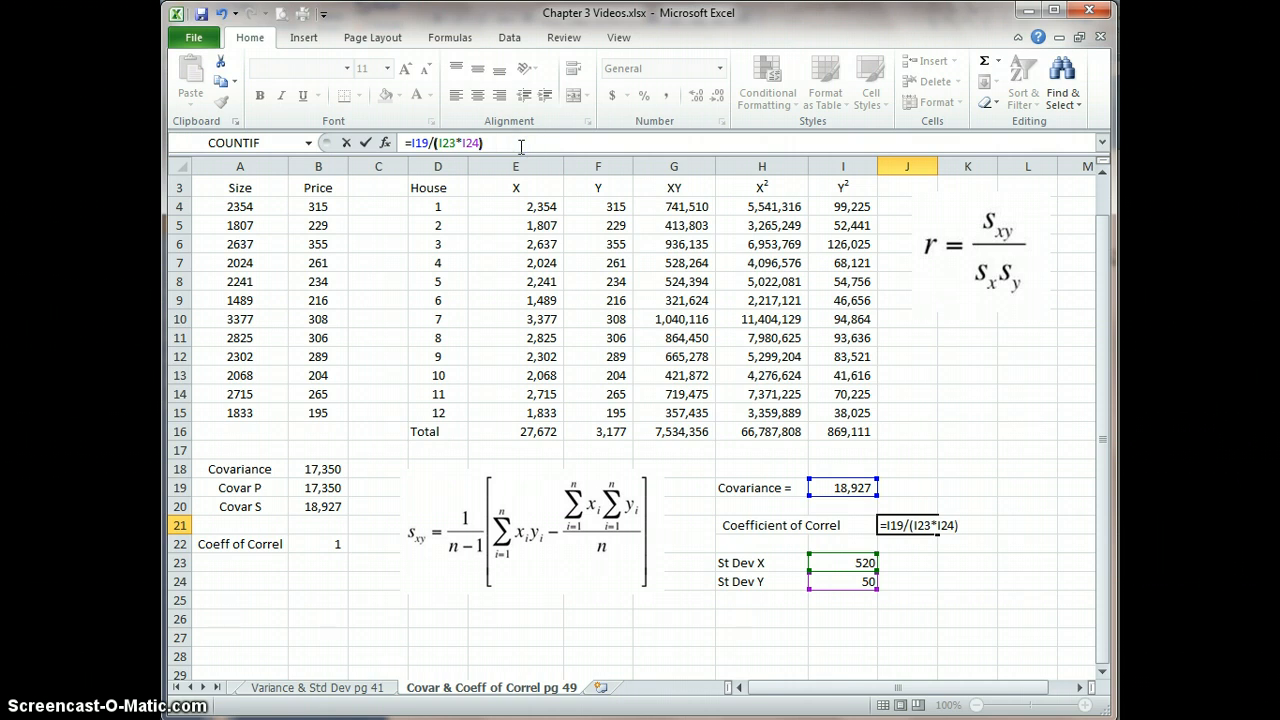
mouse_move(518, 146)
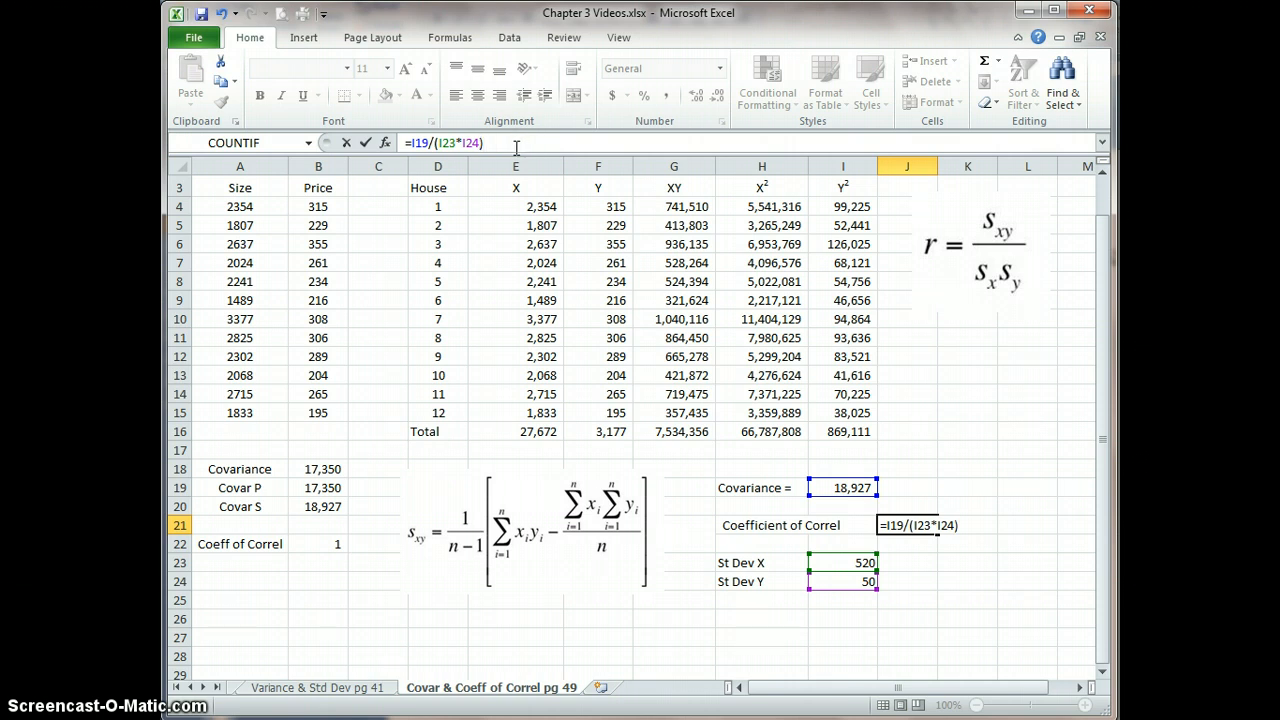
mouse_move(503, 146)
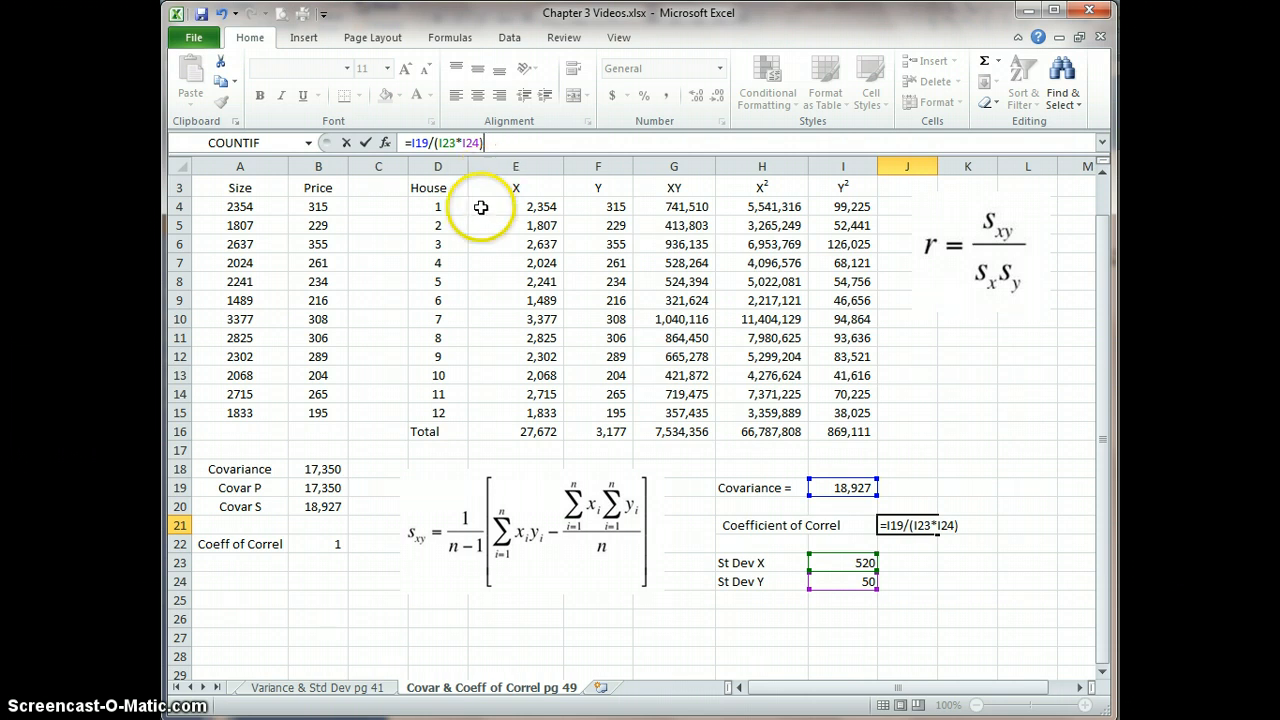
mouse_move(368, 435)
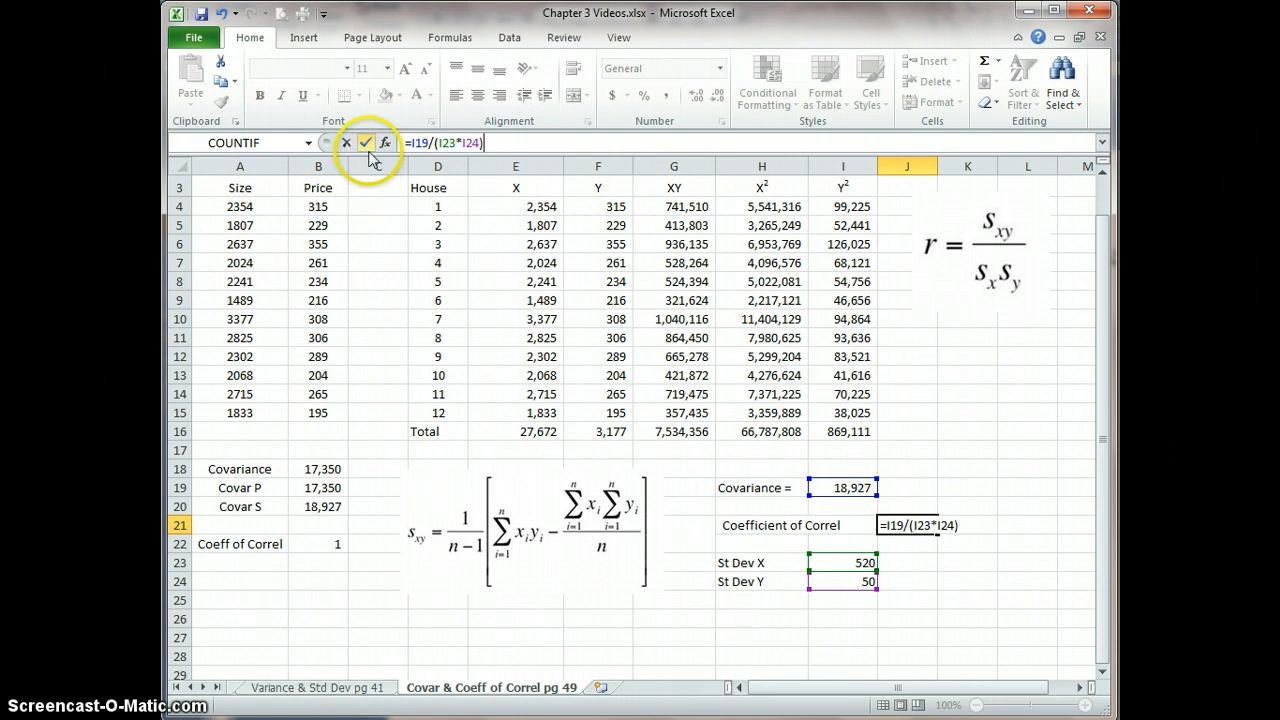
click(366, 142)
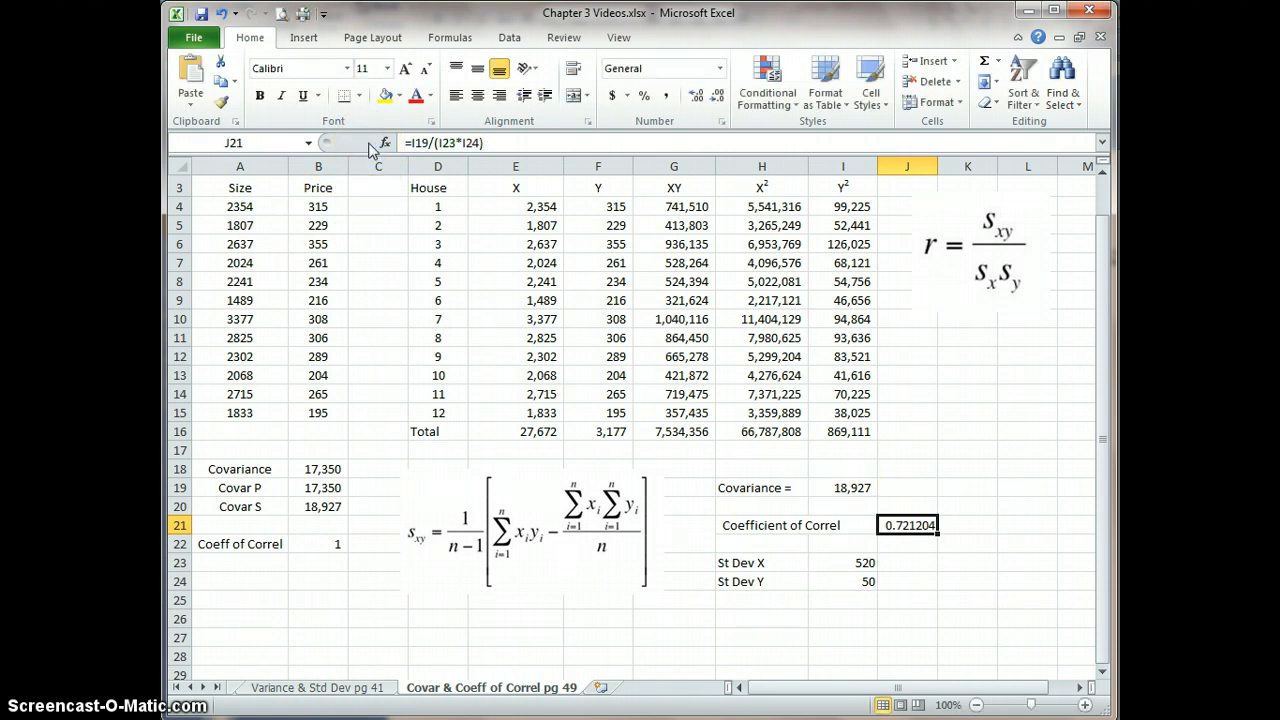
mouse_move(370, 152)
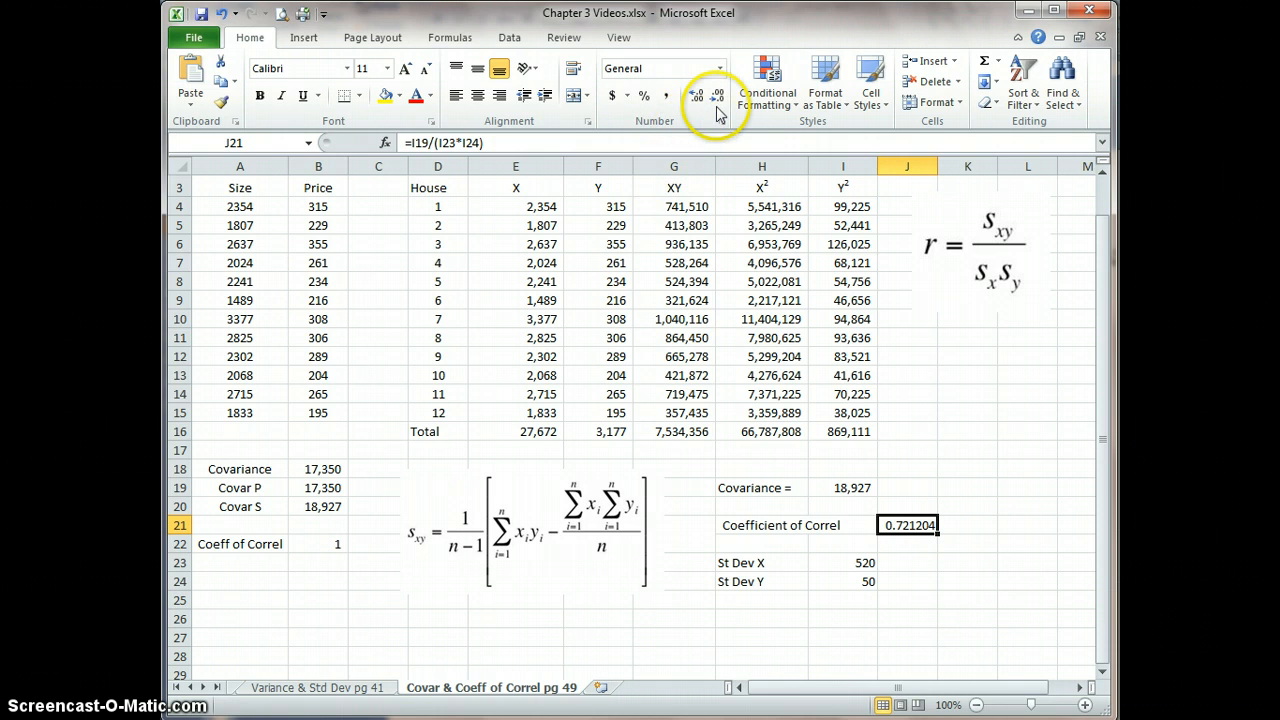
click(716, 95)
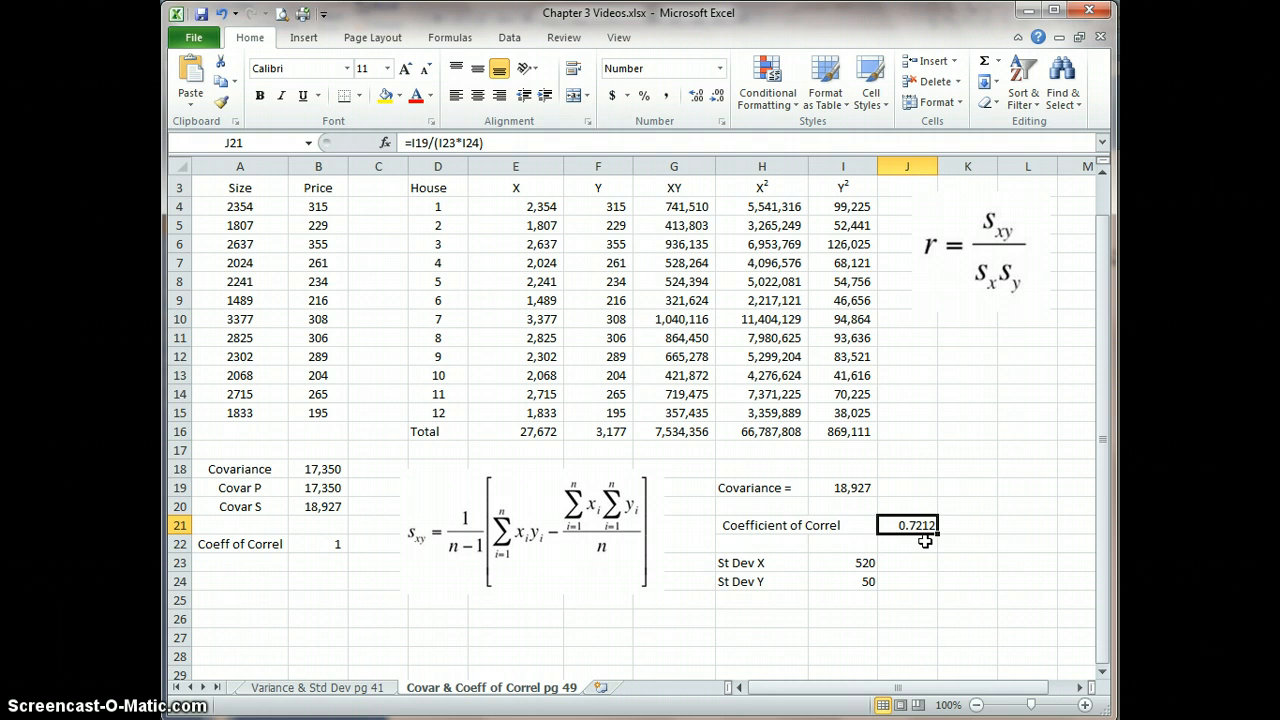
Enter the check =18927/(520*50) in L21, displayed as 0.7280.
click(1027, 525)
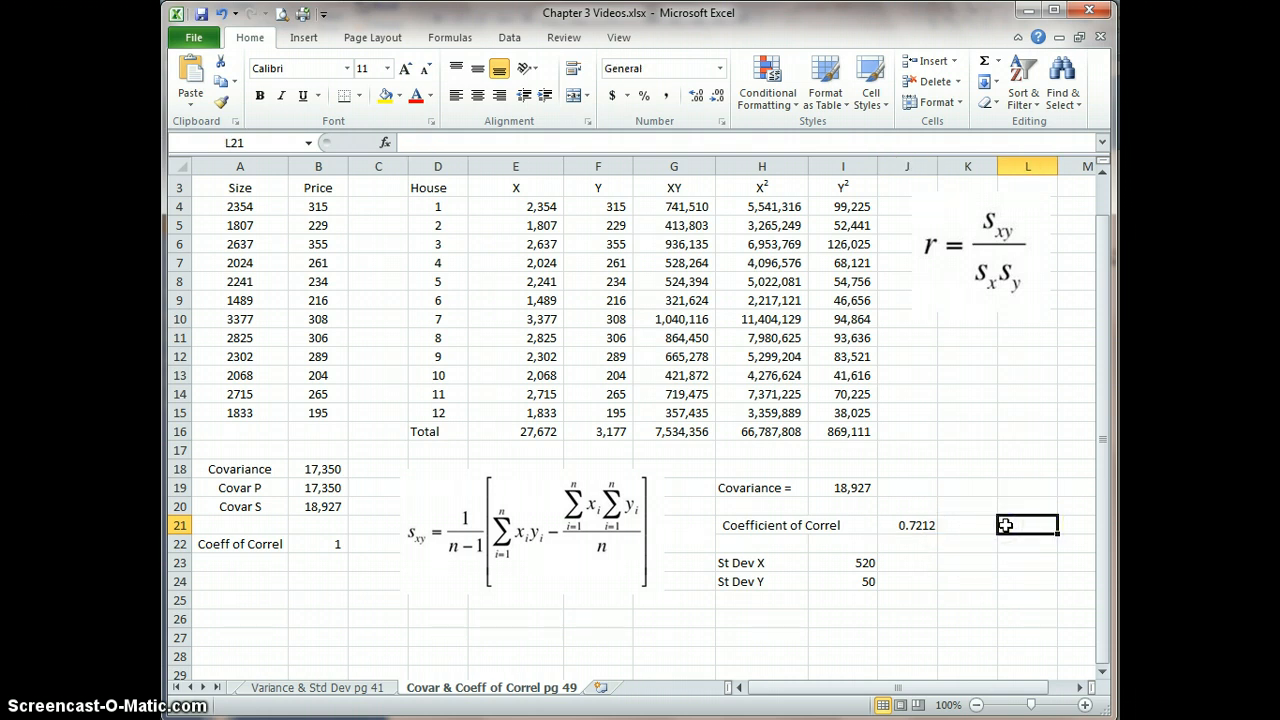
text(=)
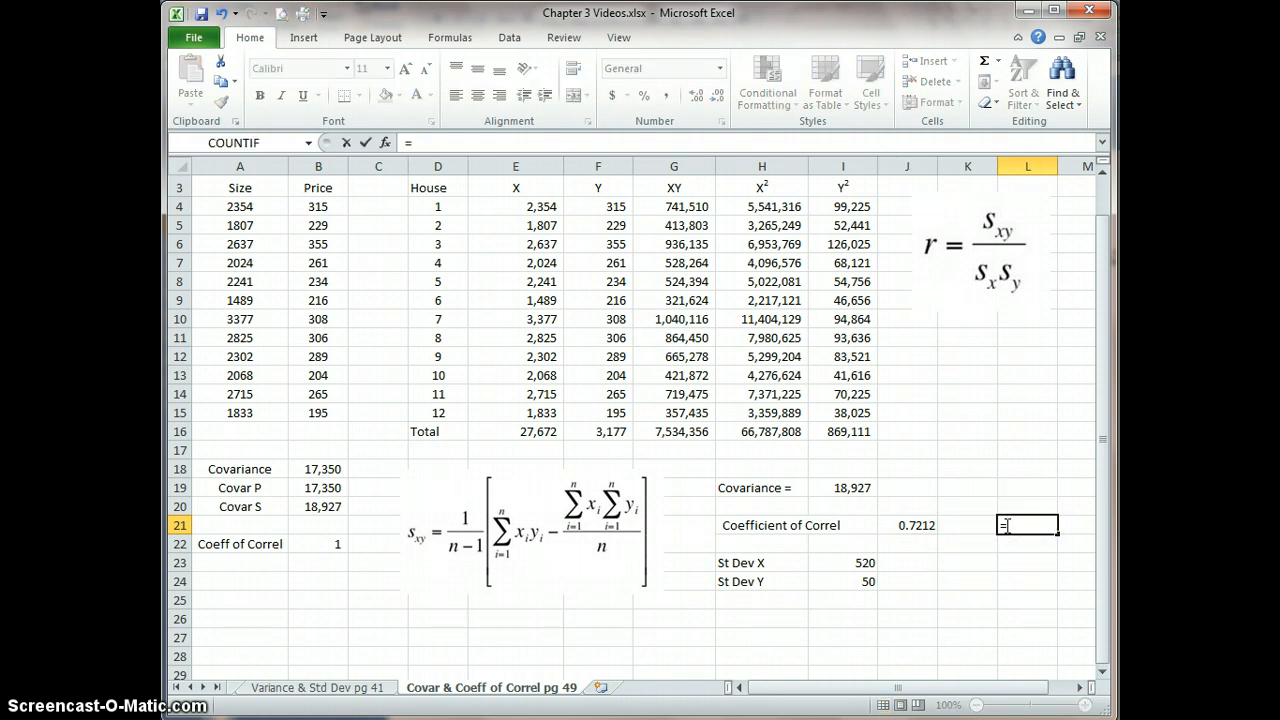
text(18927)
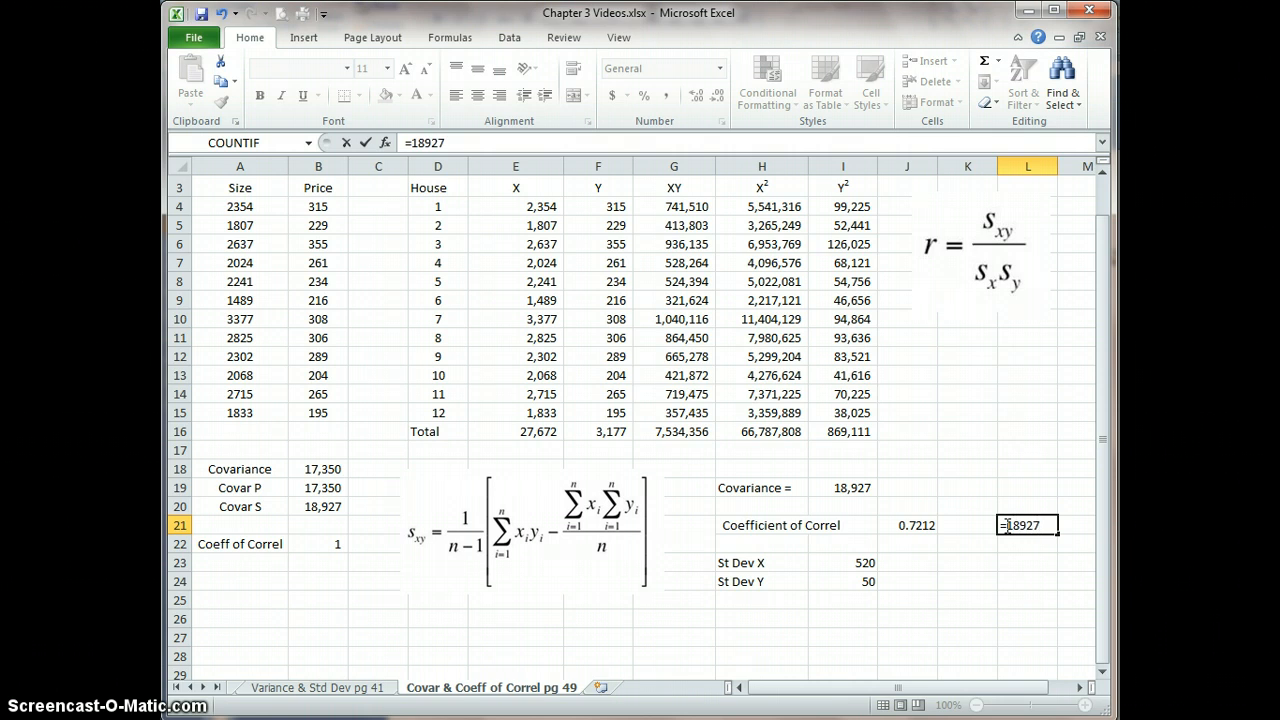
text(/)
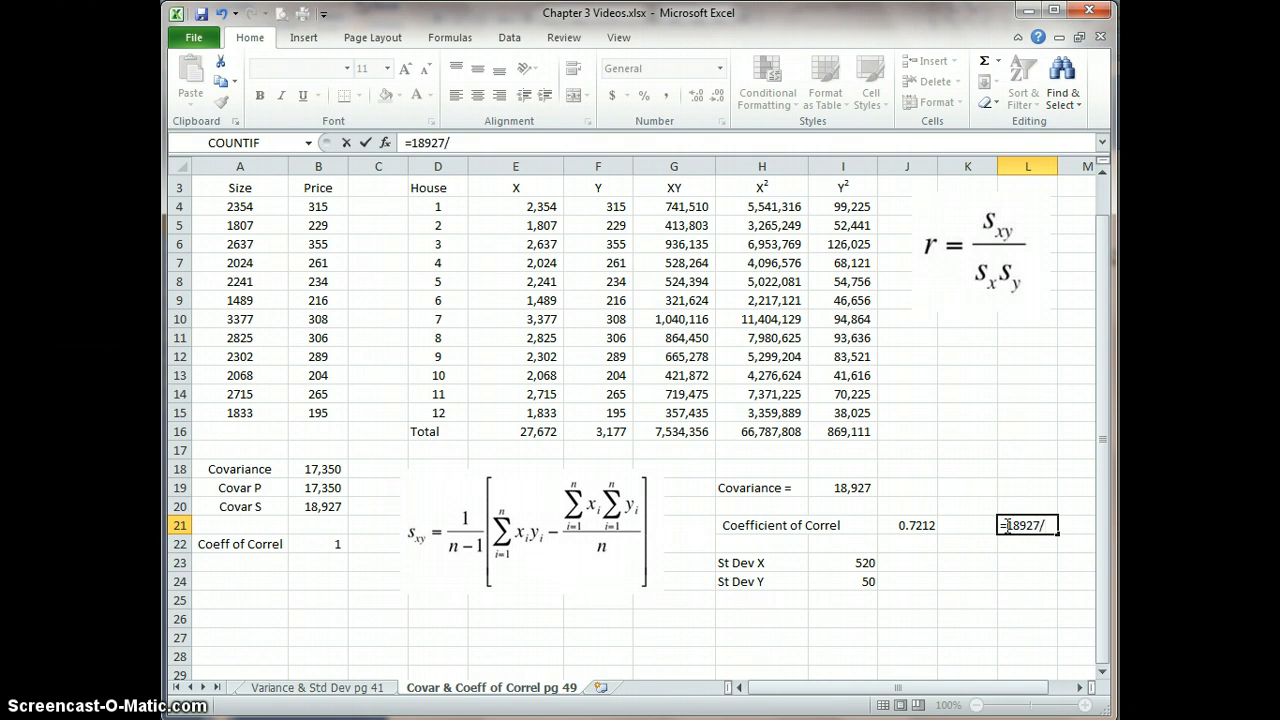
text((520)
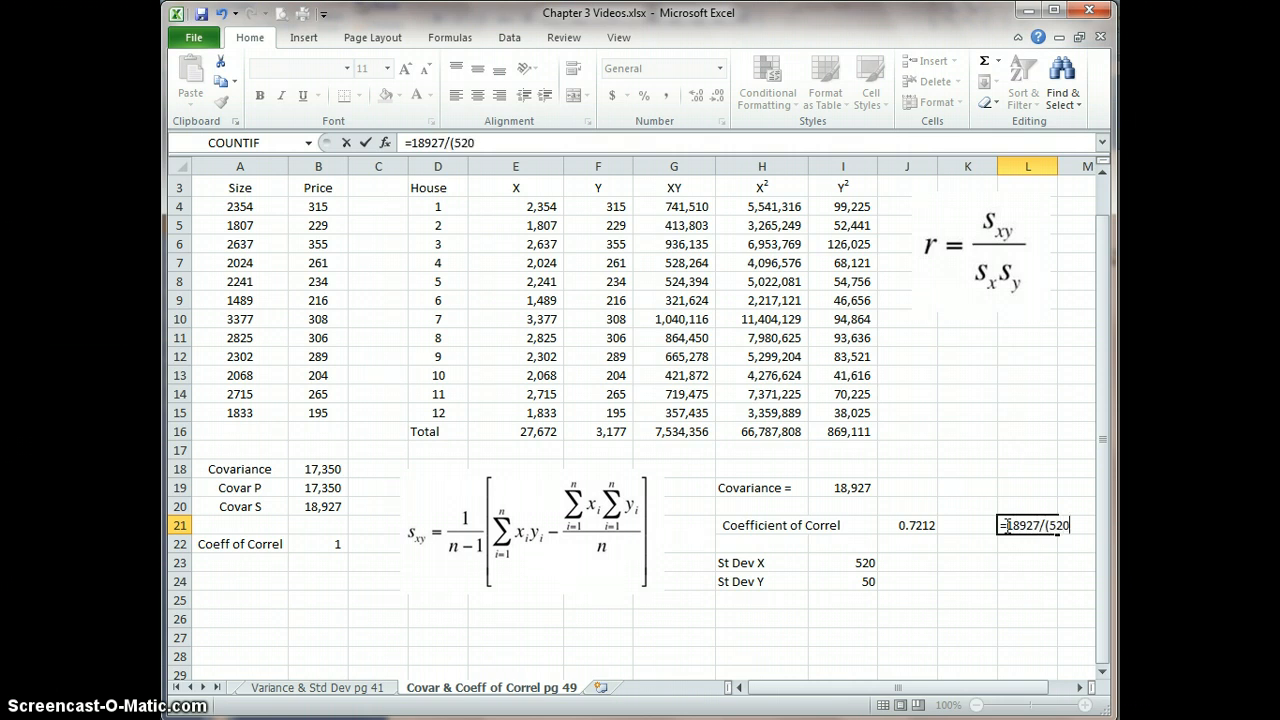
text(*50)
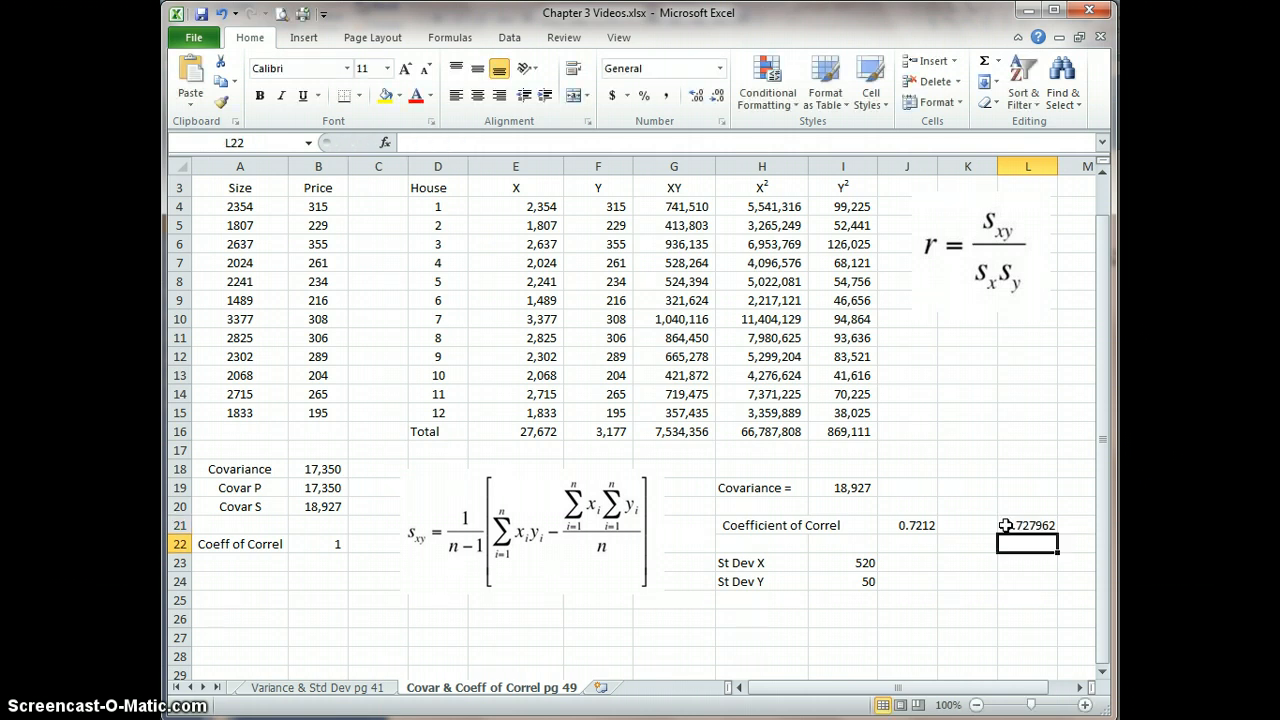
mouse_move(989, 511)
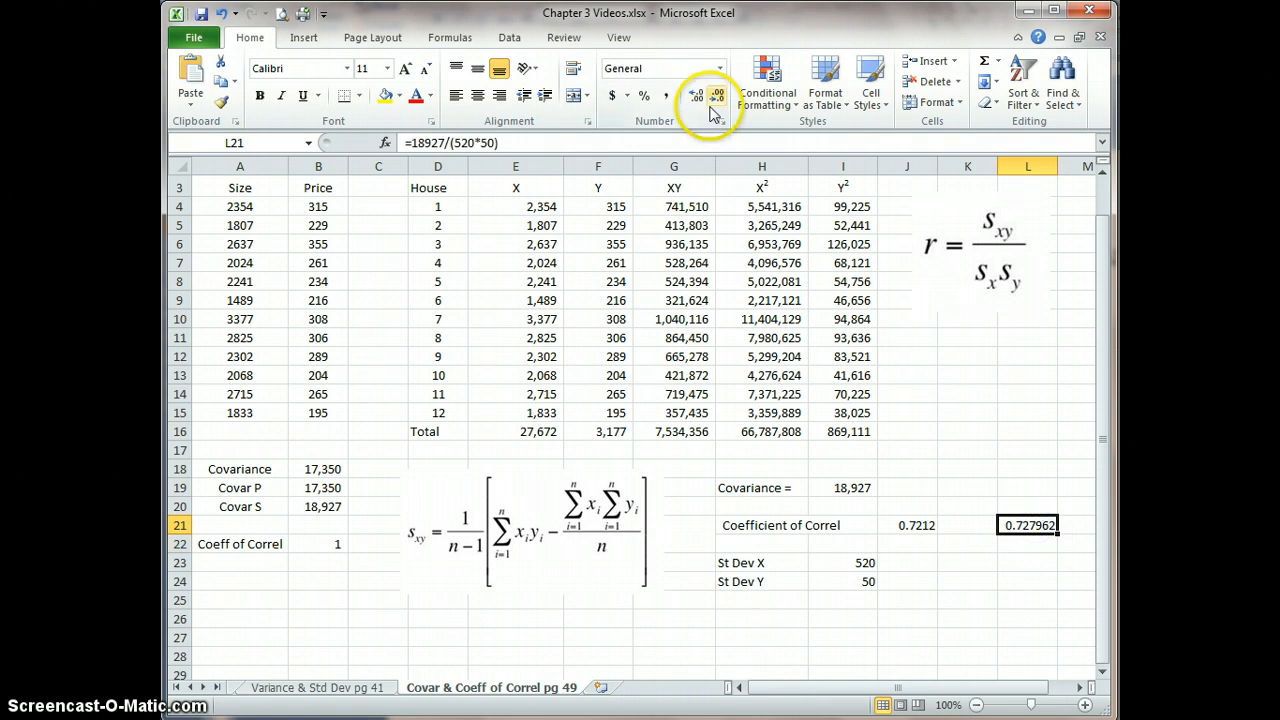
click(716, 95)
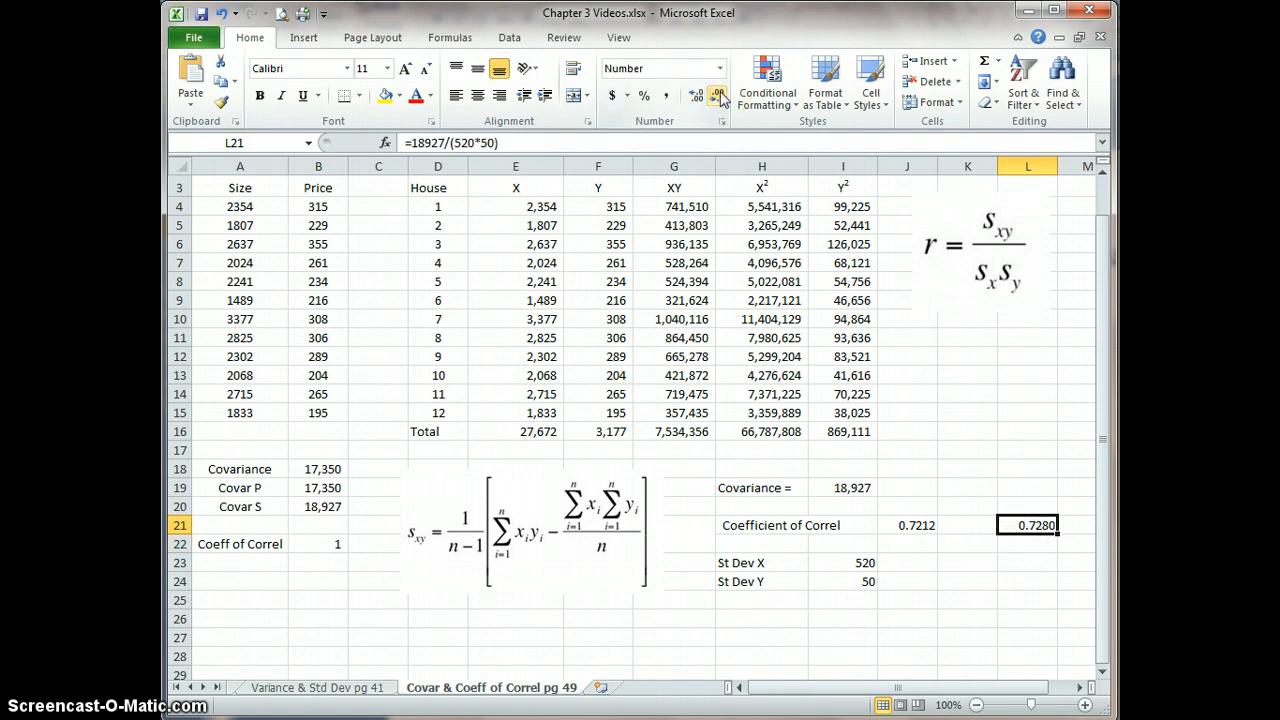